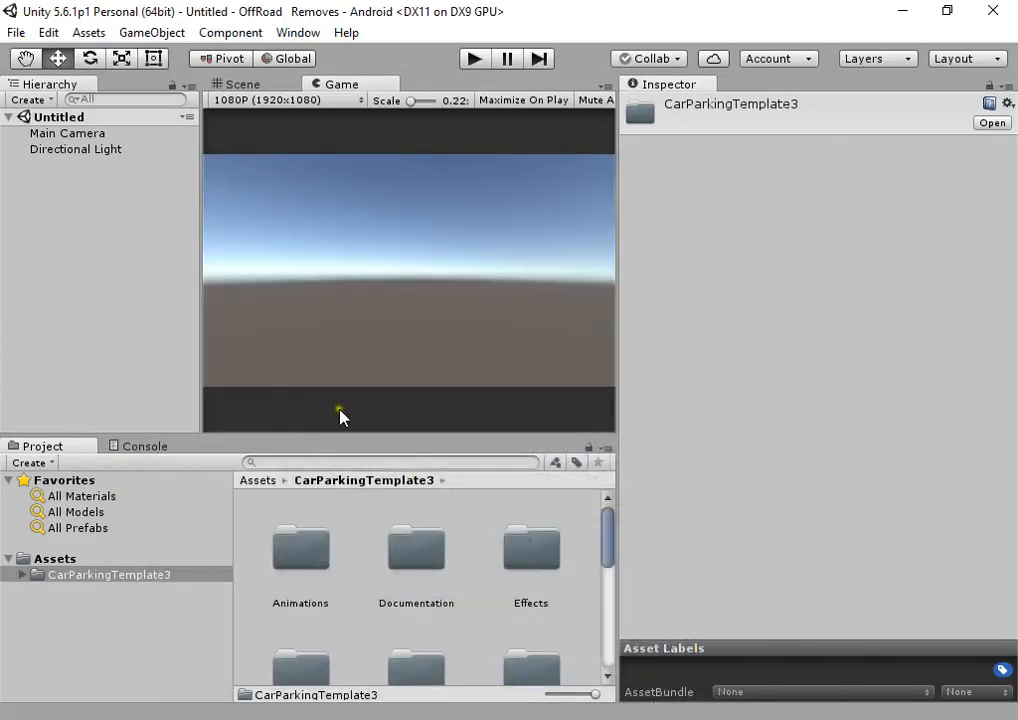
Step: Collapse the BretwaldaGames folder so the top-level asset folders, including MobileLightingBox, are listed
{"action": "scroll", "scroll_direction": "down", "scroll_amount": 3}
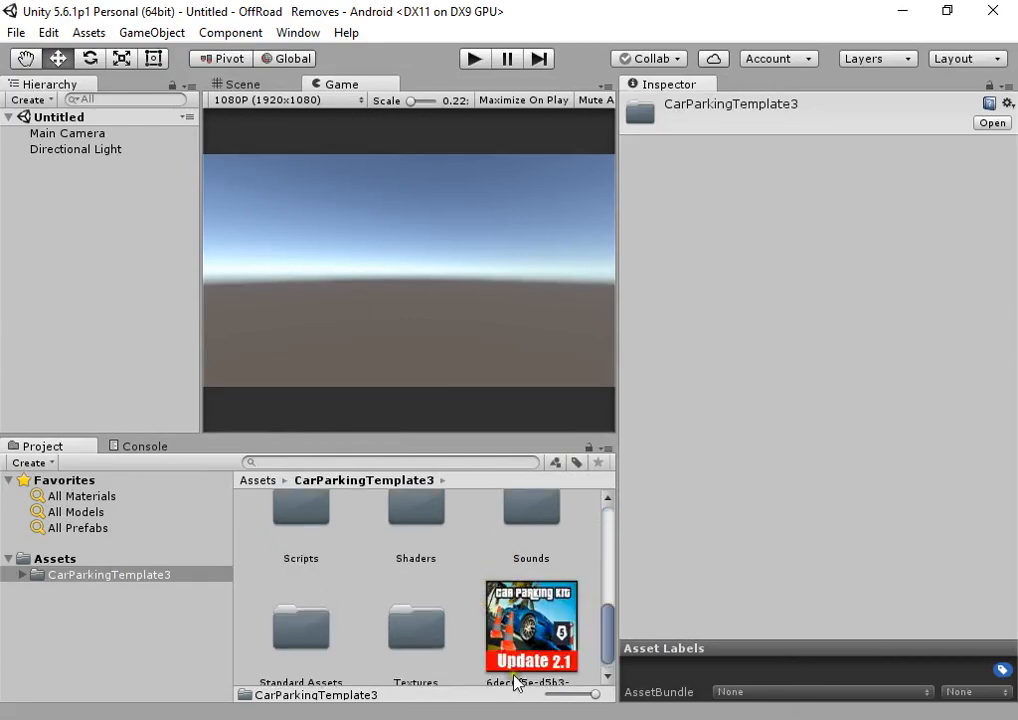
{"action": "scroll", "scroll_direction": "up", "scroll_amount": 3}
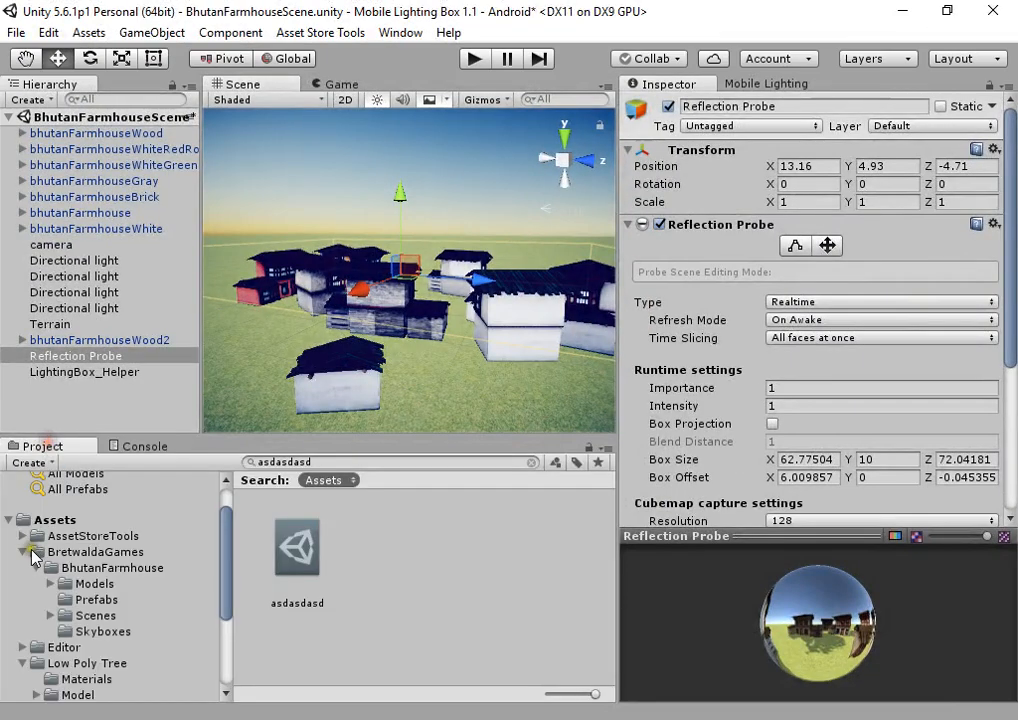
{"action": "left_click", "coordinate": [36, 552]}
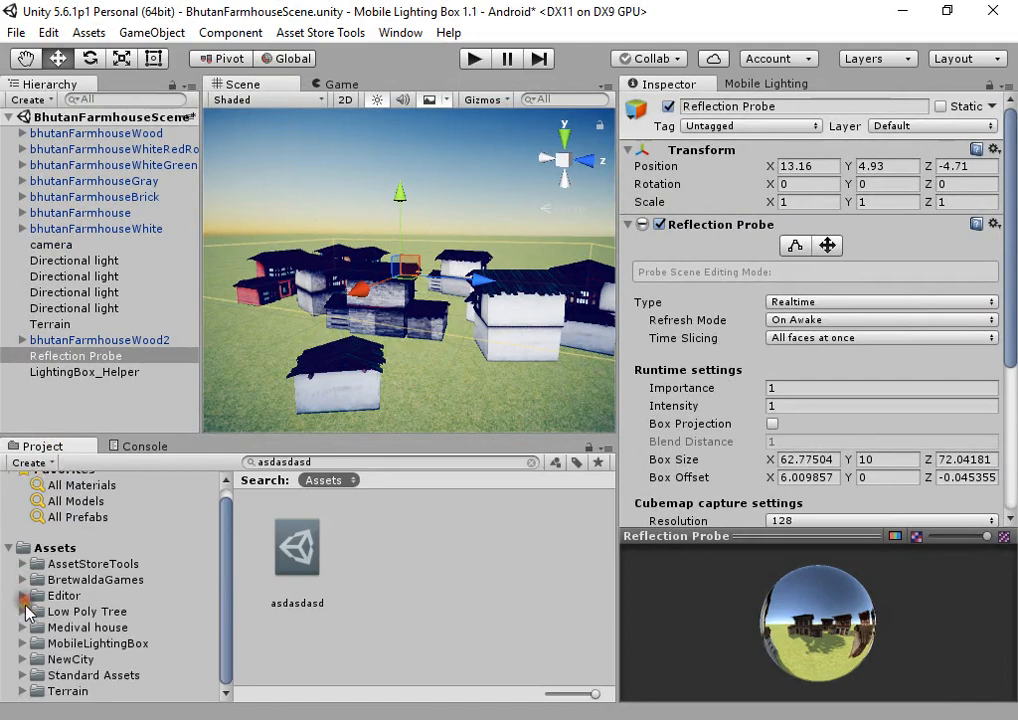
{"action": "mouse_move", "coordinate": [580, 610]}
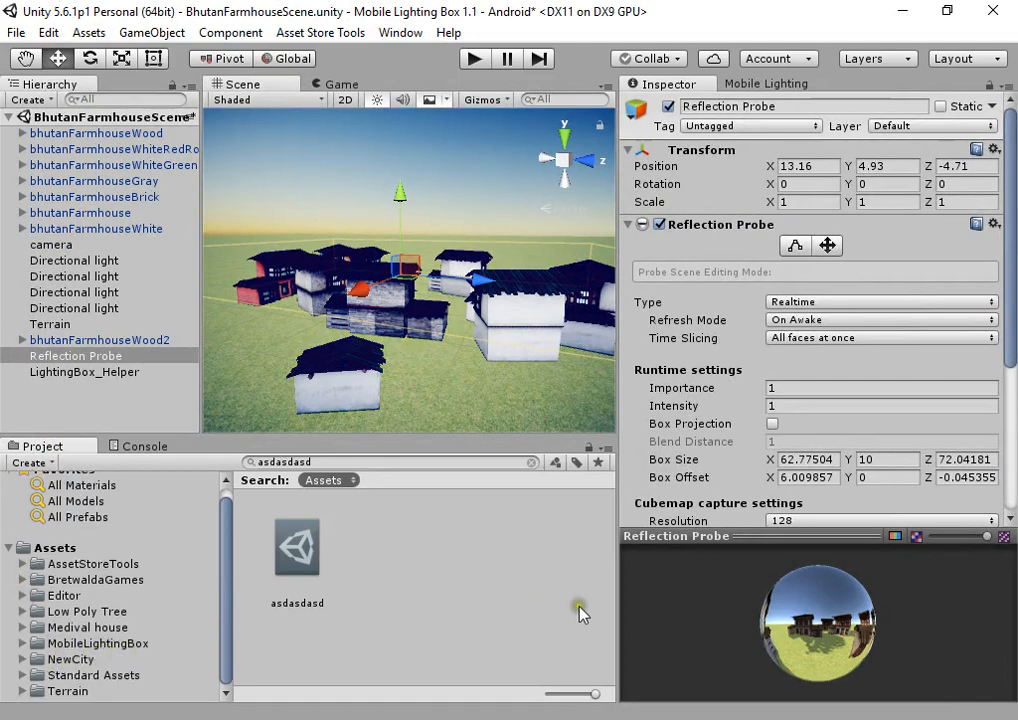
{"action": "mouse_move", "coordinate": [432, 686]}
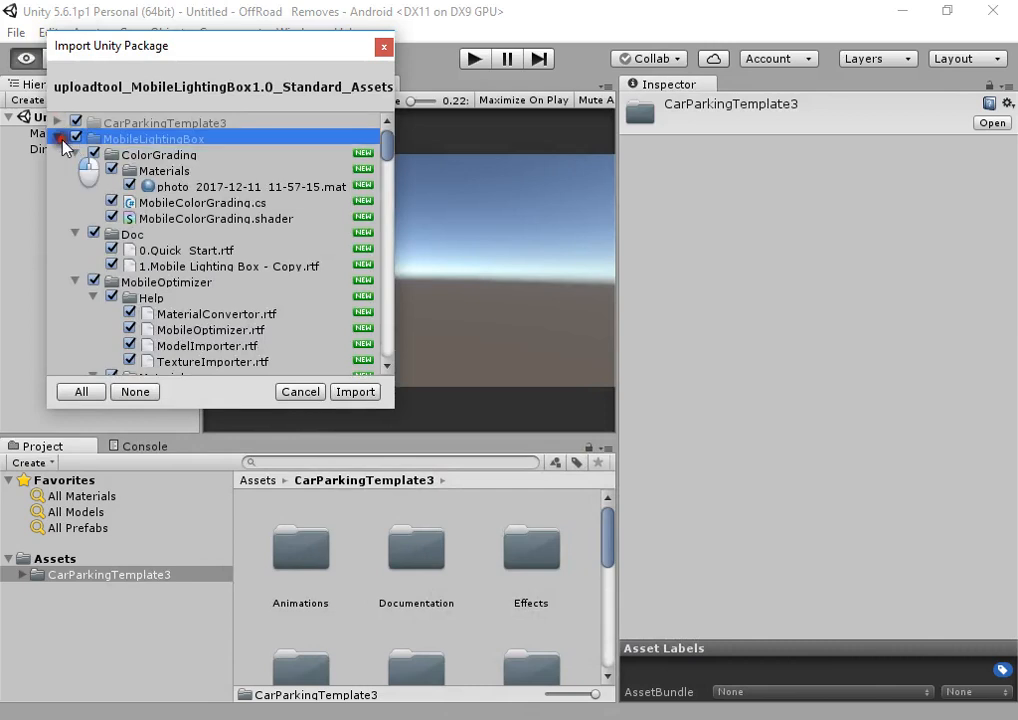
Step: Toggle the MobileLightingBox folder's inclusion in the Import Unity Package dialog
{"action": "left_click", "coordinate": [76, 138]}
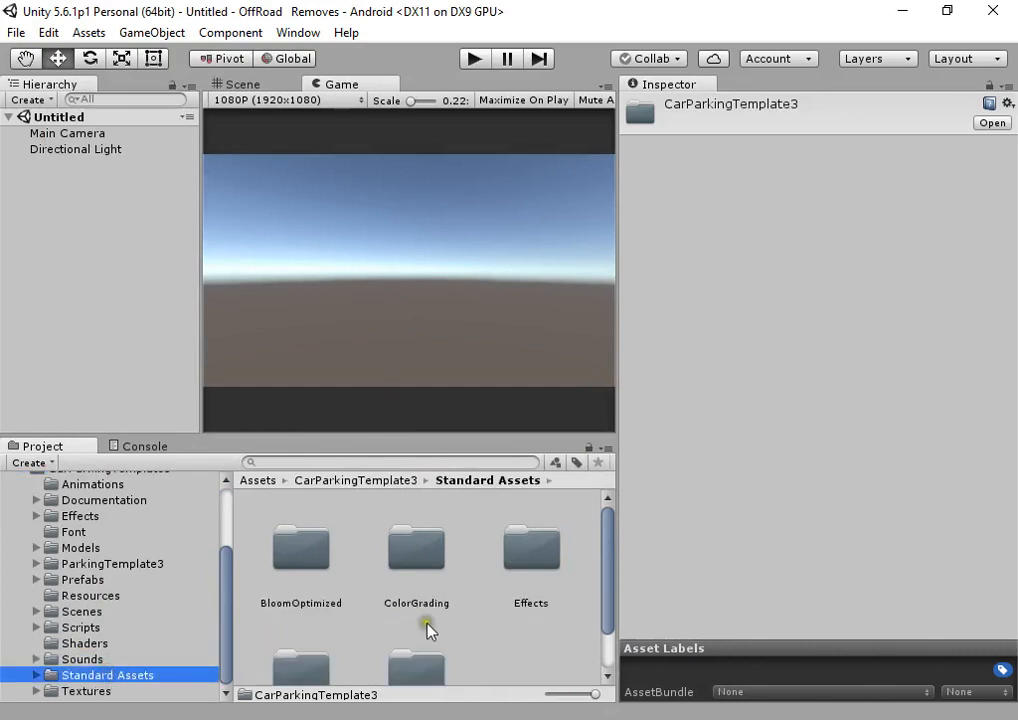
Step: Inspect the MobileColorGrading script in the ColorGrading folder
{"action": "scroll", "scroll_direction": "down", "scroll_amount": 3}
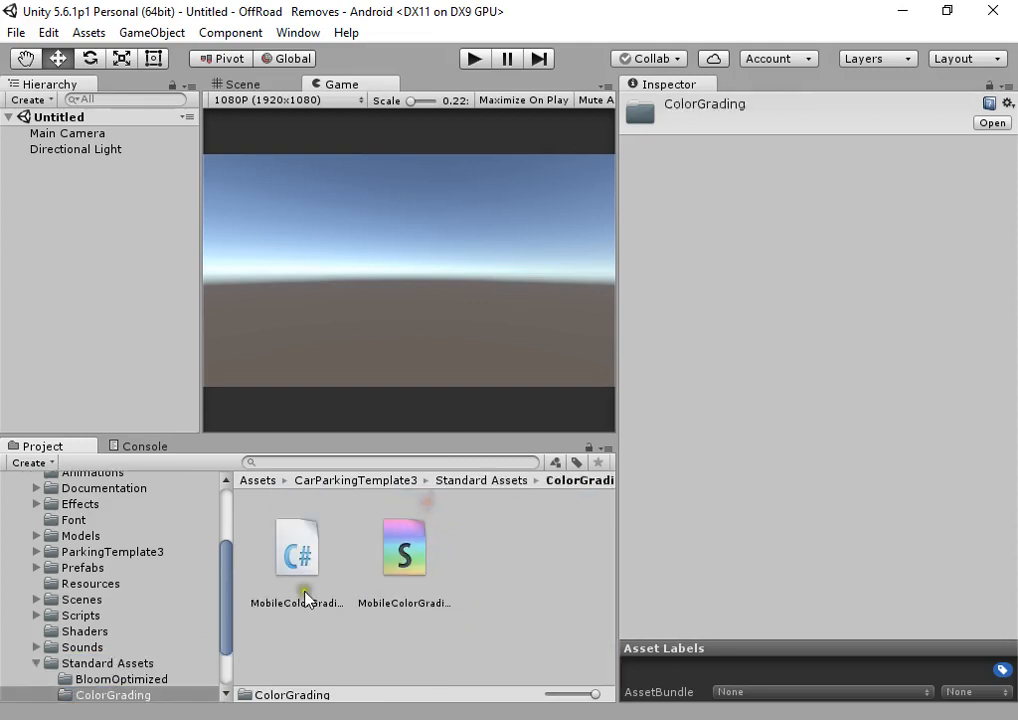
{"action": "left_click", "coordinate": [108, 596]}
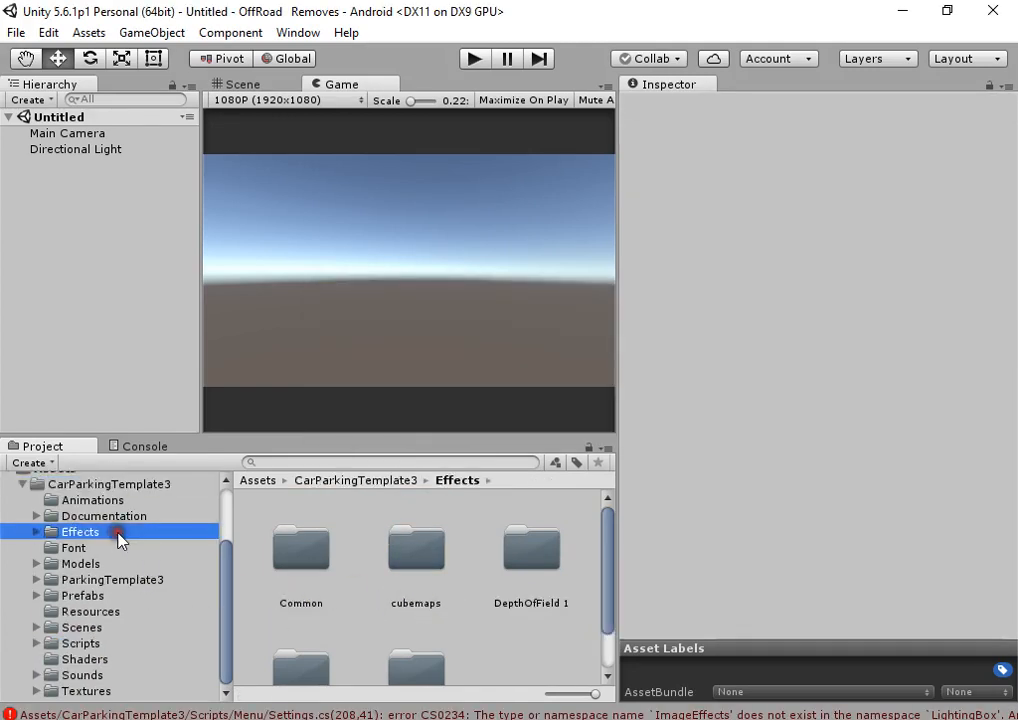
{"action": "scroll", "scroll_direction": "down", "scroll_amount": 3}
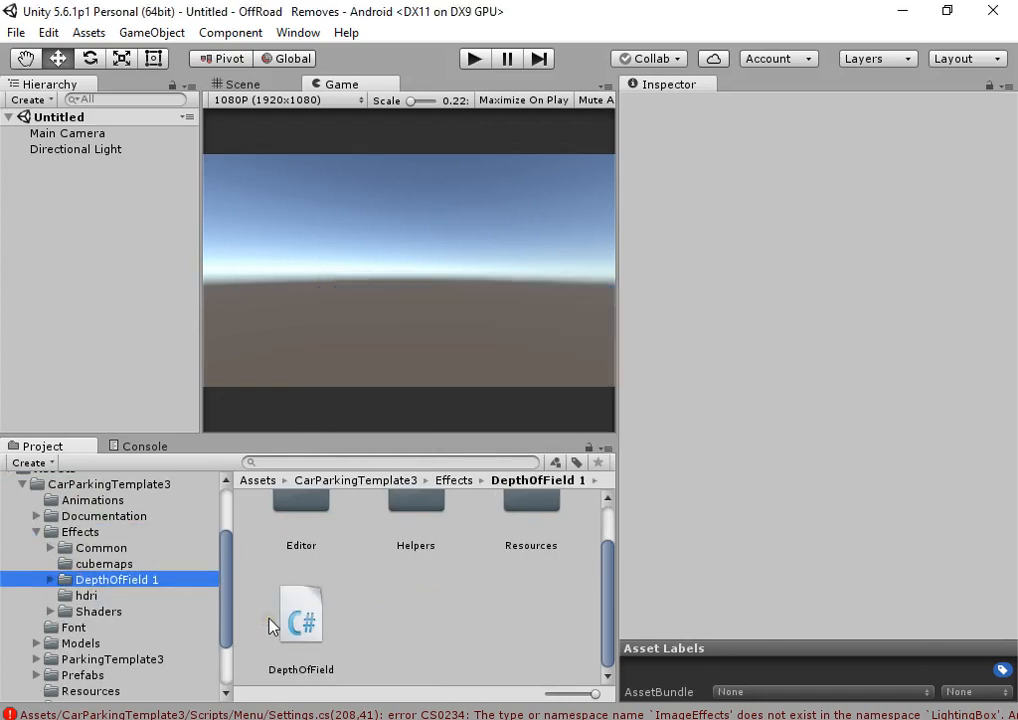
Step: Browse the hdri cubemaps folder, then collapse the Effects folder to reach Scripts > Menu
{"action": "left_click", "coordinate": [104, 564]}
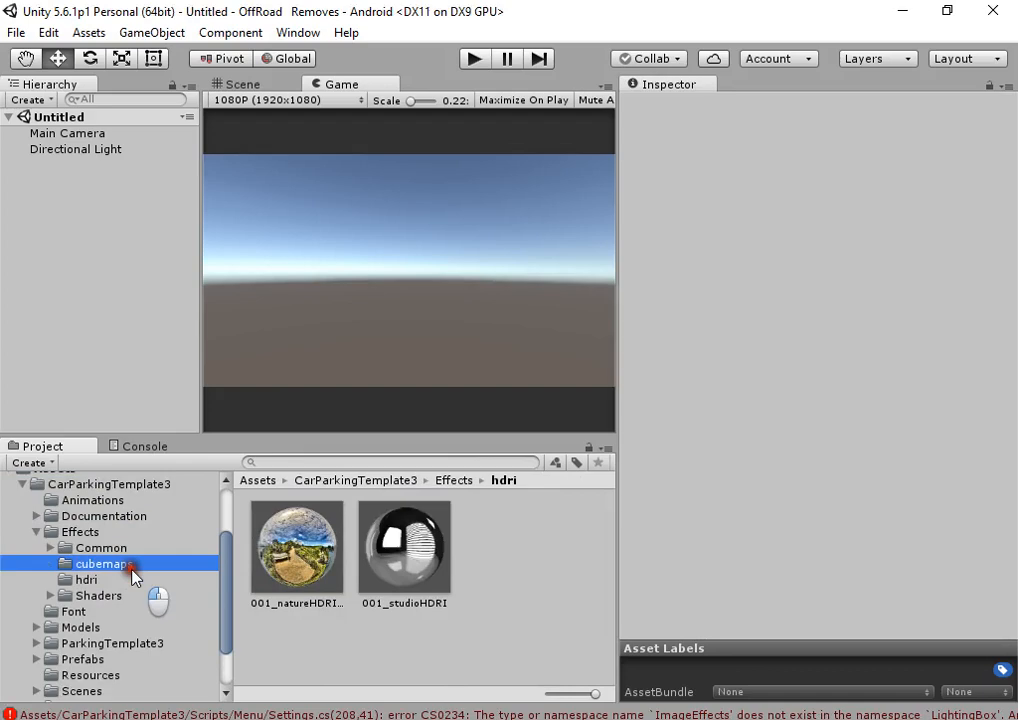
{"action": "left_click", "coordinate": [144, 444]}
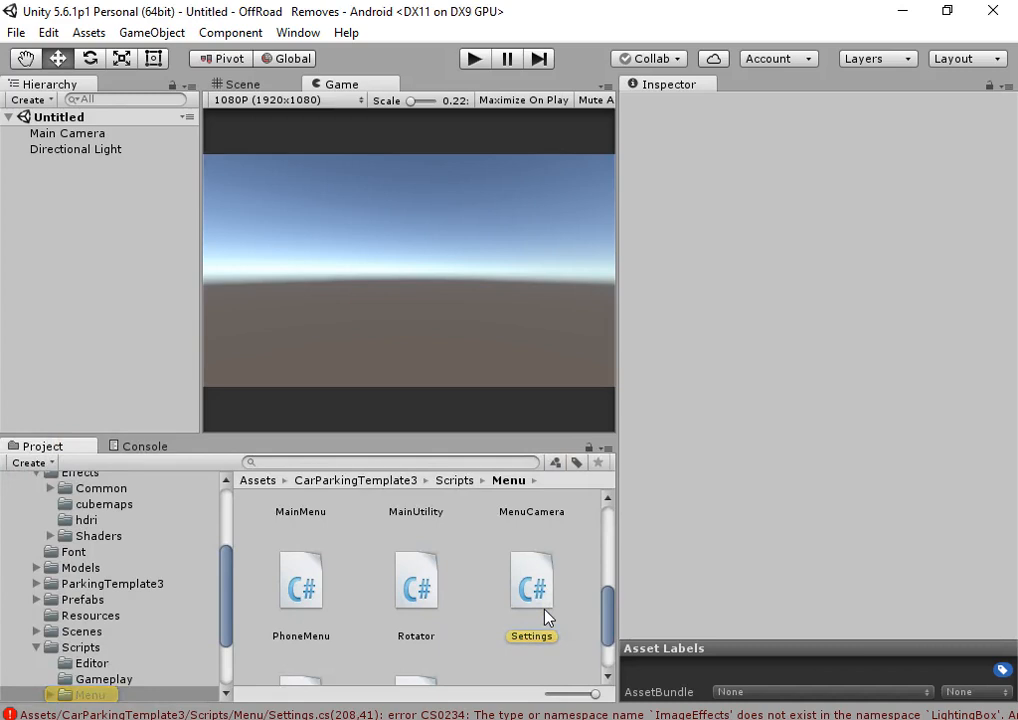
{"action": "scroll", "scroll_direction": "up", "scroll_amount": 3}
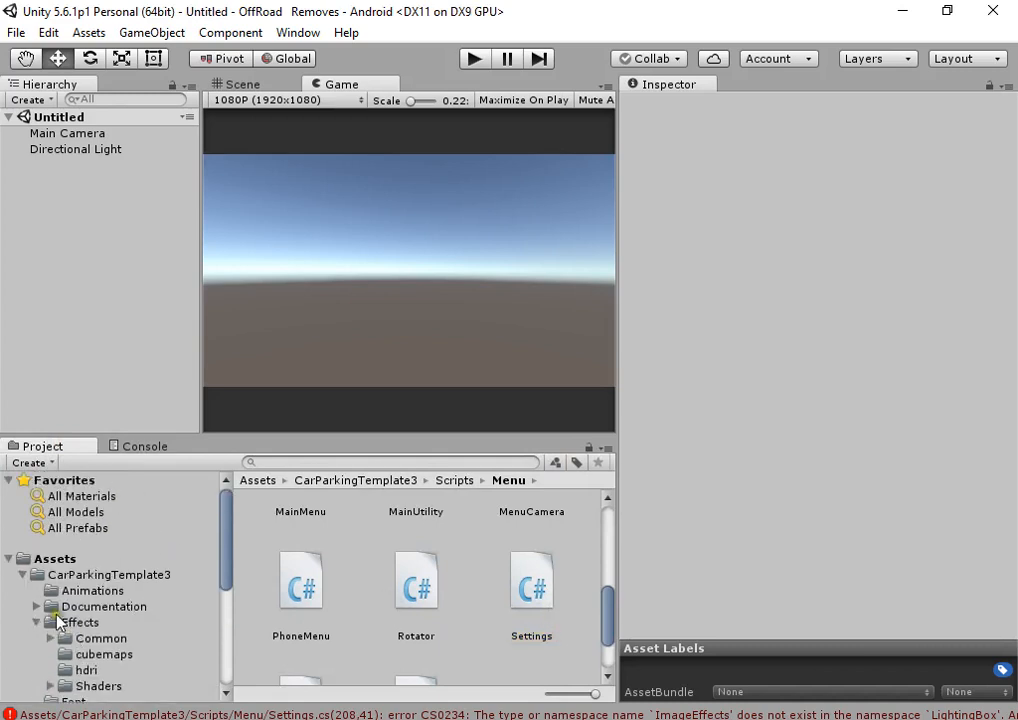
{"action": "left_click", "coordinate": [22, 574]}
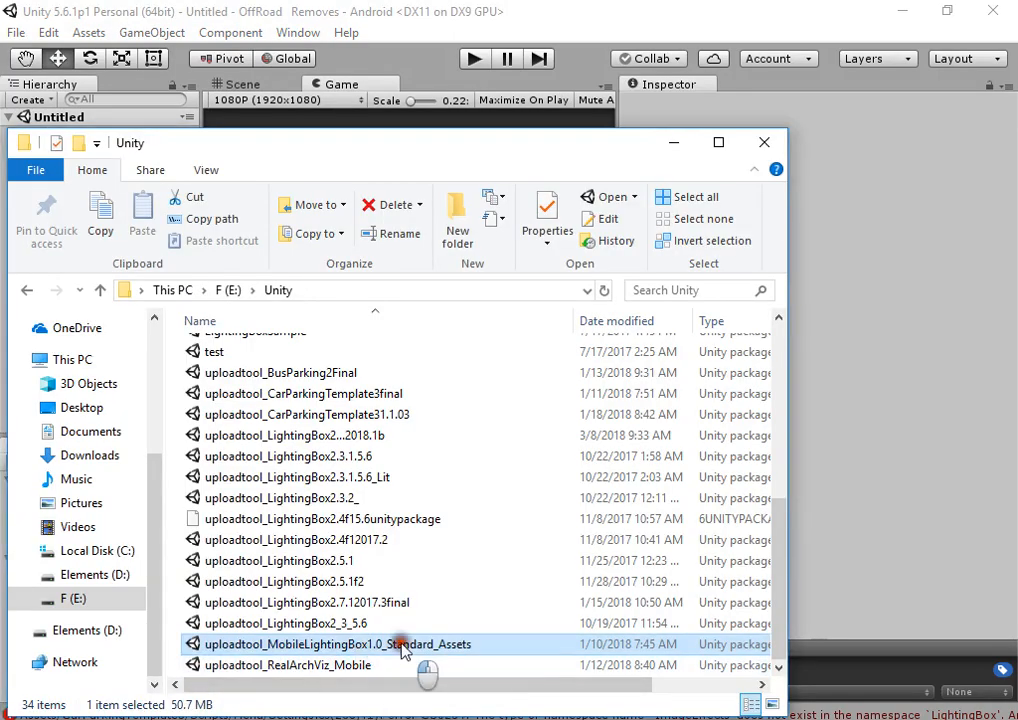
{"action": "mouse_move", "coordinate": [420, 690]}
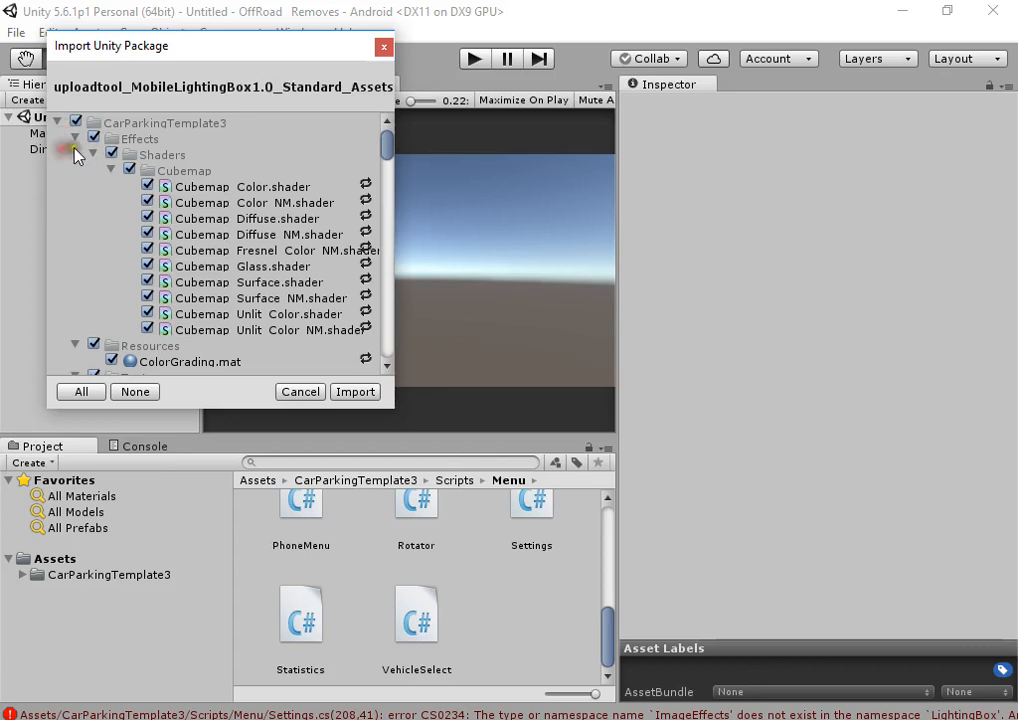
Step: Re-expand the CarParkingTemplate3 tree with Effects, Resources and Textures included and import the package
{"action": "left_click", "coordinate": [56, 122]}
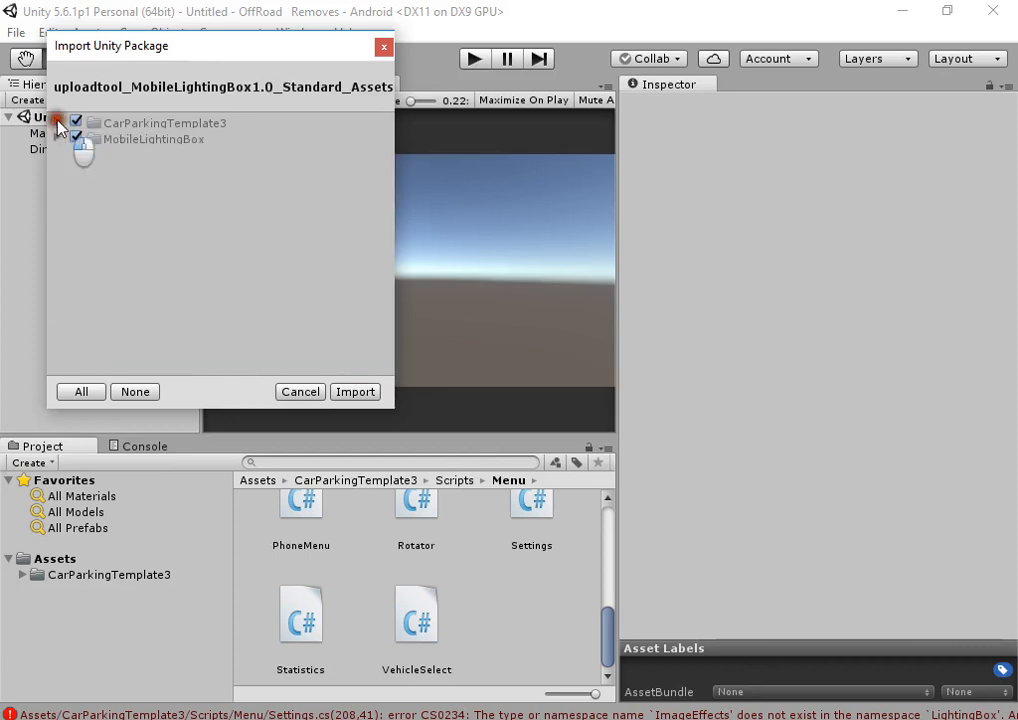
{"action": "left_click", "coordinate": [56, 122]}
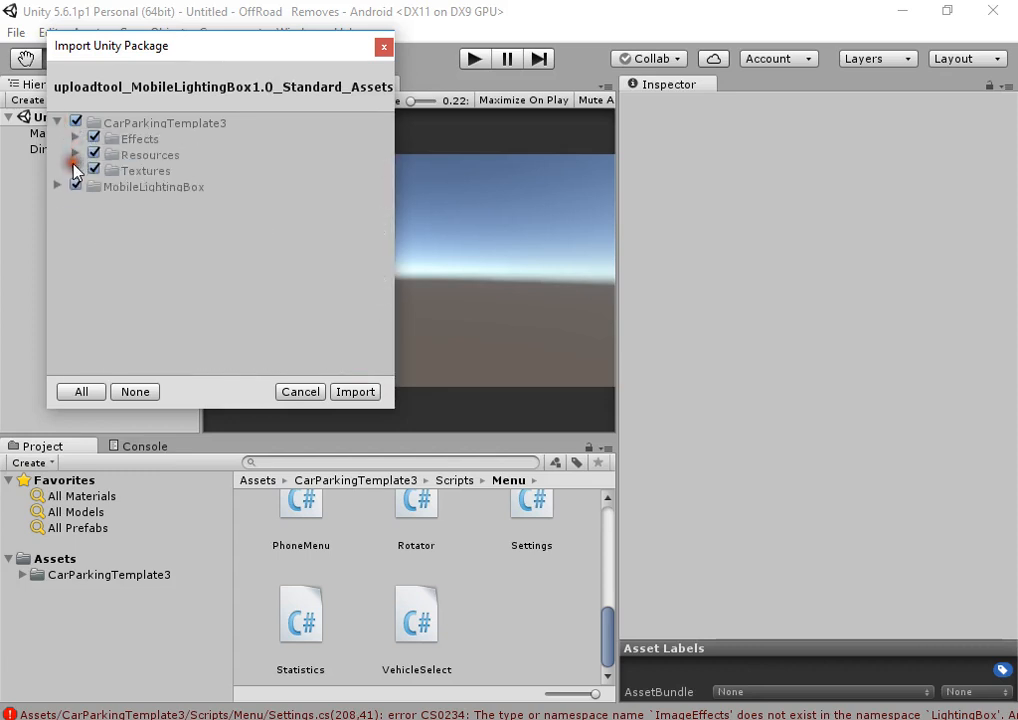
{"action": "left_click", "coordinate": [354, 390]}
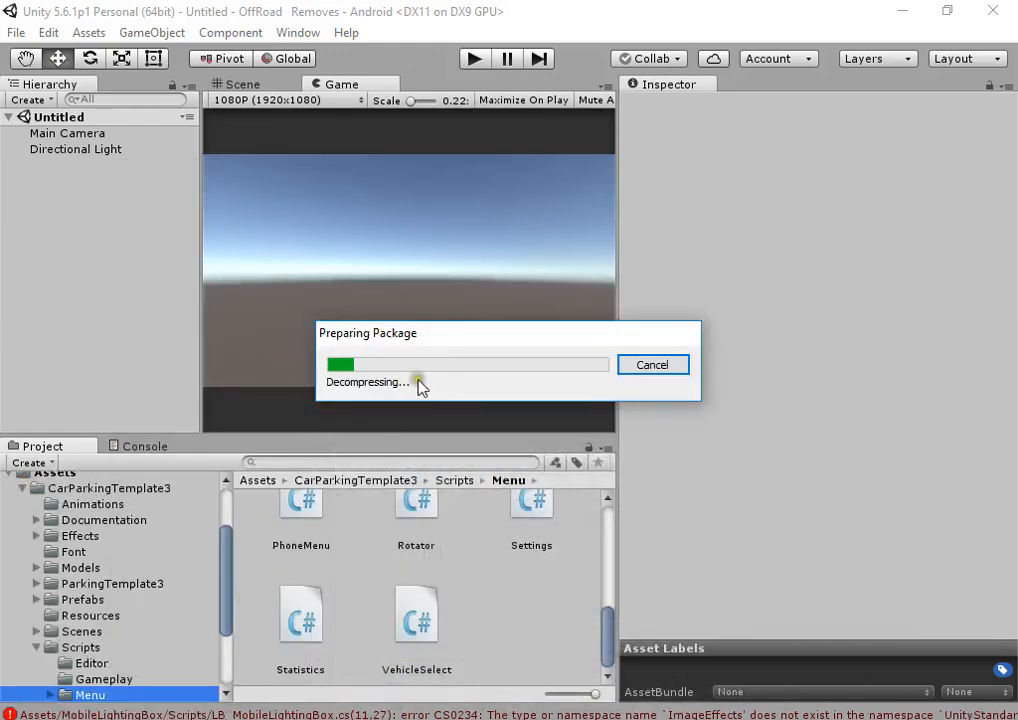
{"action": "mouse_move", "coordinate": [150, 658]}
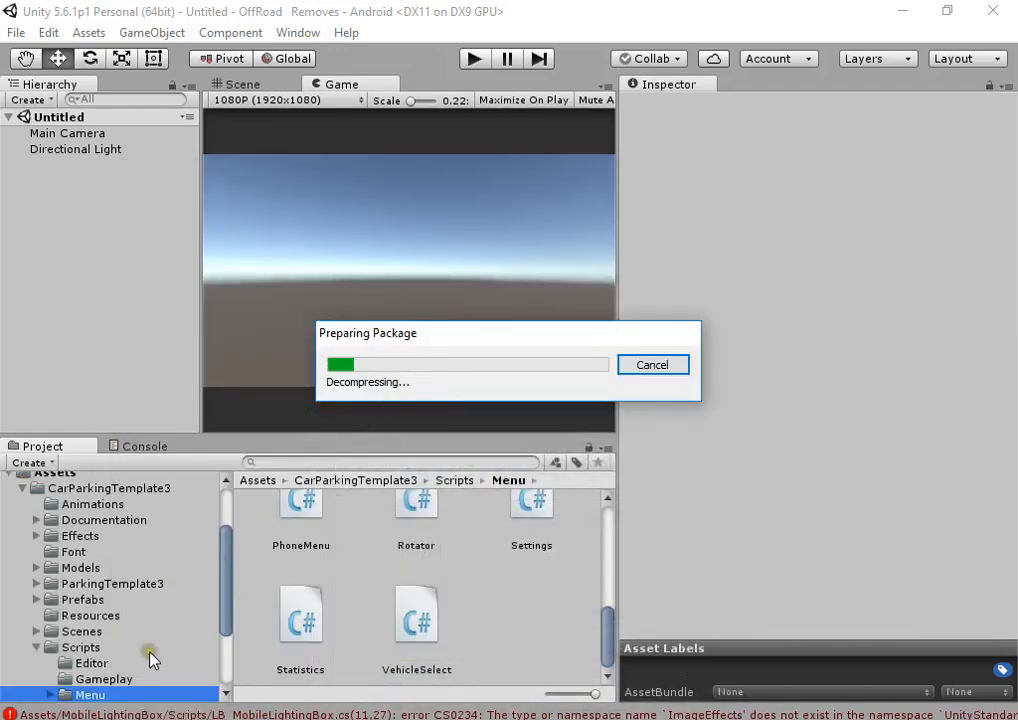
{"action": "mouse_move", "coordinate": [164, 652]}
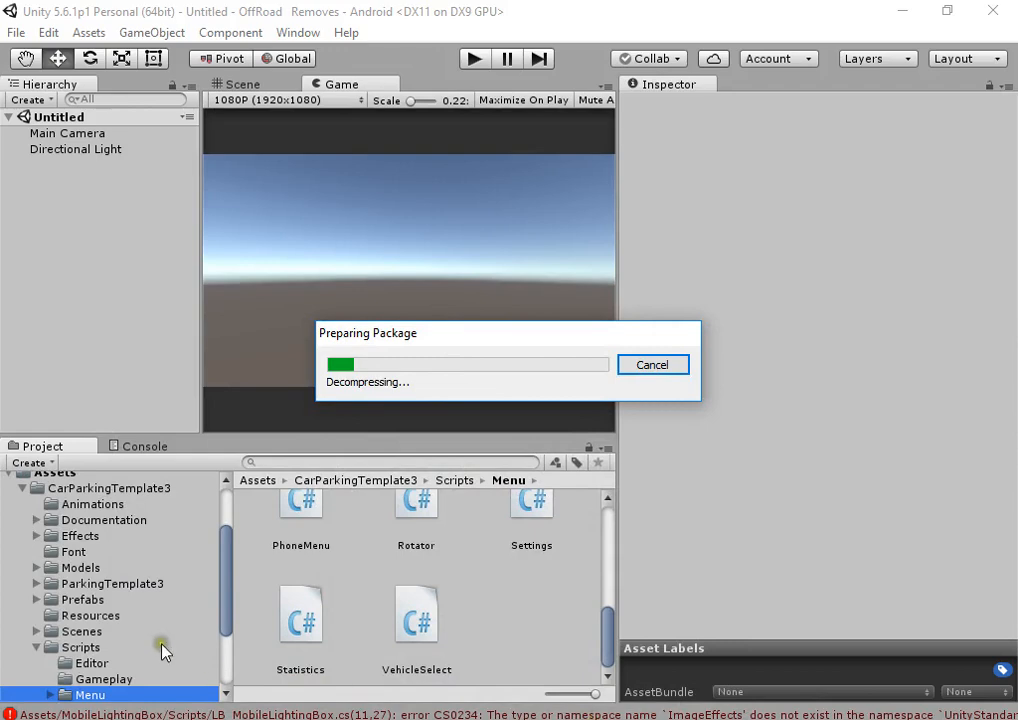
{"action": "mouse_move", "coordinate": [508, 576]}
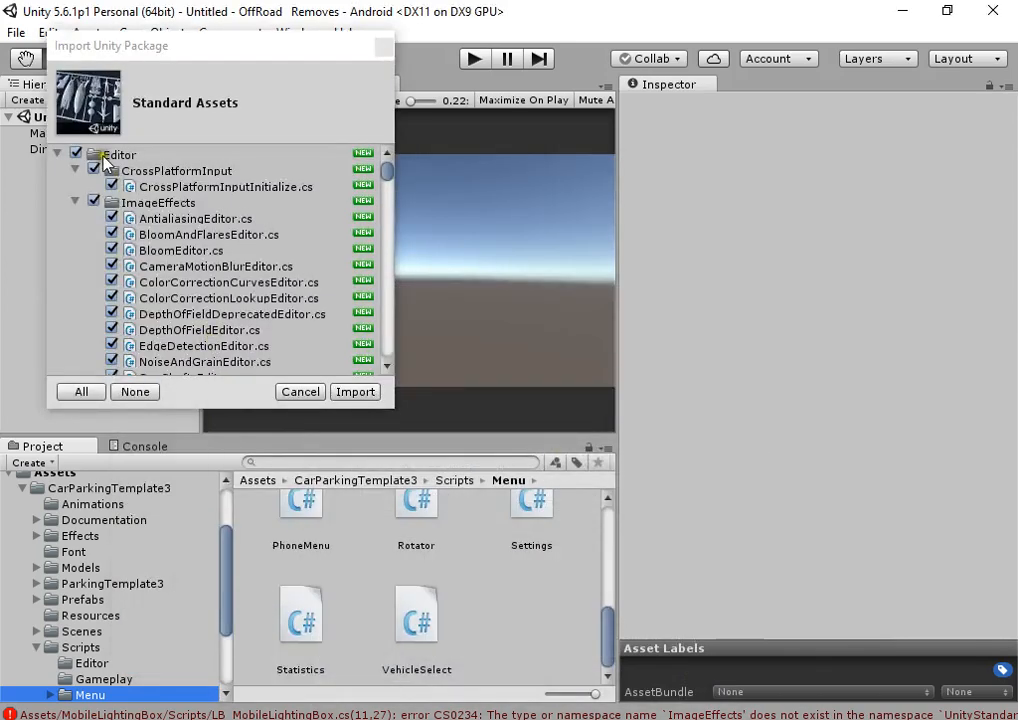
Step: Clear the Standard Assets import selection and collapse Characters and Effects to expose only the needed items
{"action": "left_click", "coordinate": [56, 156]}
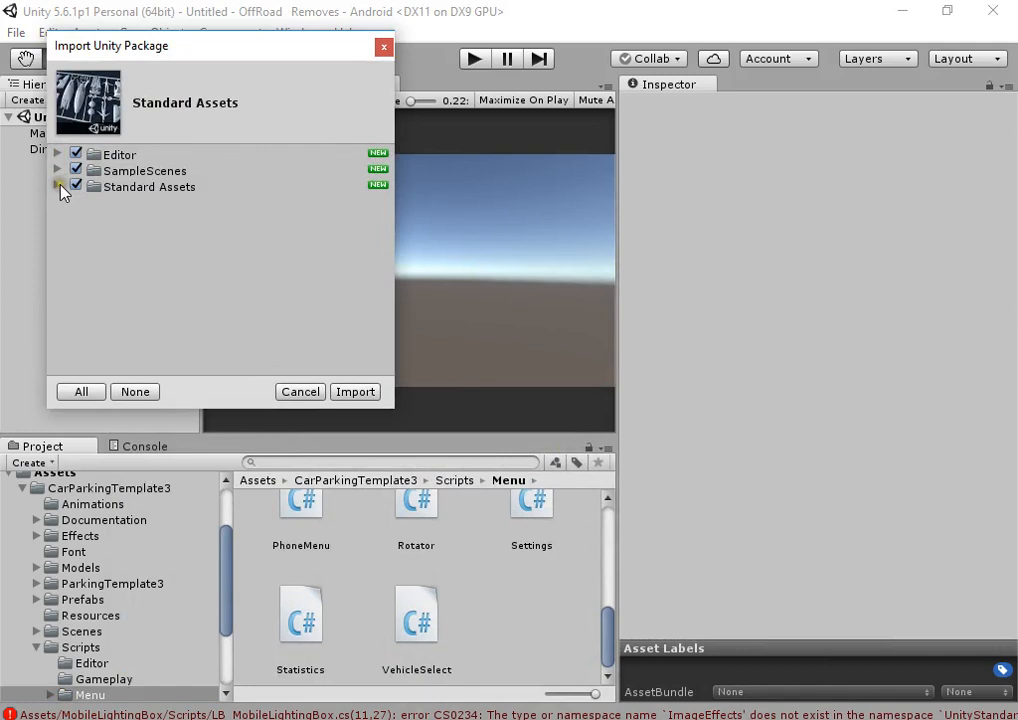
{"action": "left_click", "coordinate": [58, 188]}
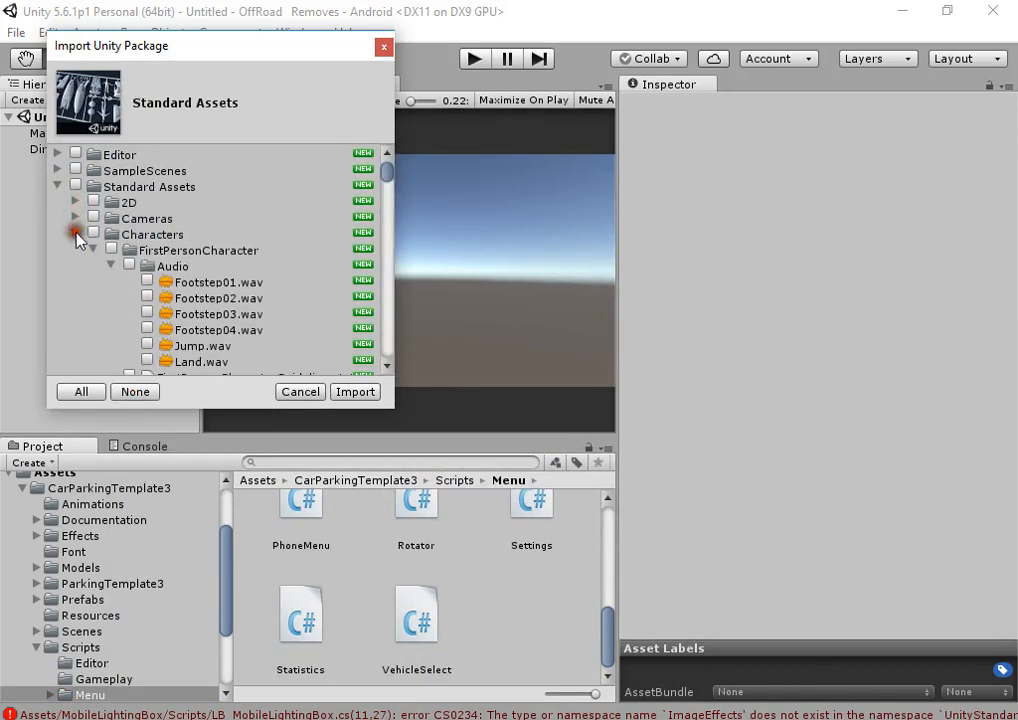
{"action": "left_click", "coordinate": [76, 234]}
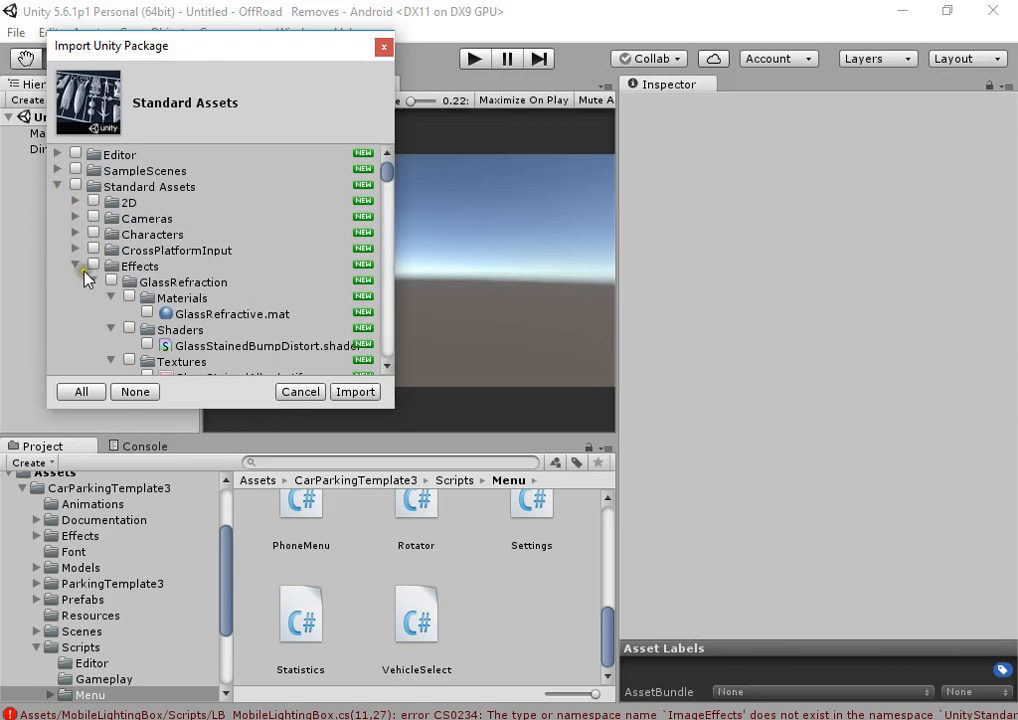
{"action": "left_click", "coordinate": [76, 266]}
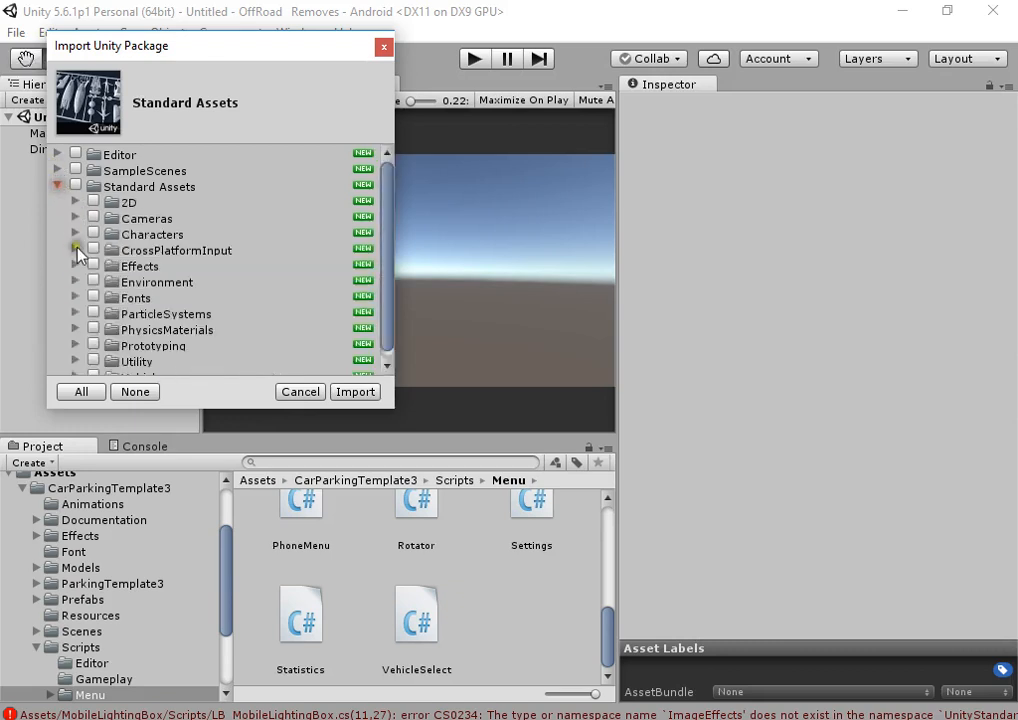
{"action": "left_click", "coordinate": [76, 266]}
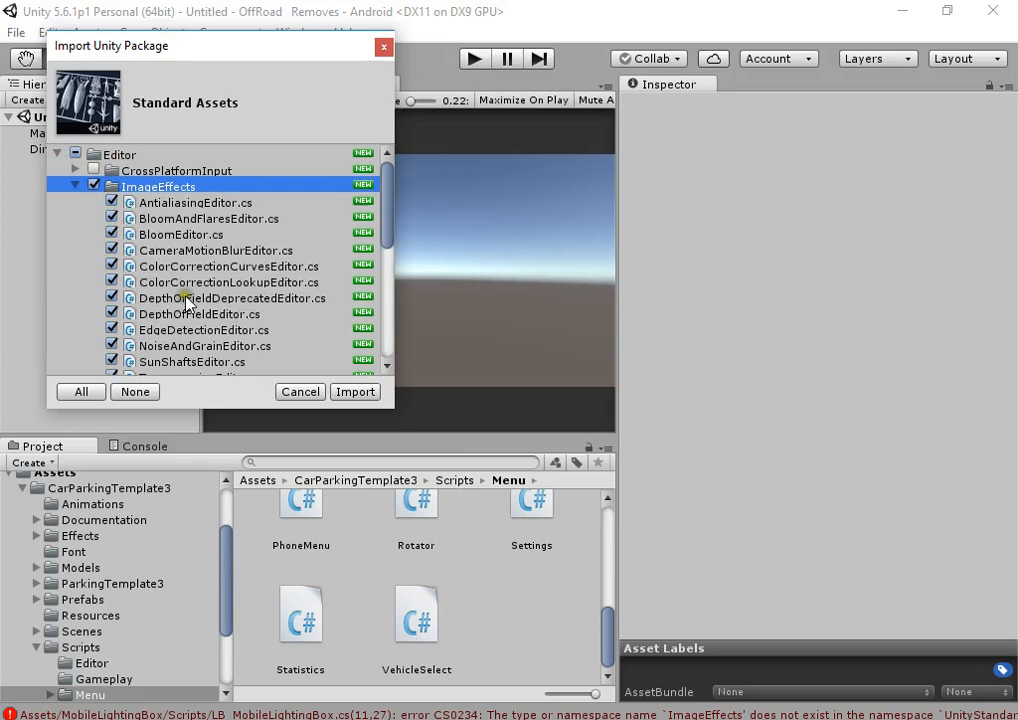
Step: Import the checked ImageEffects editor scripts and effects from Standard Assets
{"action": "left_click", "coordinate": [356, 390]}
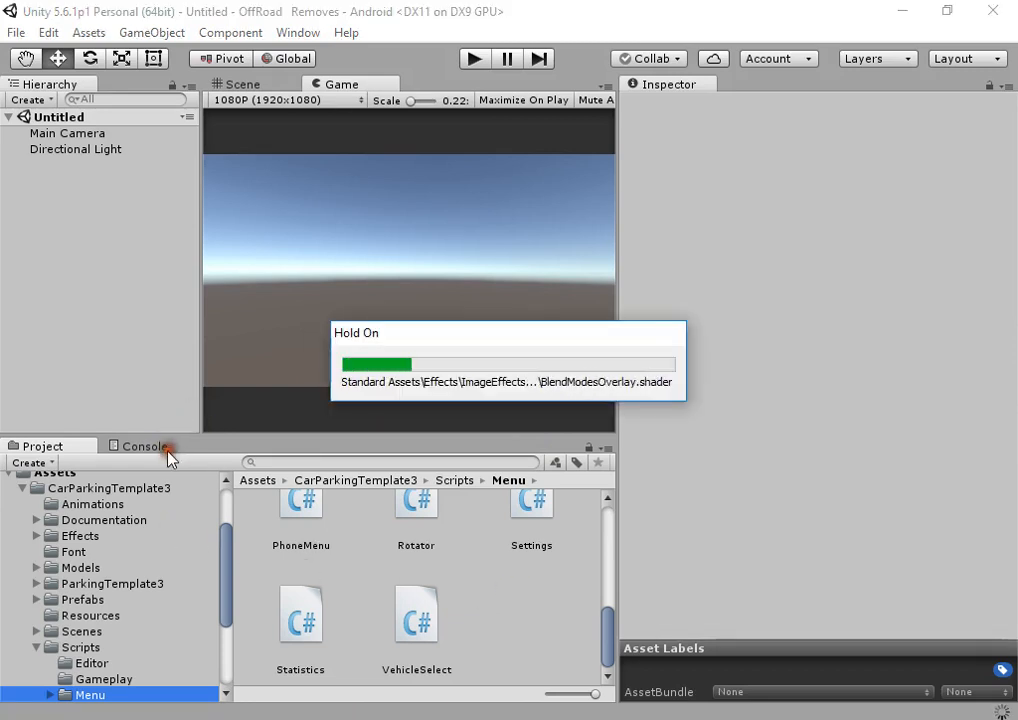
Step: Ping the Settings script behind the CS0234 namespace error from the console
{"action": "left_click", "coordinate": [144, 446]}
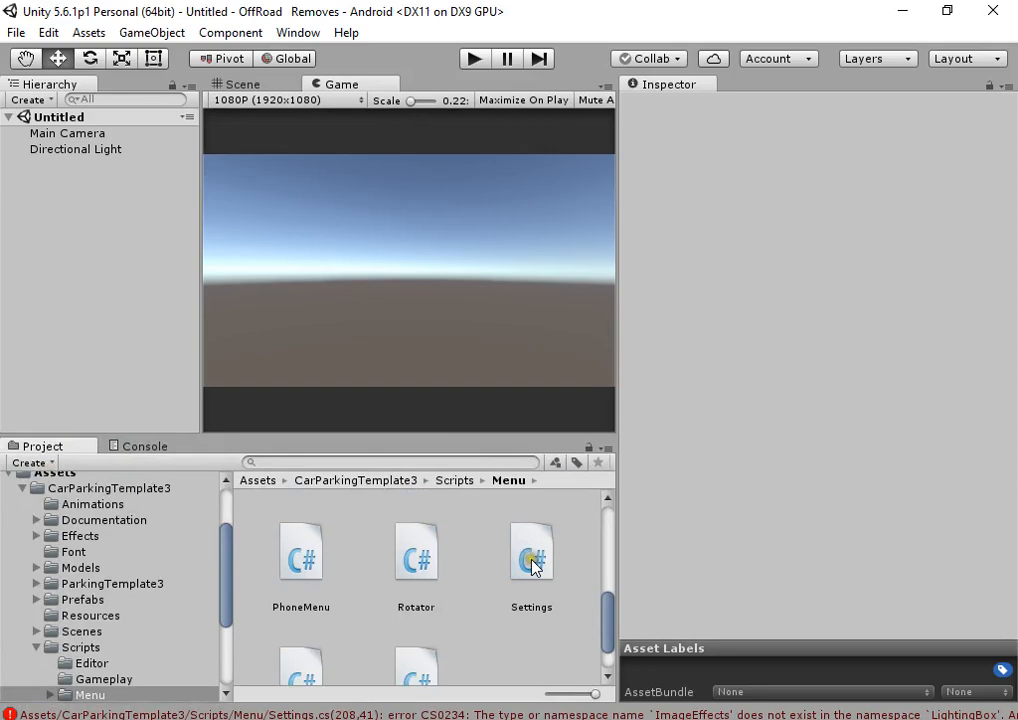
{"action": "left_click", "coordinate": [144, 444]}
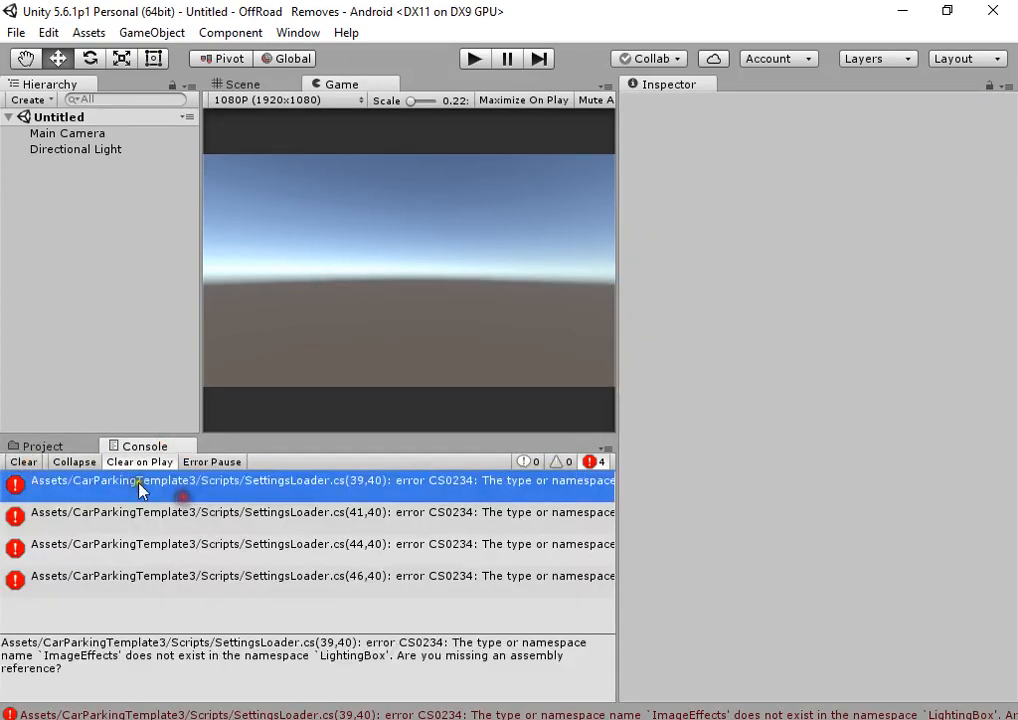
{"action": "left_click", "coordinate": [42, 446]}
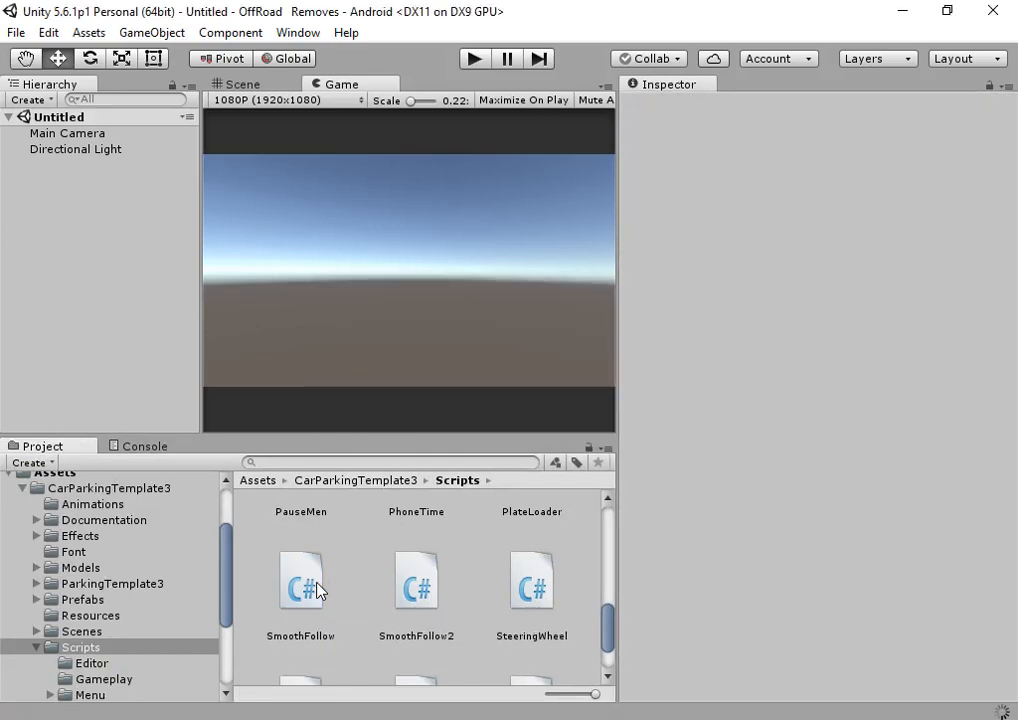
Step: Clear all ImageEffects errors and warnings from the console
{"action": "left_click", "coordinate": [144, 444]}
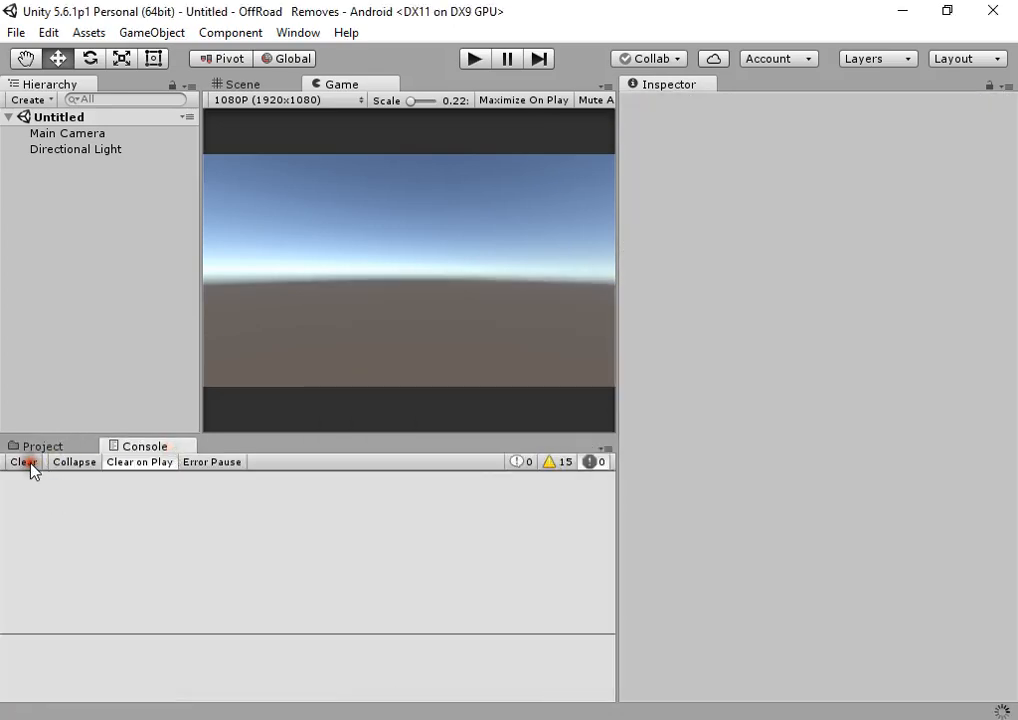
{"action": "left_click", "coordinate": [26, 460]}
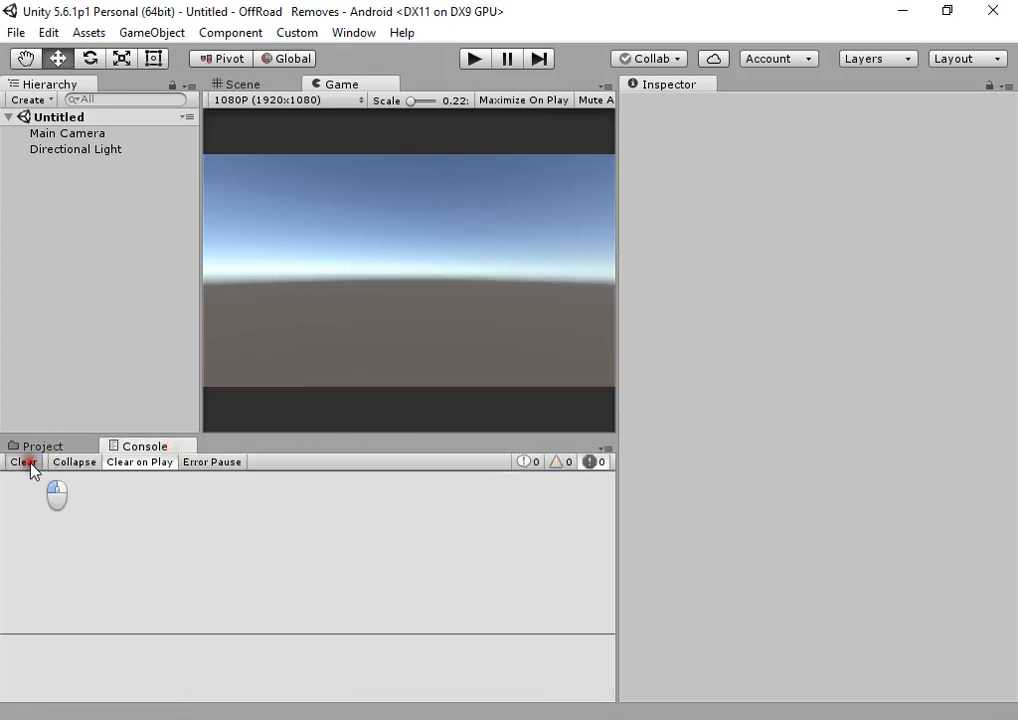
{"action": "left_click", "coordinate": [42, 444]}
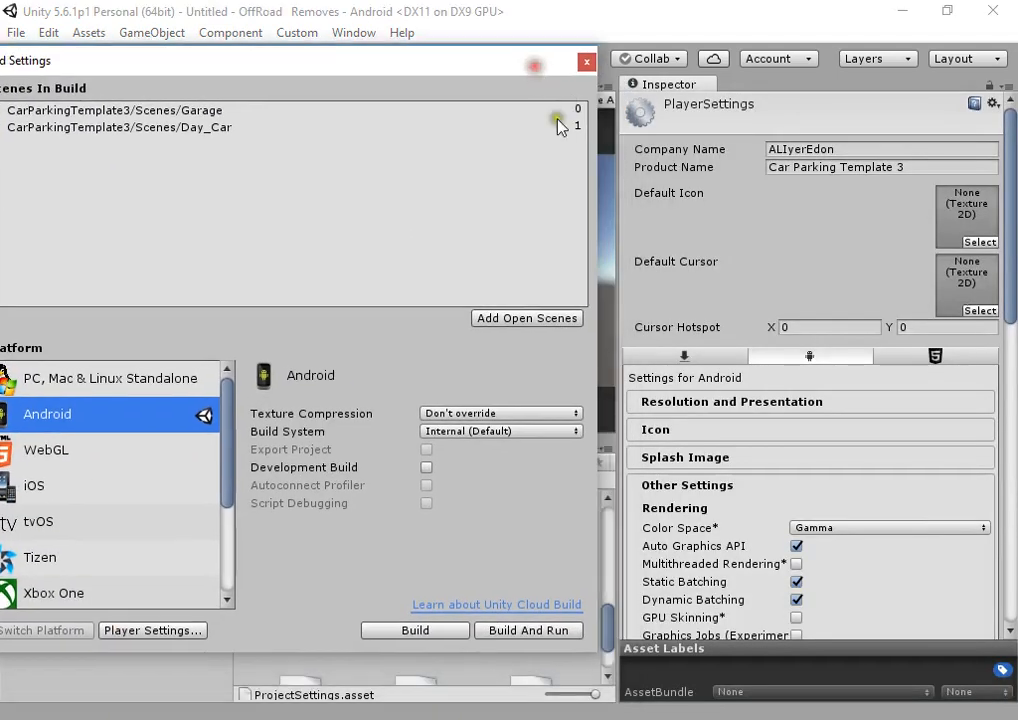
Step: Scroll the Android Player Settings Inspector down to the Other Settings identification section
{"action": "scroll", "scroll_direction": "down", "scroll_amount": 3}
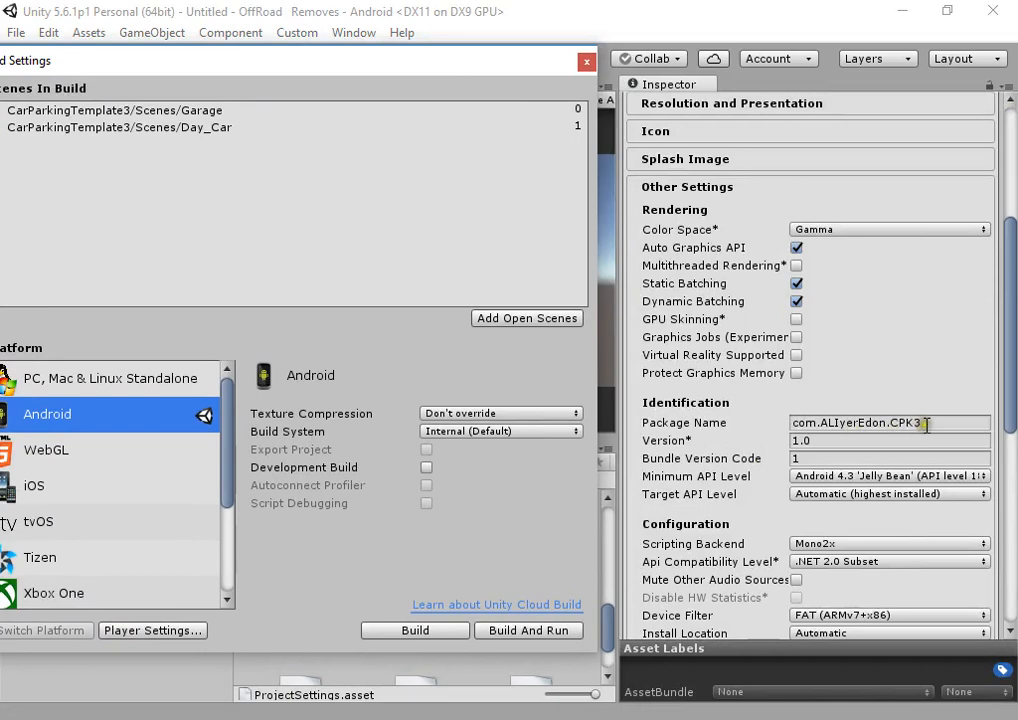
Step: Build the Android APK, saving it as Test in the OffRoad Removes project folder
{"action": "left_click", "coordinate": [414, 630]}
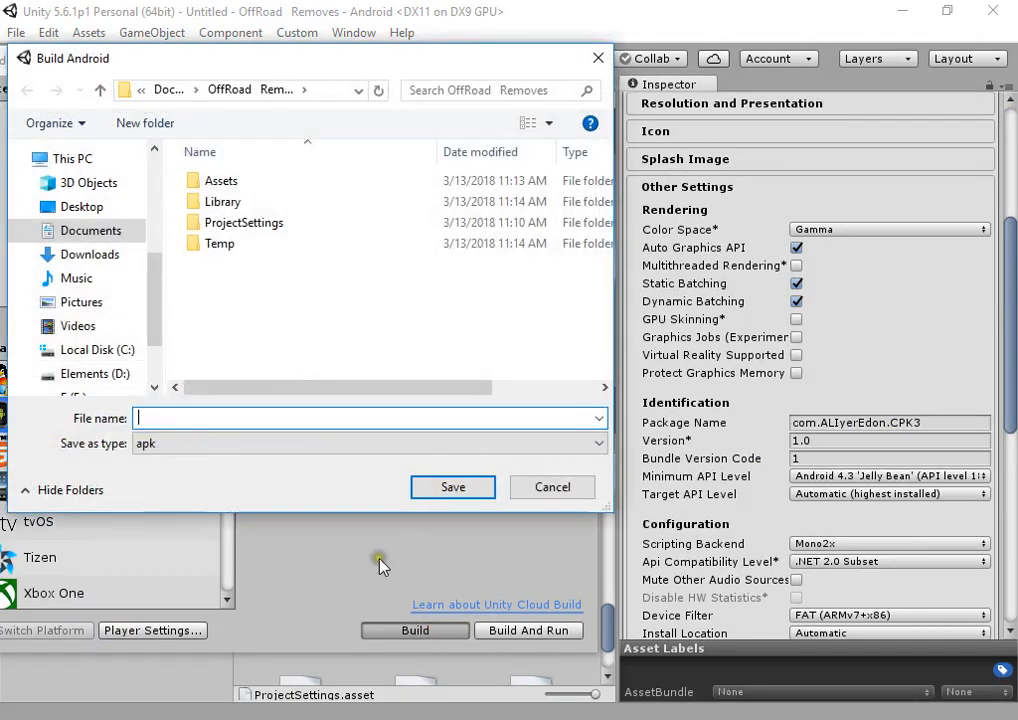
{"action": "type", "text": "Tes"}
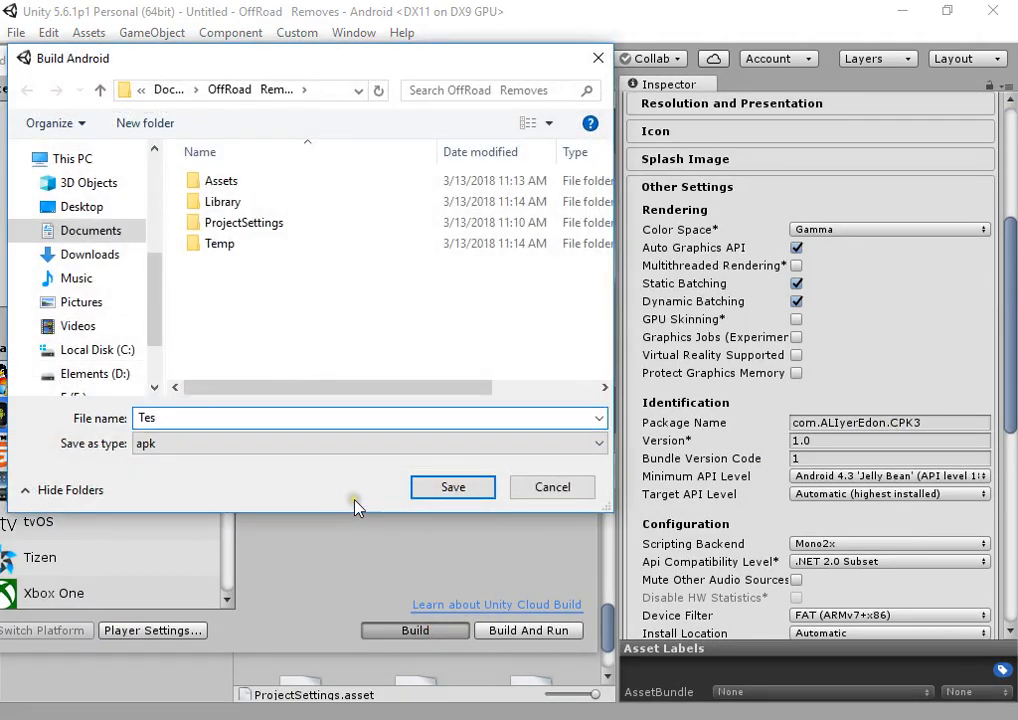
{"action": "type", "text": "t"}
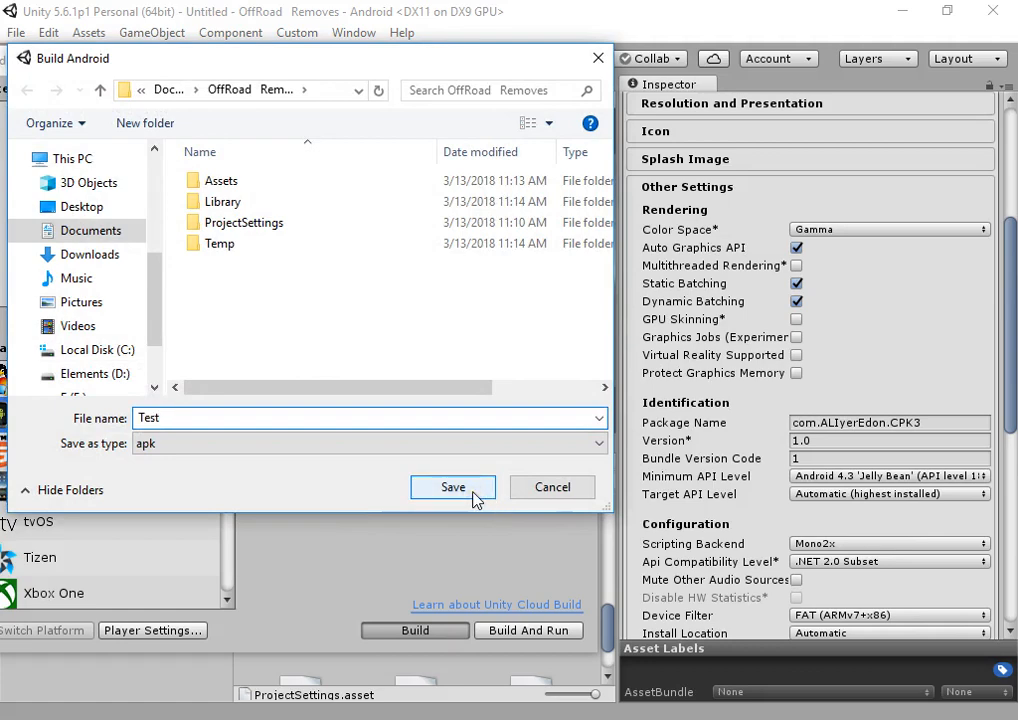
{"action": "left_click", "coordinate": [452, 488]}
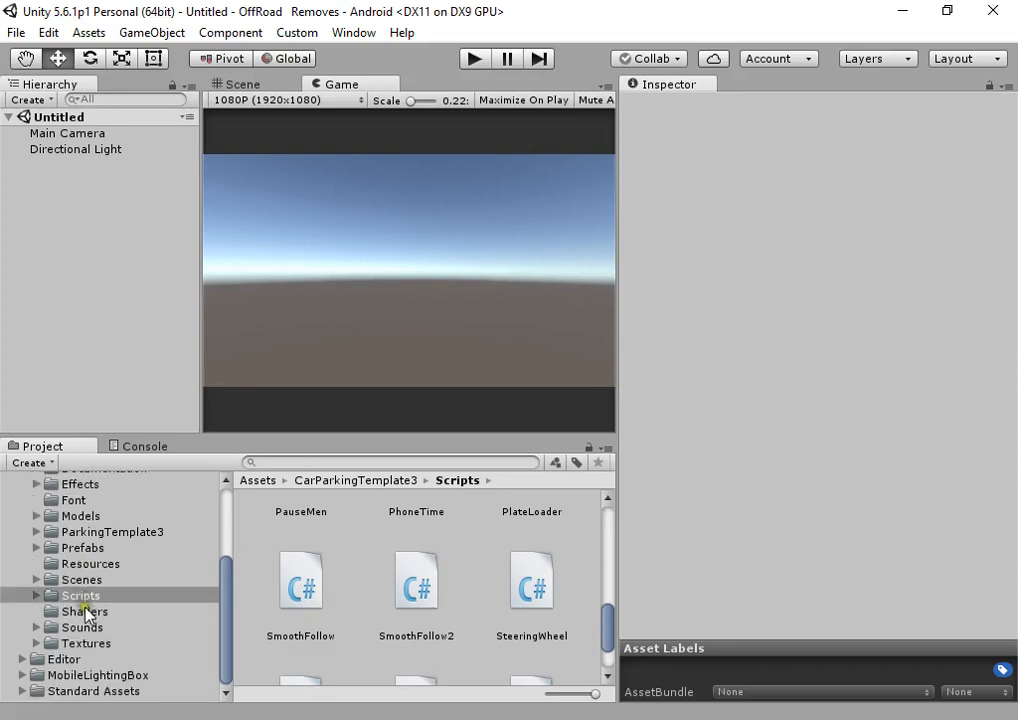
Step: Open the Day_Car scene from CarParkingTemplate3's Scenes folder
{"action": "left_click", "coordinate": [98, 676]}
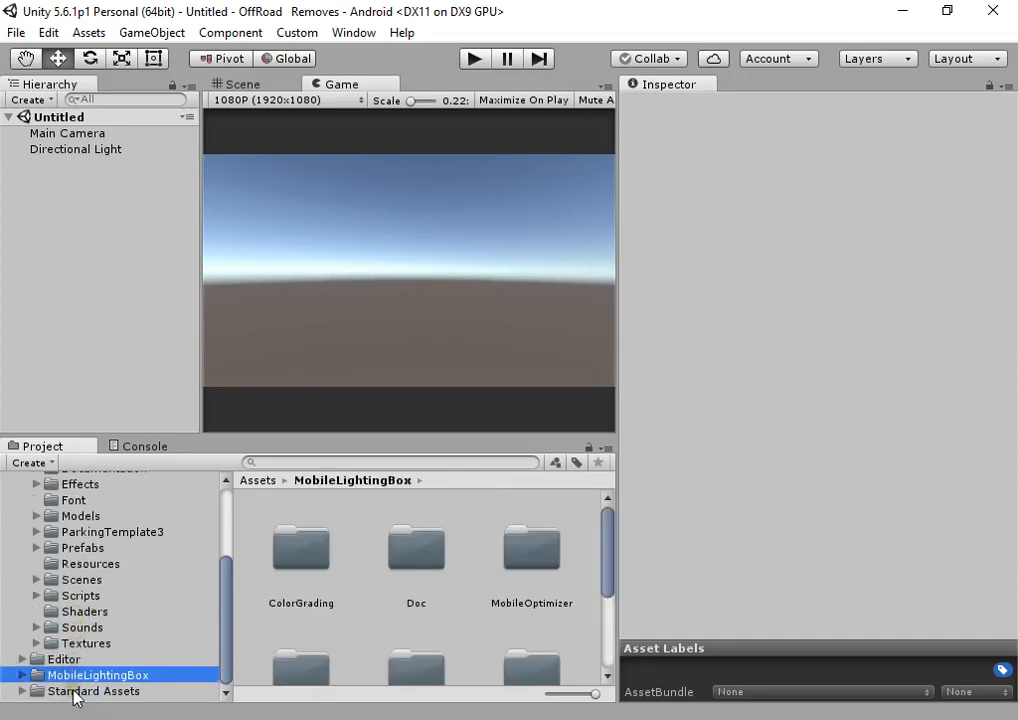
{"action": "left_click", "coordinate": [92, 692]}
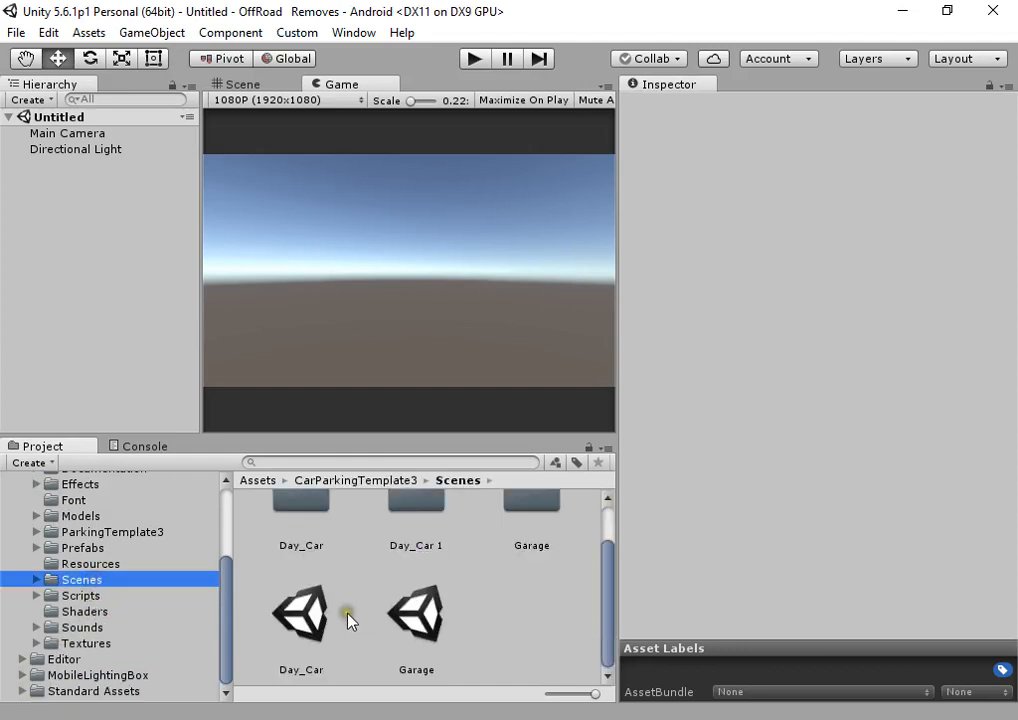
{"action": "double_click", "coordinate": [300, 610]}
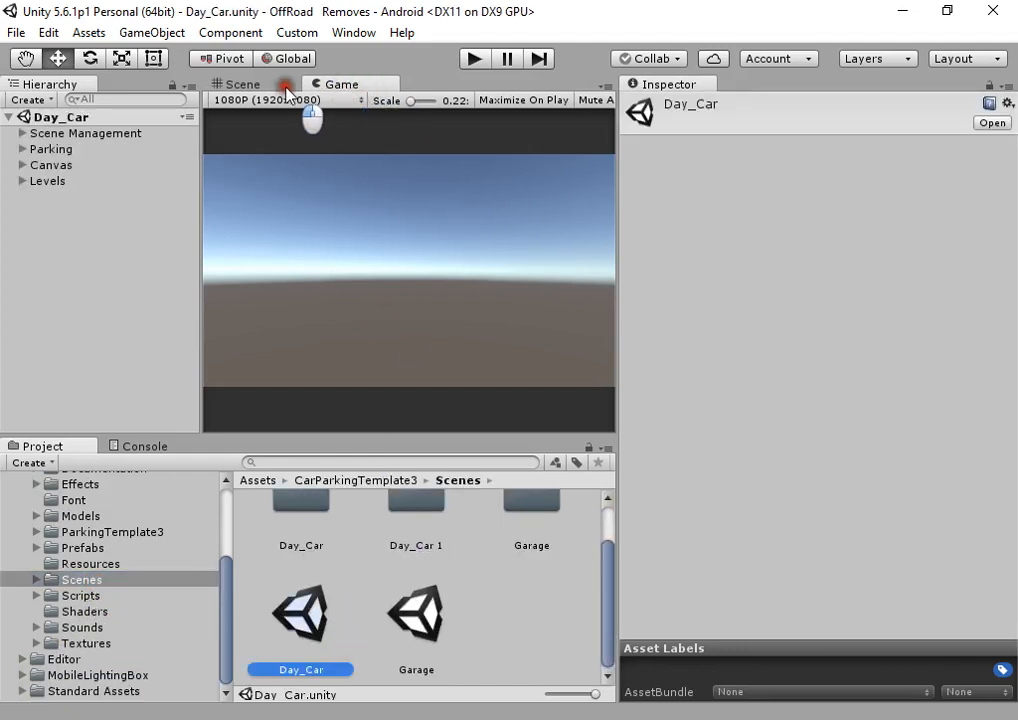
Step: Select Main Camera in the Hierarchy and frame the Day_Car parking lot in the Scene view
{"action": "left_click", "coordinate": [240, 84]}
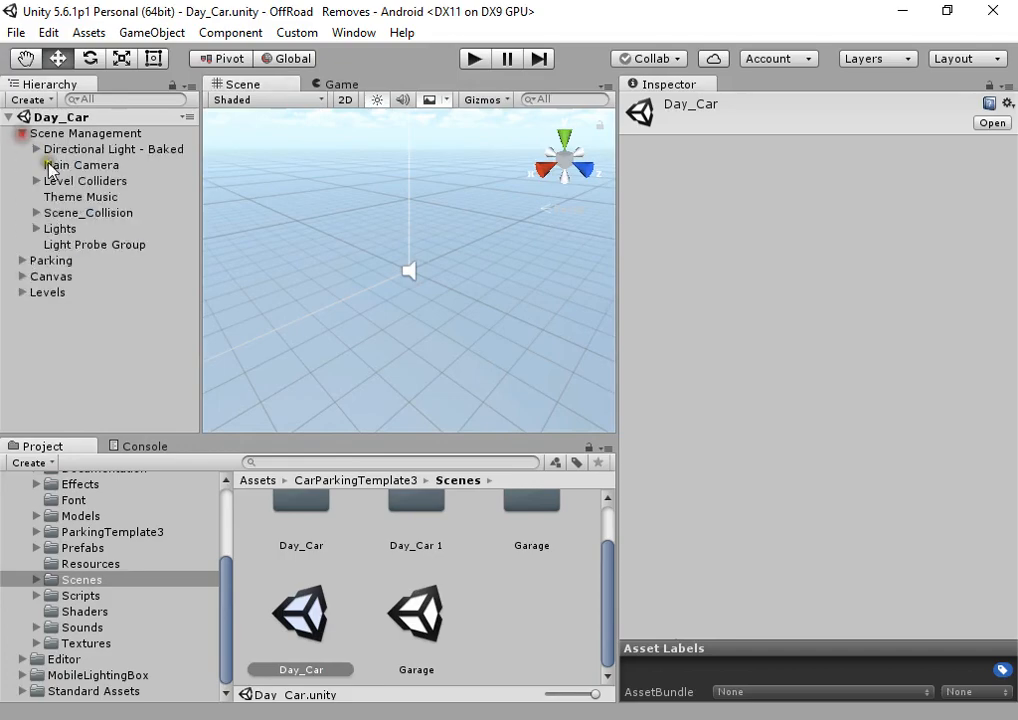
{"action": "left_click", "coordinate": [80, 164]}
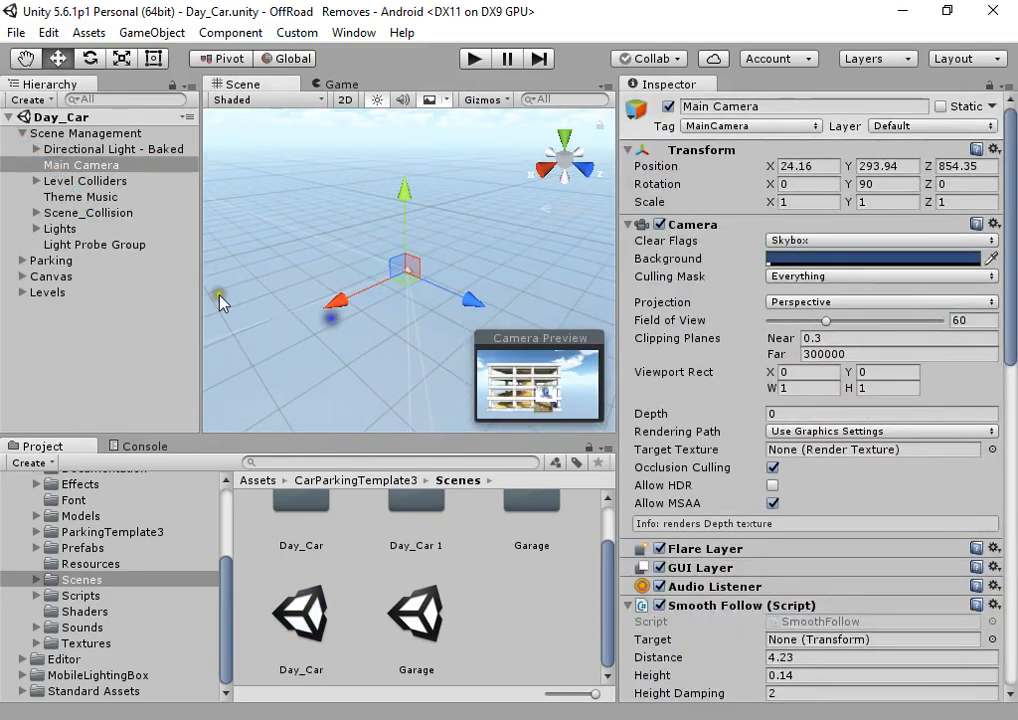
{"action": "left_click", "coordinate": [96, 244]}
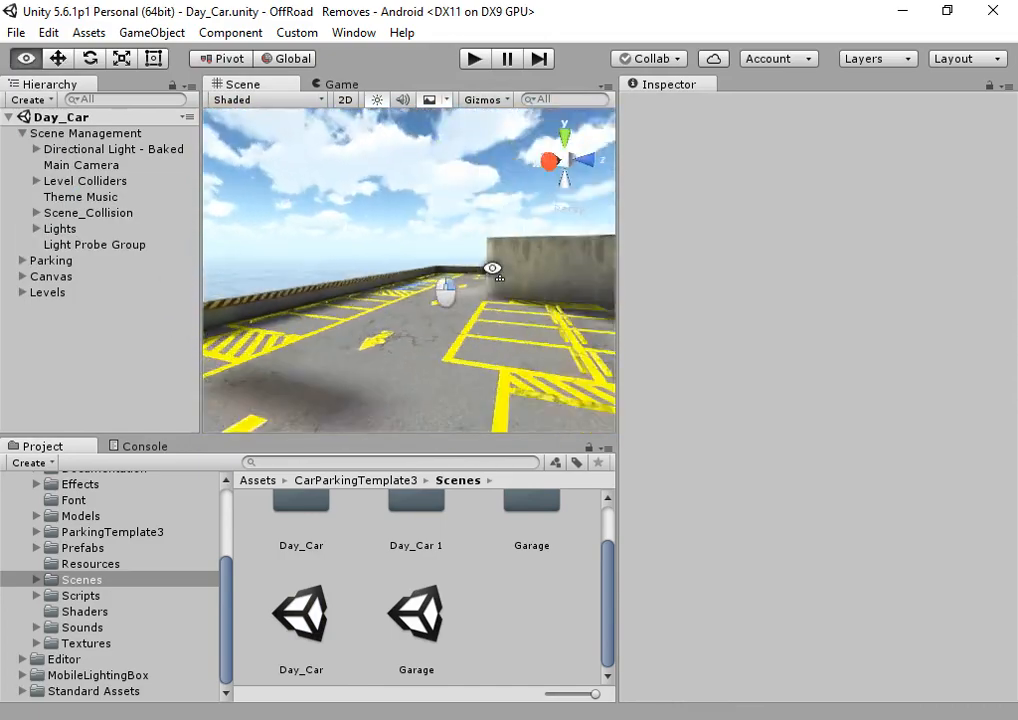
{"action": "left_click", "coordinate": [352, 32]}
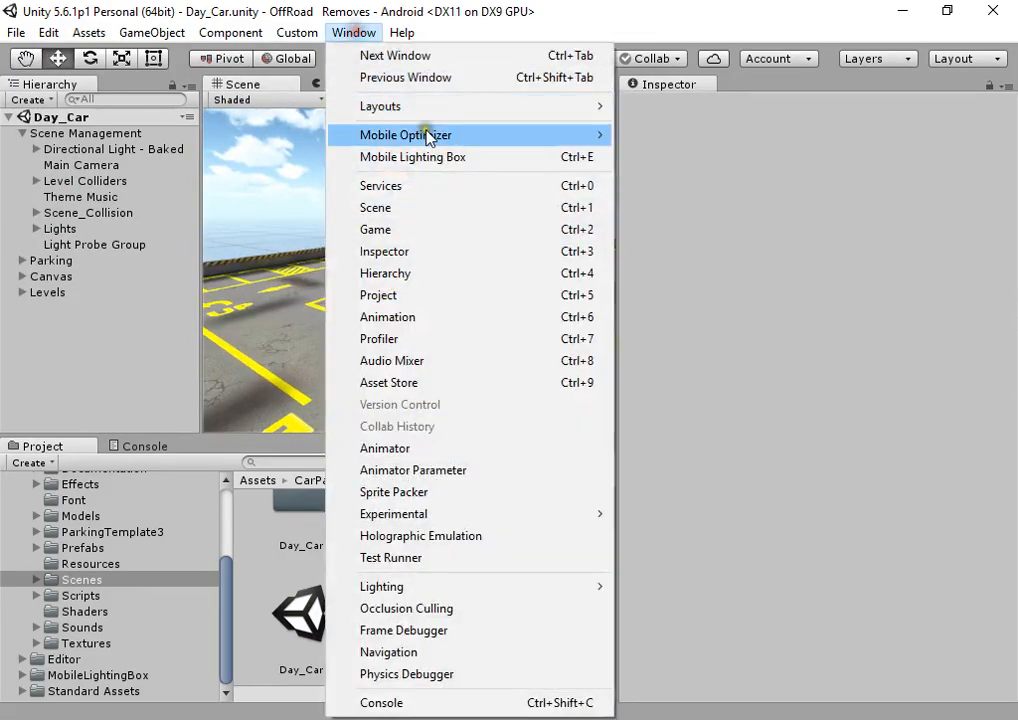
Step: Create a Mobile Lighting Box lighting profile for the scene and go to its Color settings
{"action": "left_click", "coordinate": [412, 156]}
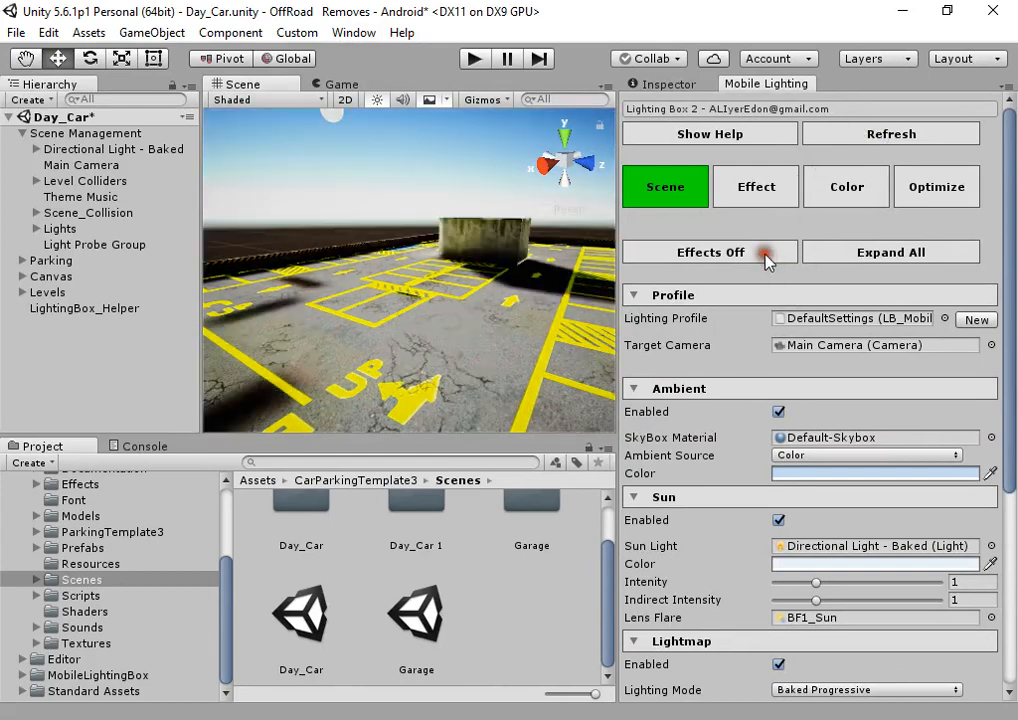
{"action": "left_click", "coordinate": [976, 320]}
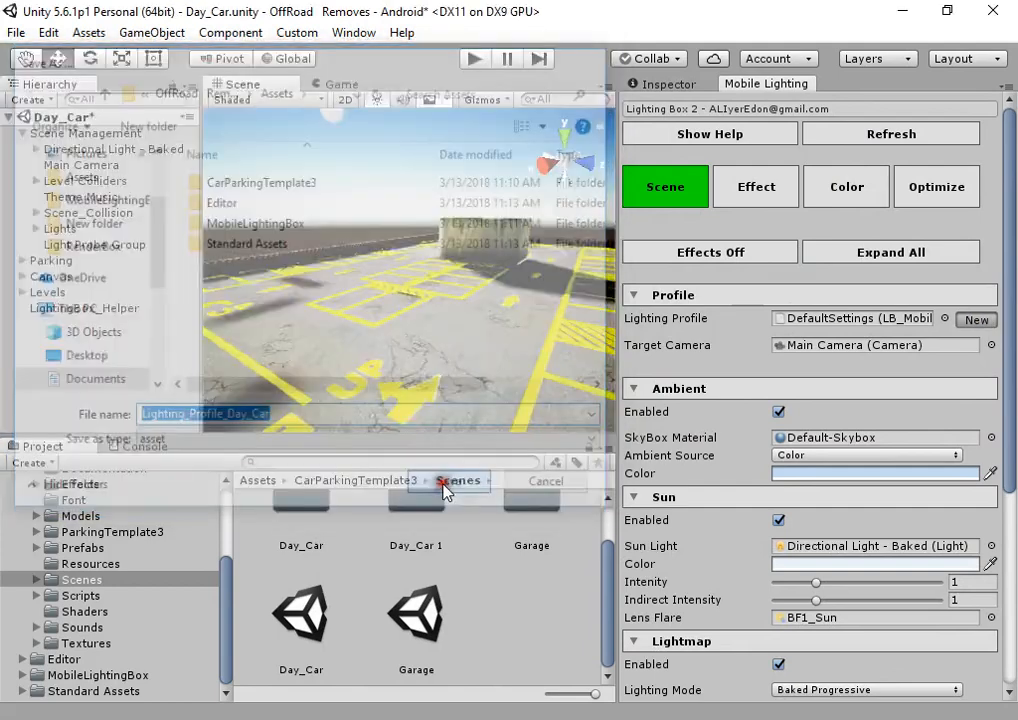
{"action": "left_click", "coordinate": [846, 188]}
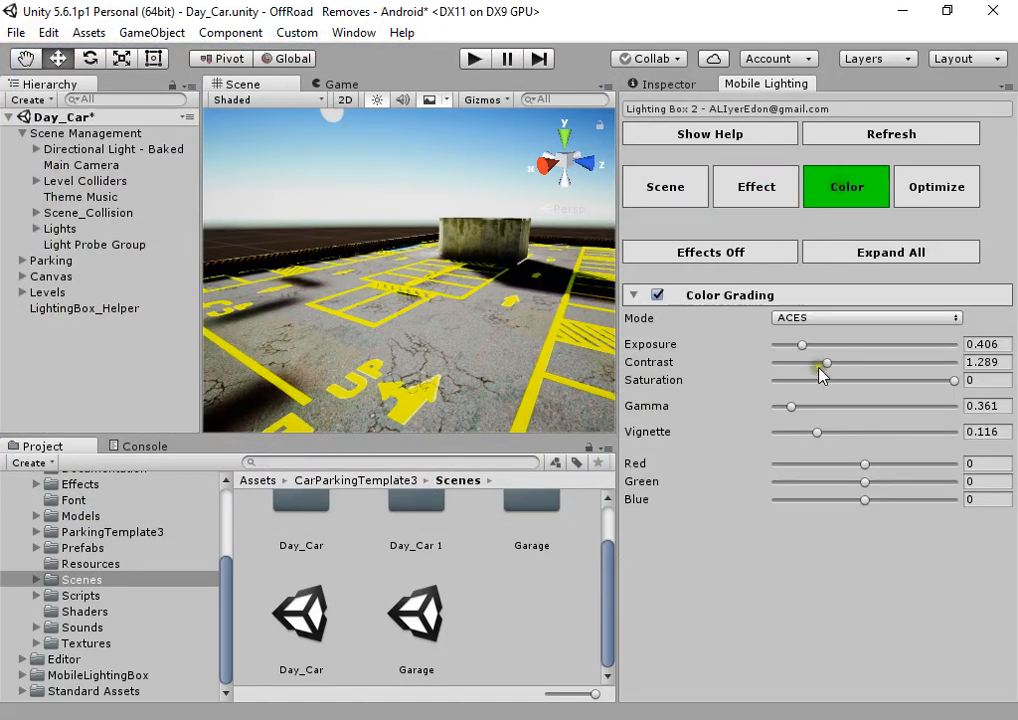
Step: Raise contrast to 1.356 and gamma, add a blue tint of 28 and nudge the red tint
{"action": "left_click_drag", "start_coordinate": [824, 362], "coordinate": [840, 362]}
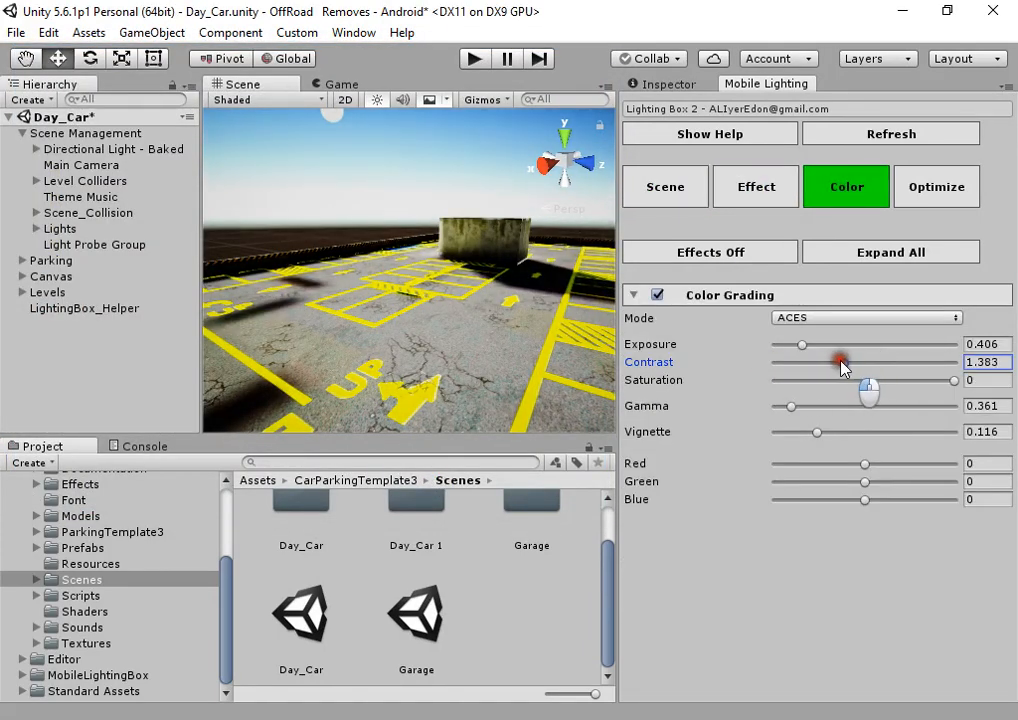
{"action": "left_click_drag", "start_coordinate": [788, 404], "coordinate": [802, 404]}
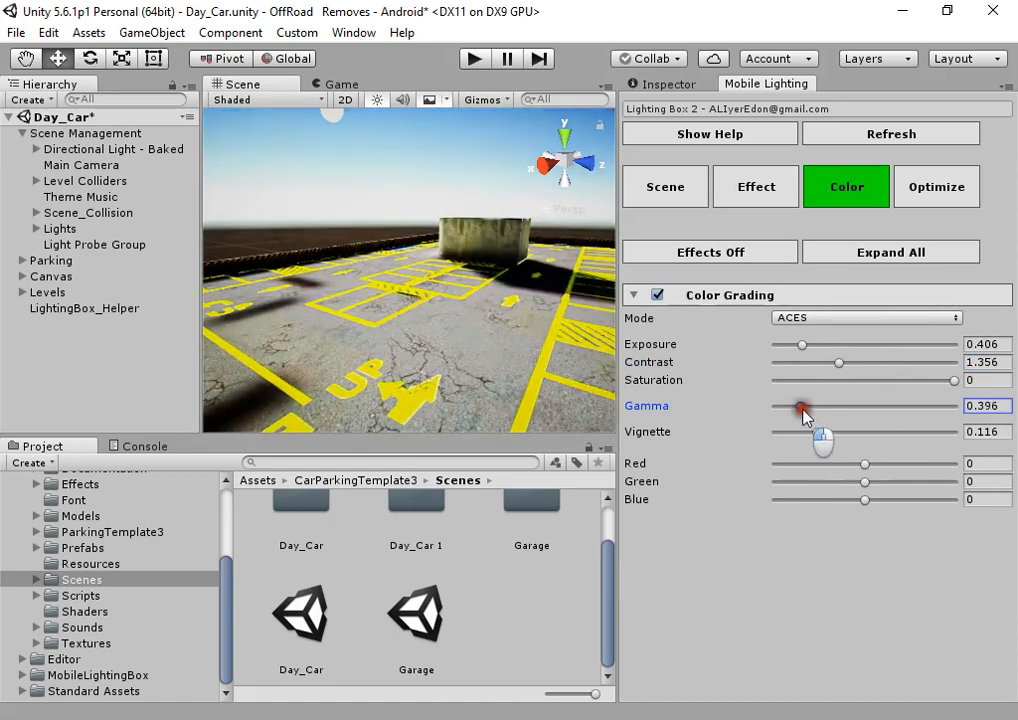
{"action": "left_click_drag", "start_coordinate": [864, 500], "coordinate": [888, 500]}
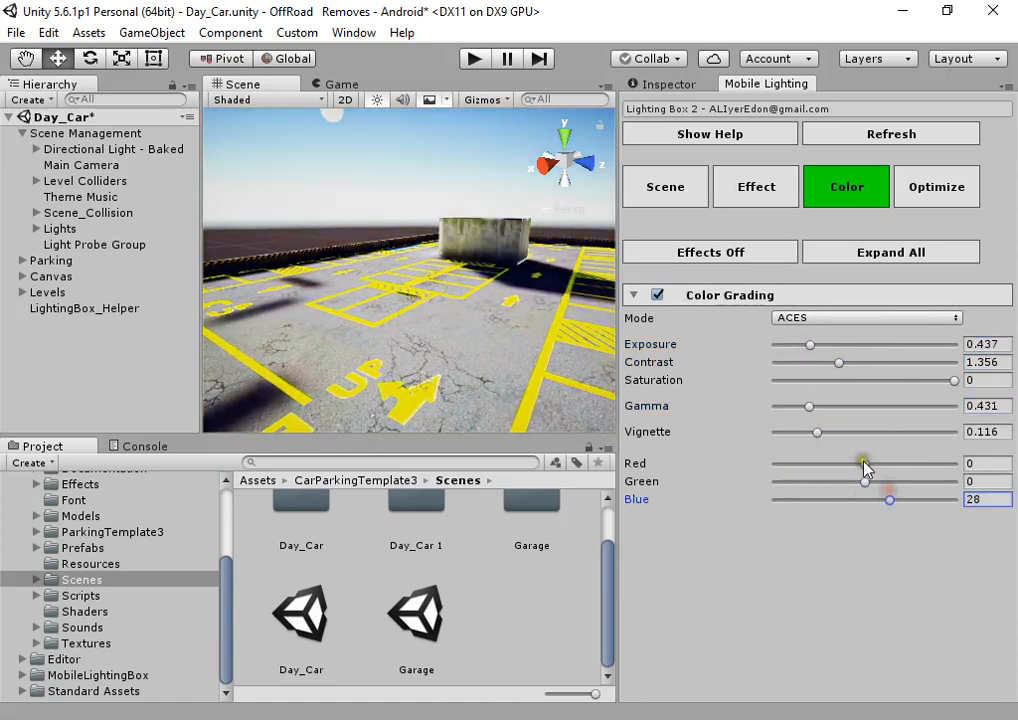
{"action": "left_click_drag", "start_coordinate": [864, 464], "coordinate": [852, 464]}
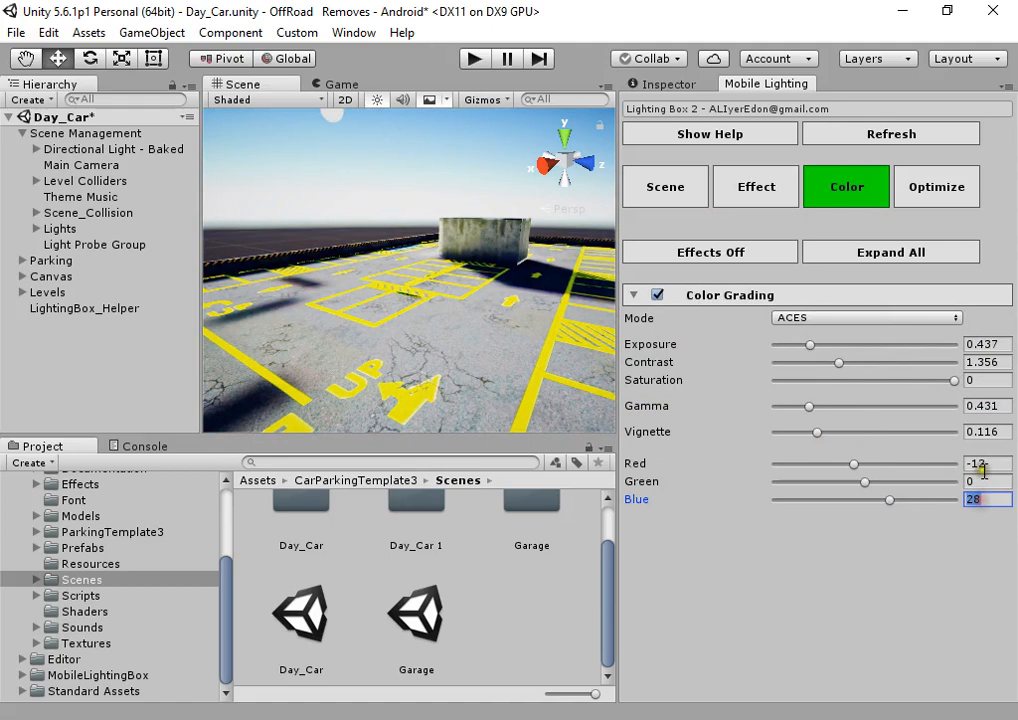
Step: Set the Batch Texture Importer to size 256 in custom path mode from the optimization tools
{"action": "left_click", "coordinate": [936, 186]}
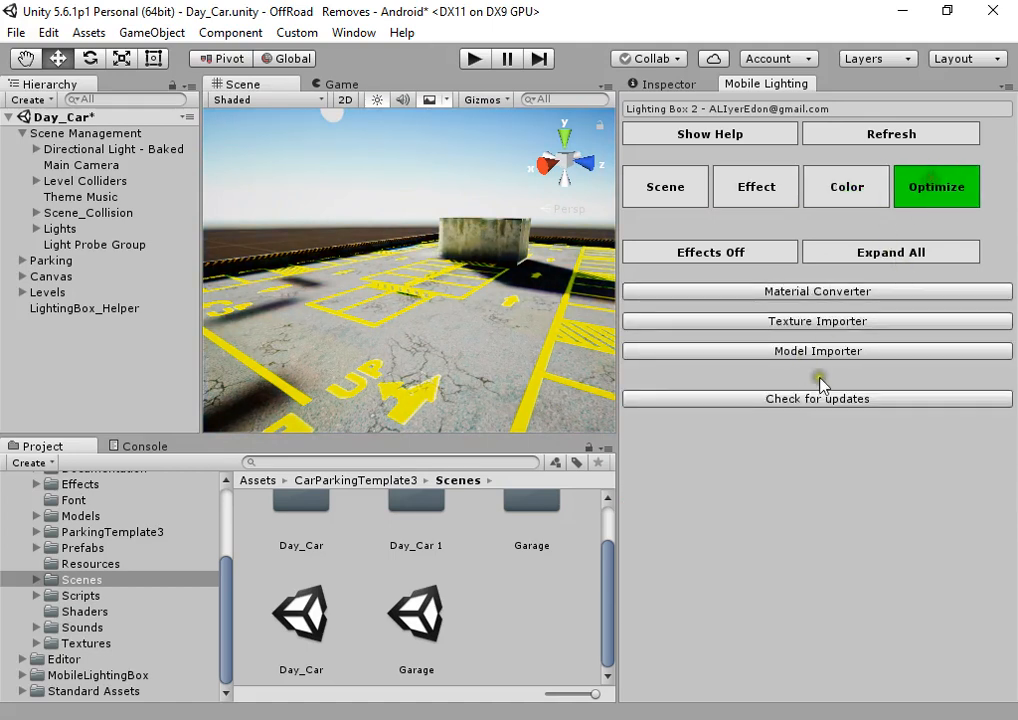
{"action": "mouse_move", "coordinate": [810, 296]}
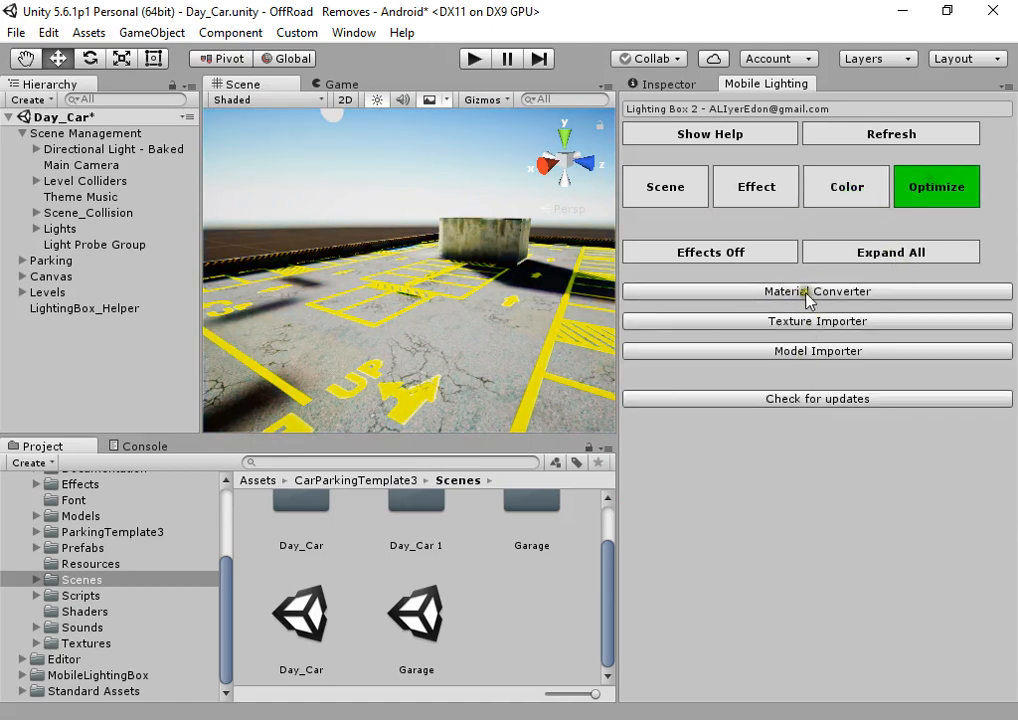
{"action": "left_click", "coordinate": [816, 320]}
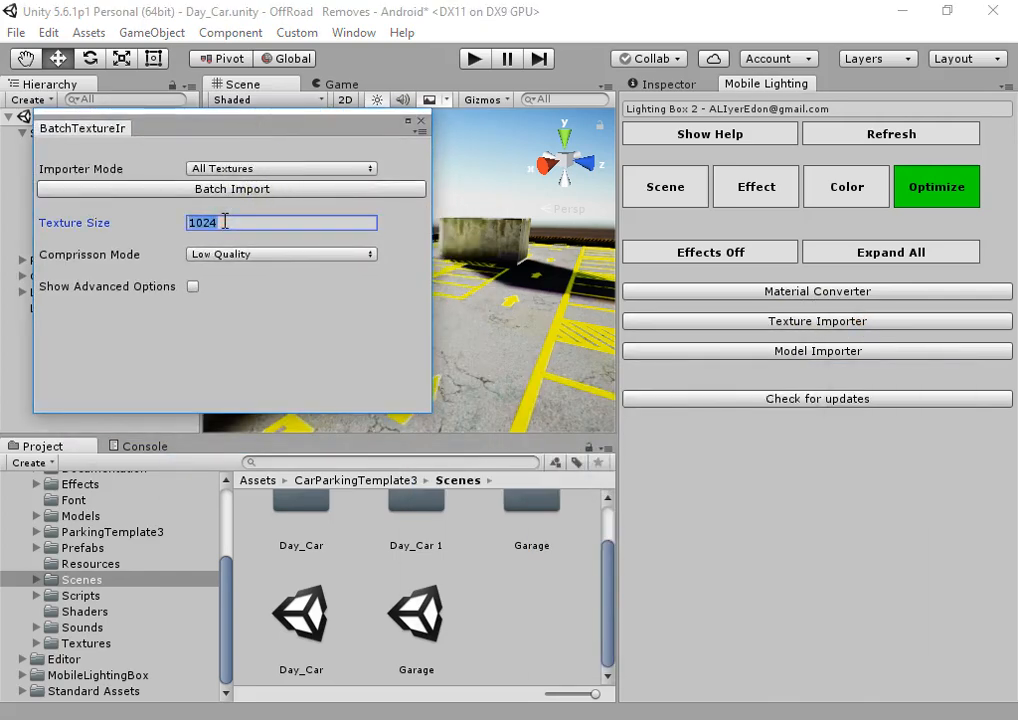
{"action": "type", "text": "256"}
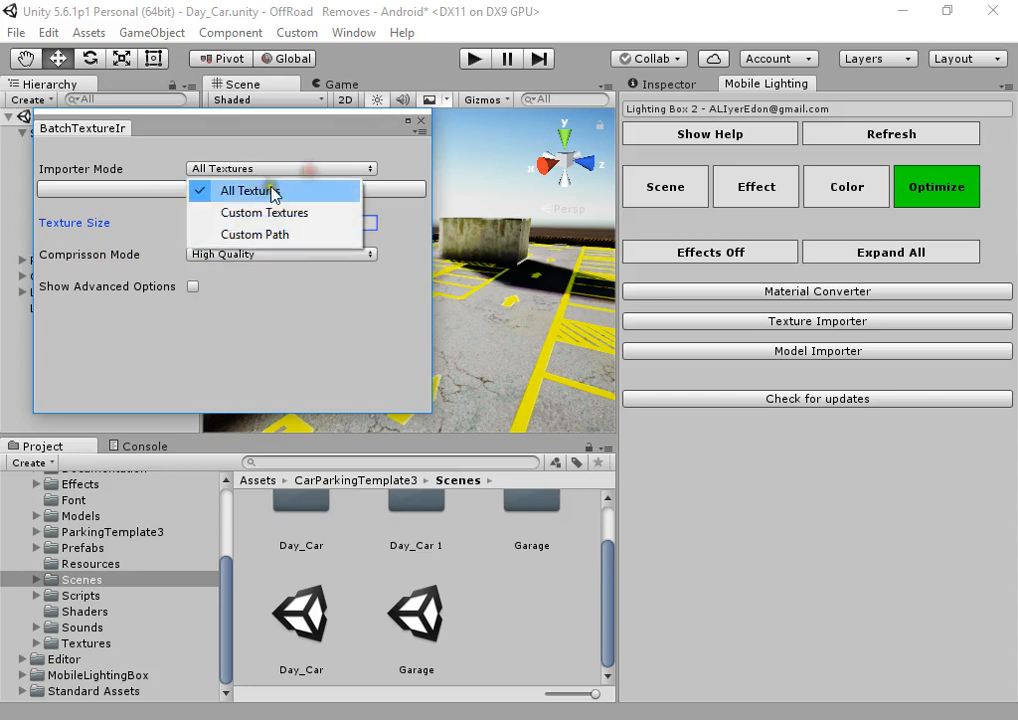
{"action": "left_click", "coordinate": [248, 190]}
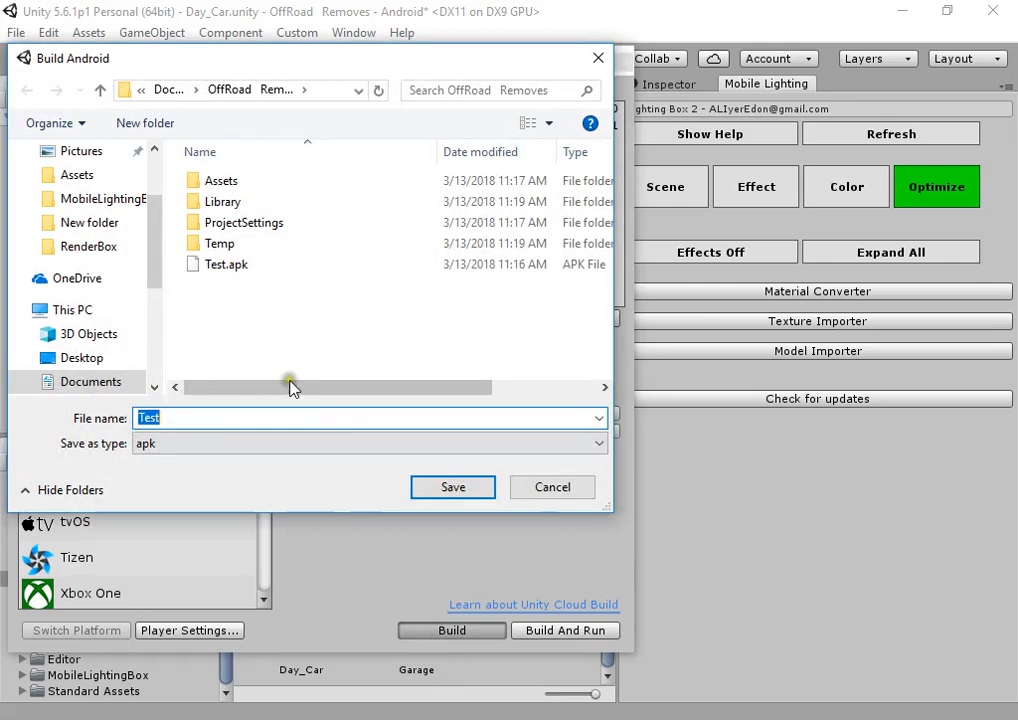
Step: Save the APK as Test21 and start the Android build
{"action": "left_click", "coordinate": [552, 488]}
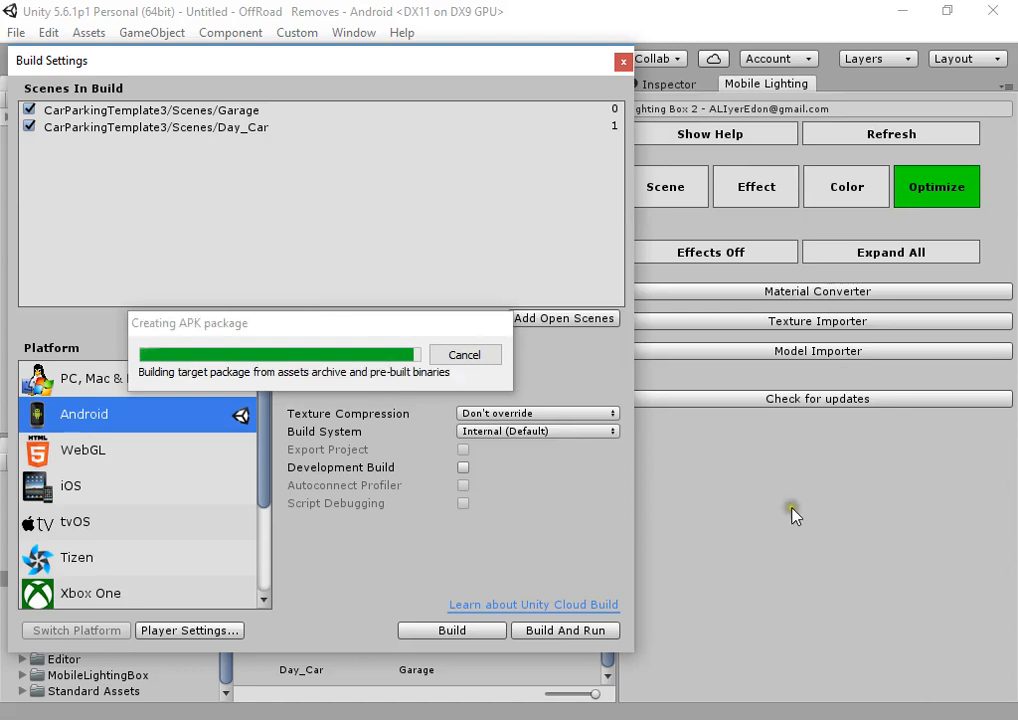
{"action": "mouse_move", "coordinate": [756, 480]}
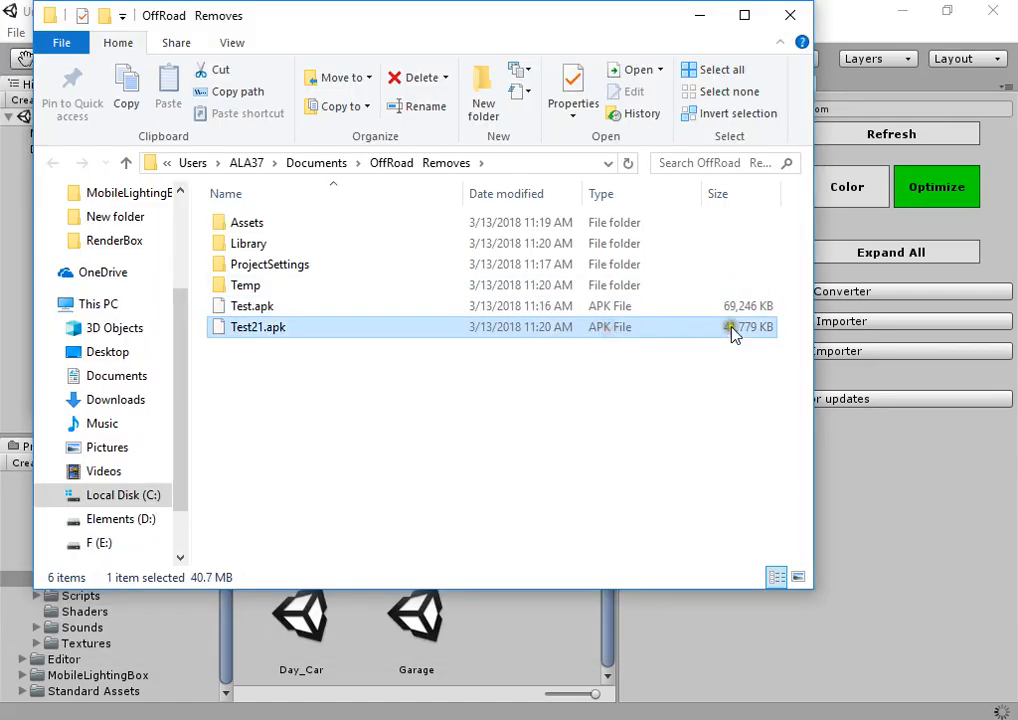
{"action": "mouse_move", "coordinate": [732, 340]}
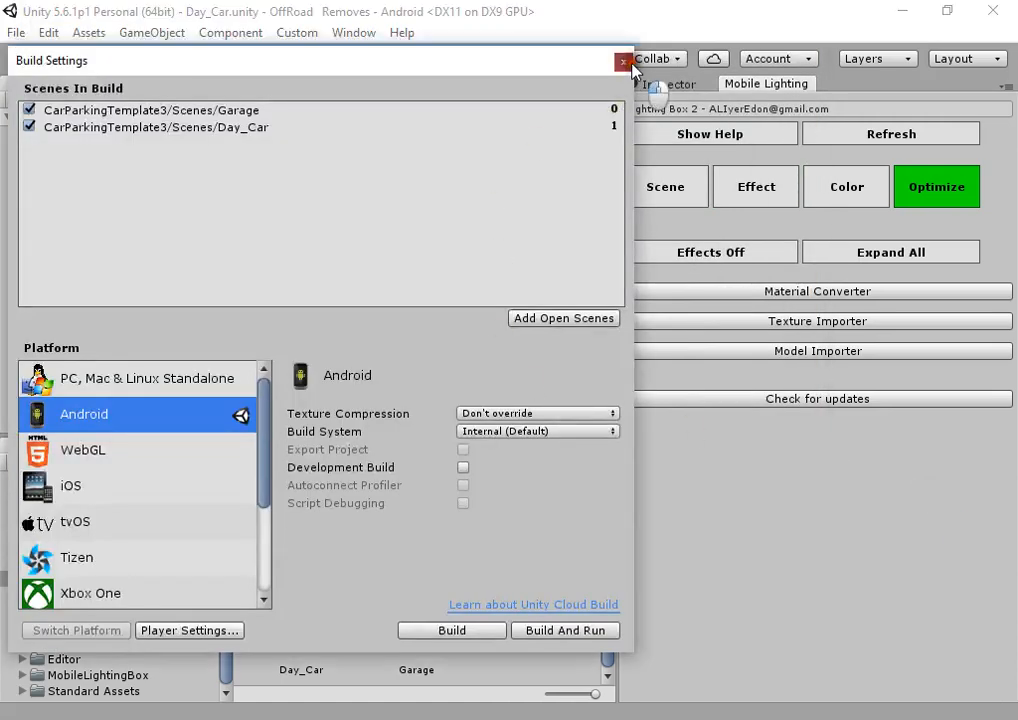
Step: Close the Build Settings and Batch Texture Importer windows
{"action": "left_click", "coordinate": [624, 60]}
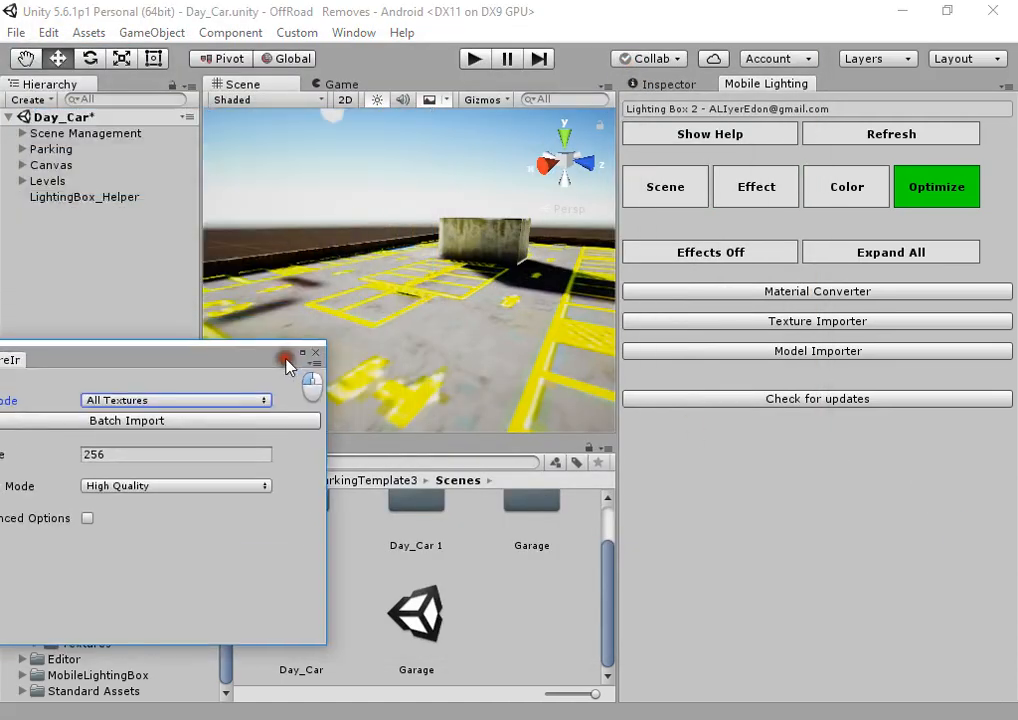
{"action": "left_click", "coordinate": [286, 358]}
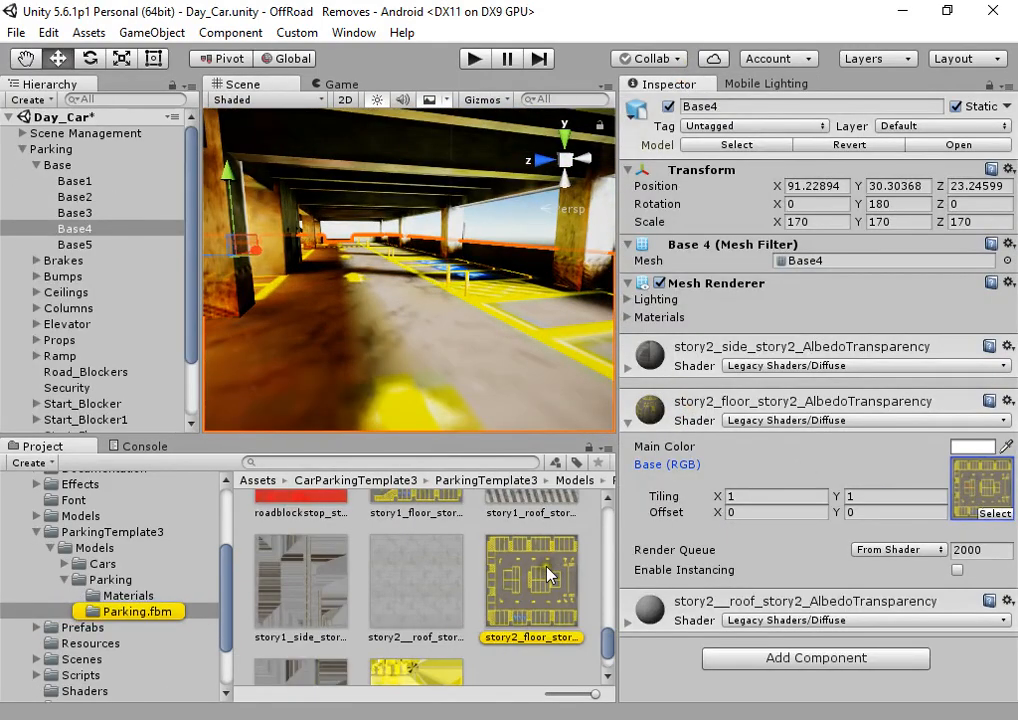
Step: Reimport the story2 floor albedo texture with Max Size 1024 and apply the settings
{"action": "left_click", "coordinate": [532, 568]}
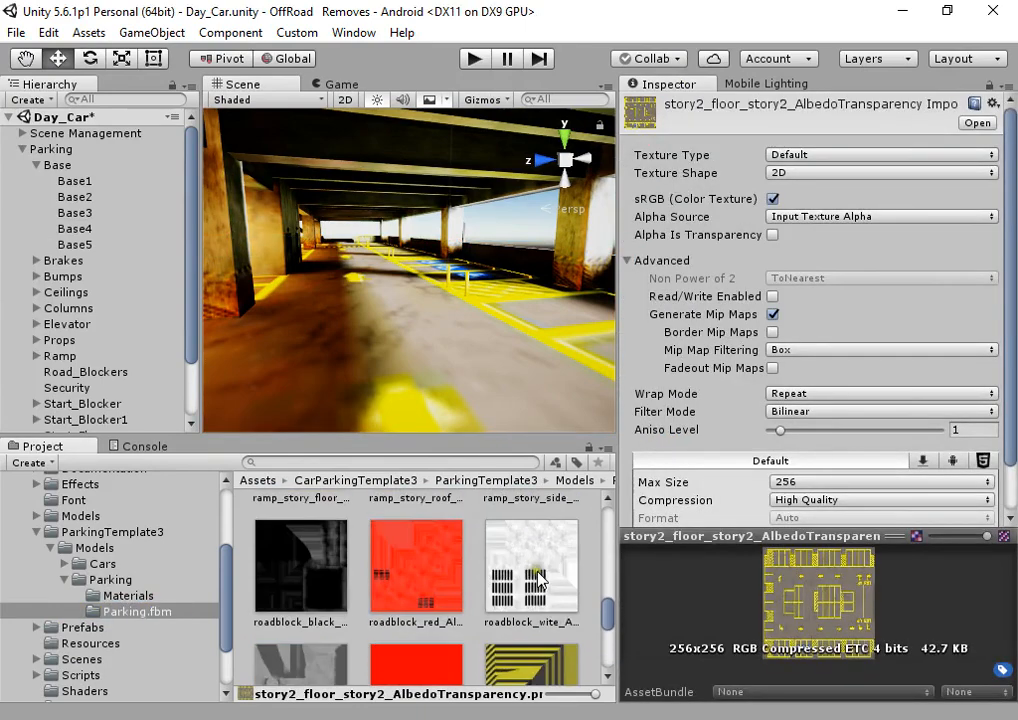
{"action": "scroll", "scroll_direction": "down", "scroll_amount": 3}
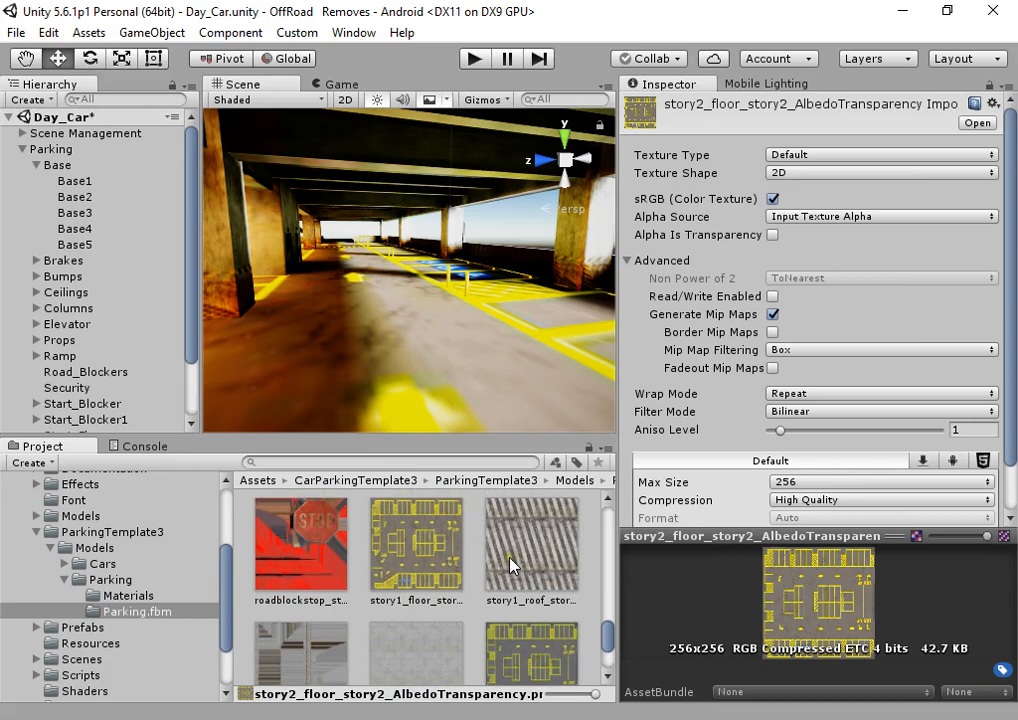
{"action": "scroll", "scroll_direction": "down", "scroll_amount": 3}
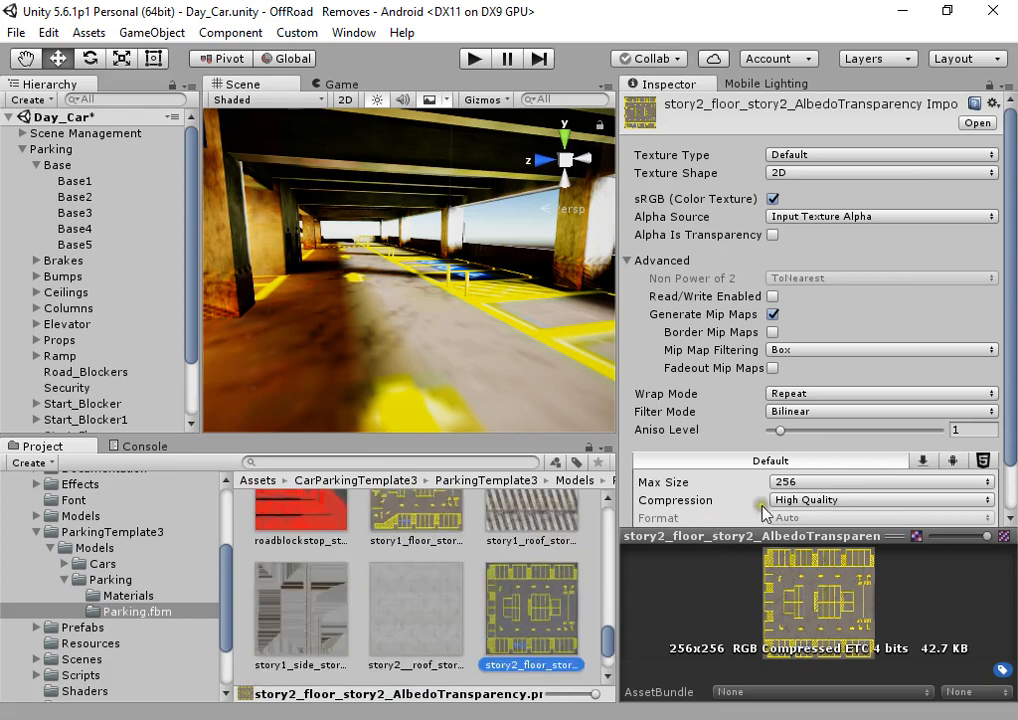
{"action": "left_click", "coordinate": [880, 482]}
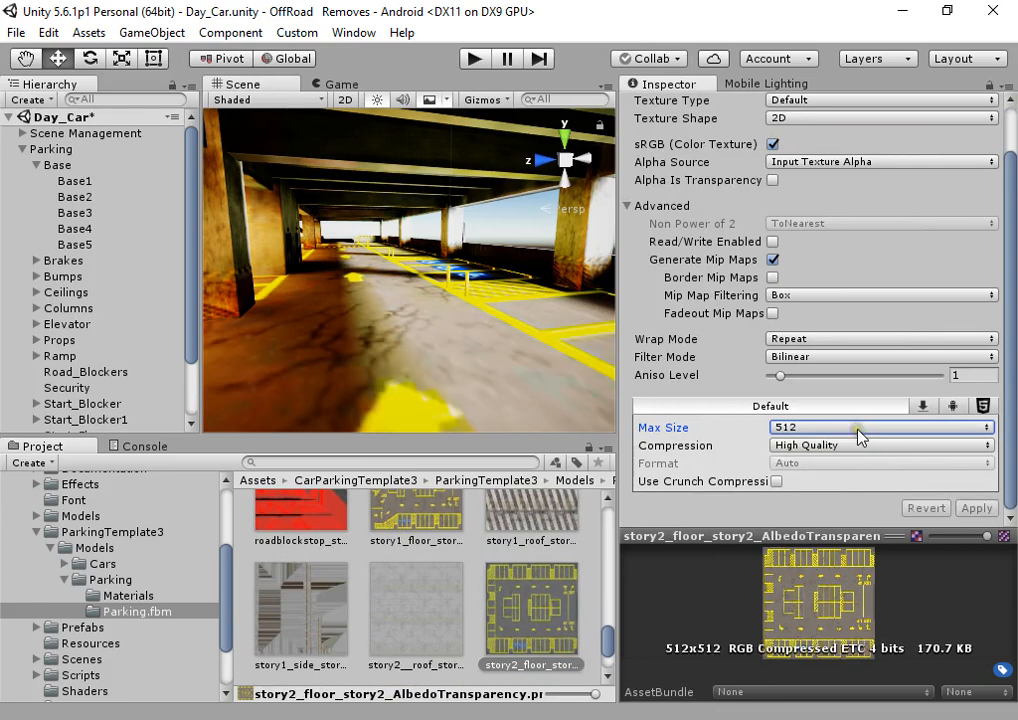
{"action": "left_click", "coordinate": [856, 428]}
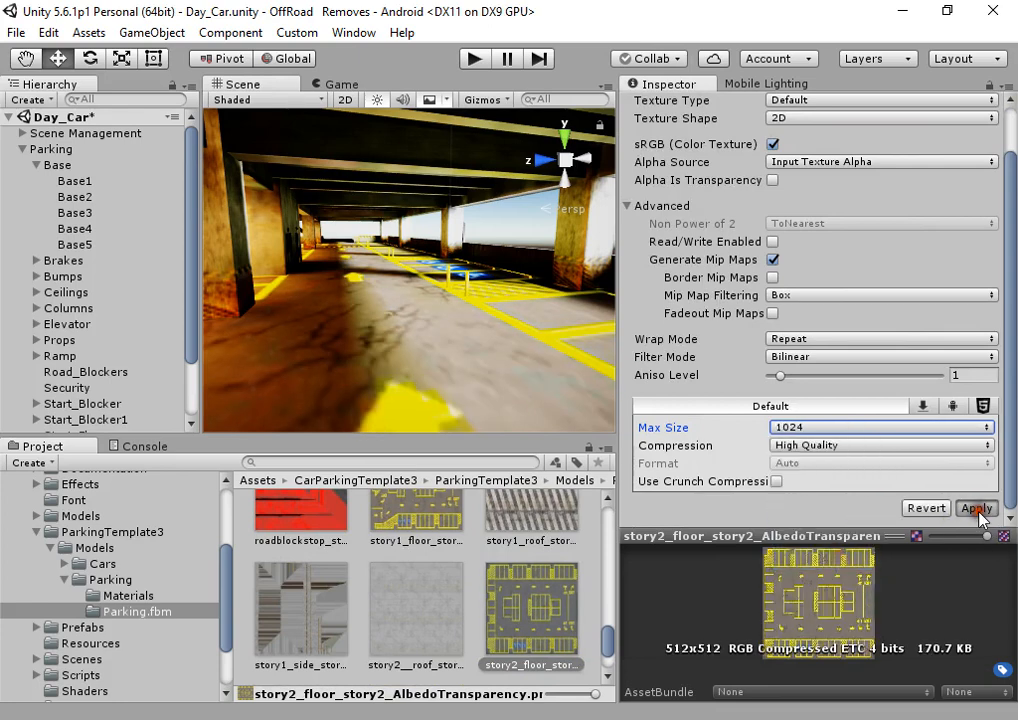
{"action": "left_click", "coordinate": [976, 508]}
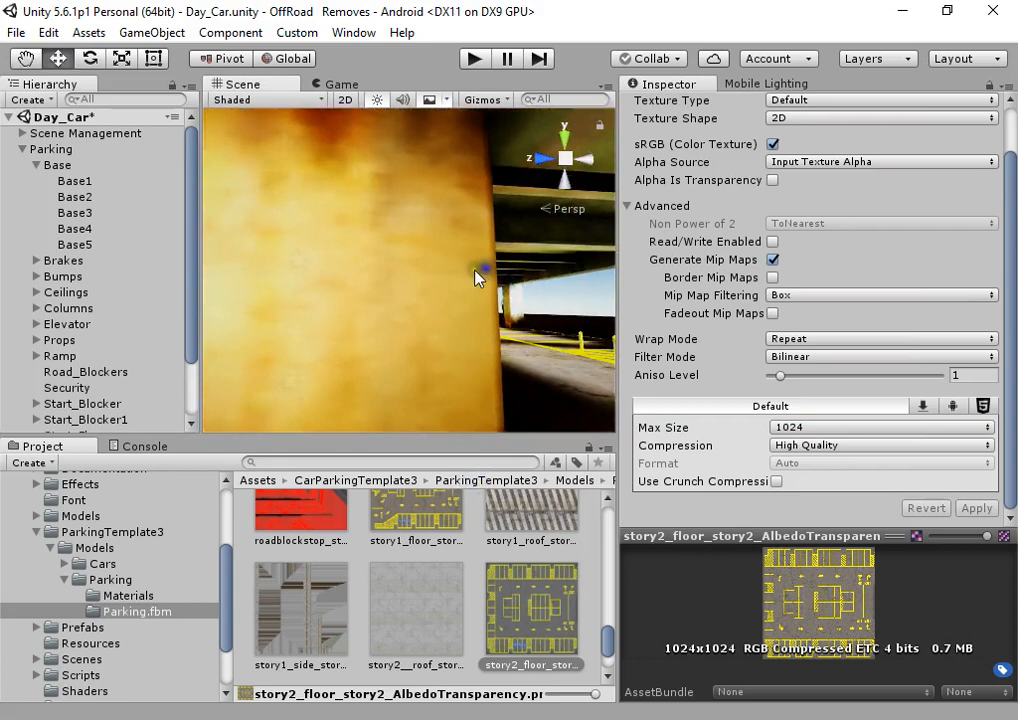
Step: Set the elevator wall texture's Max Size to 512 after trying 1024, applying each change
{"action": "left_click", "coordinate": [80, 388]}
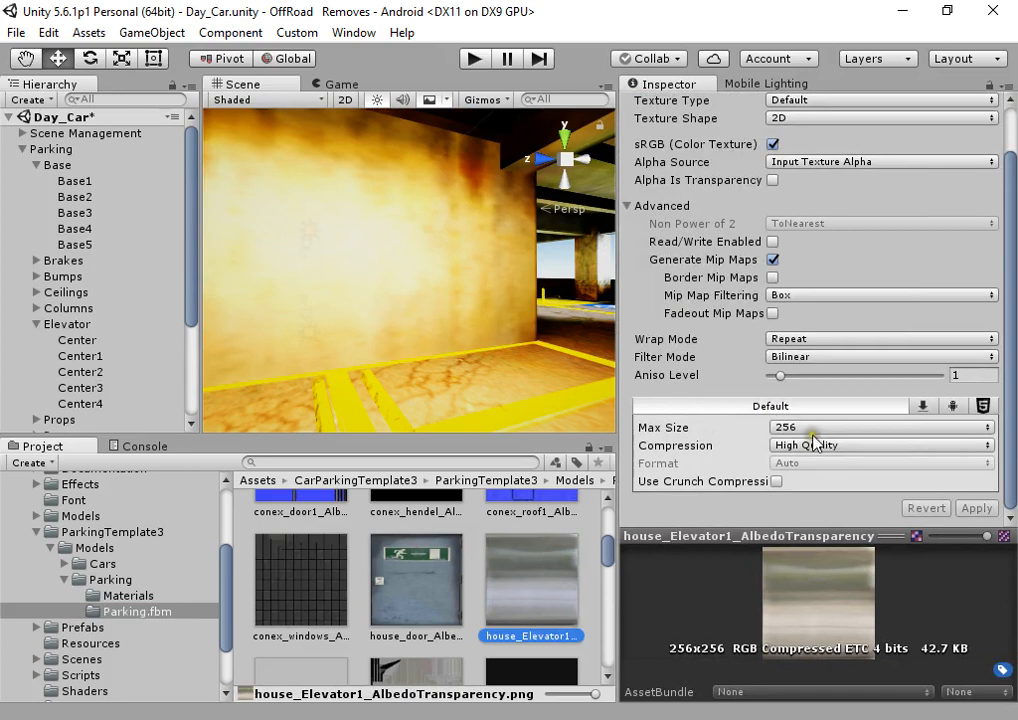
{"action": "left_click", "coordinate": [880, 428]}
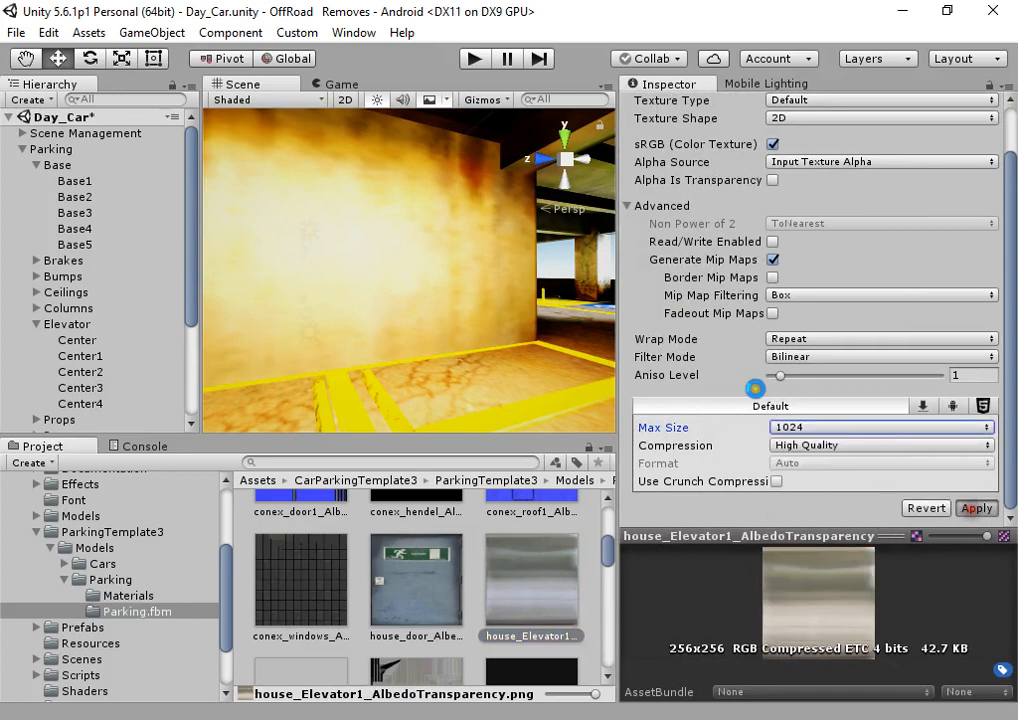
{"action": "left_click", "coordinate": [976, 508]}
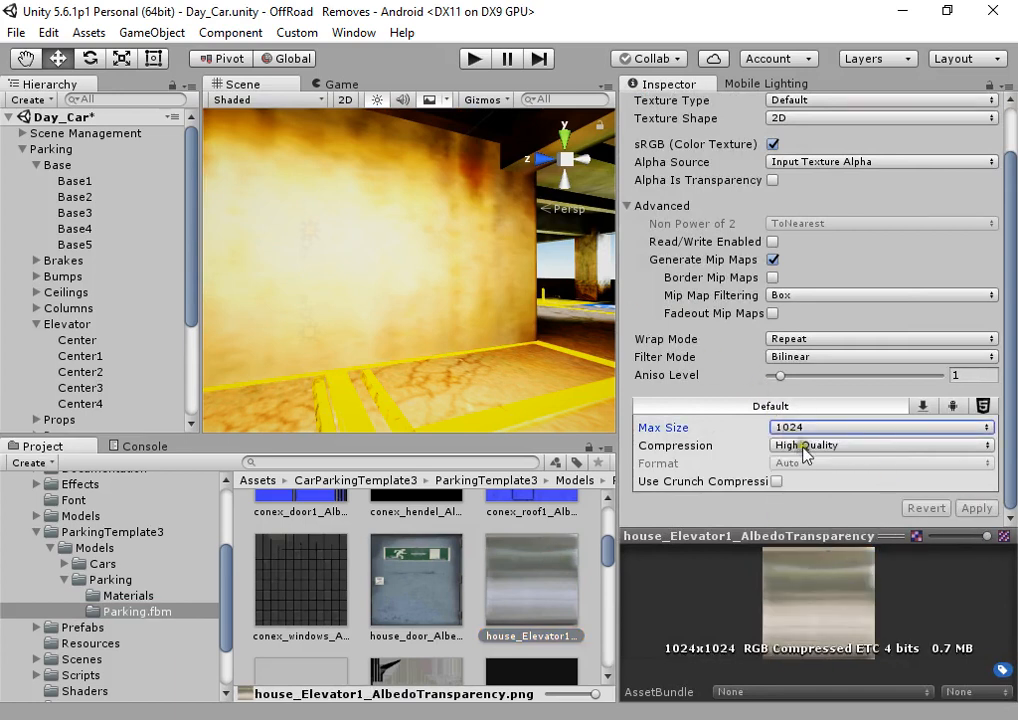
{"action": "left_click", "coordinate": [880, 428]}
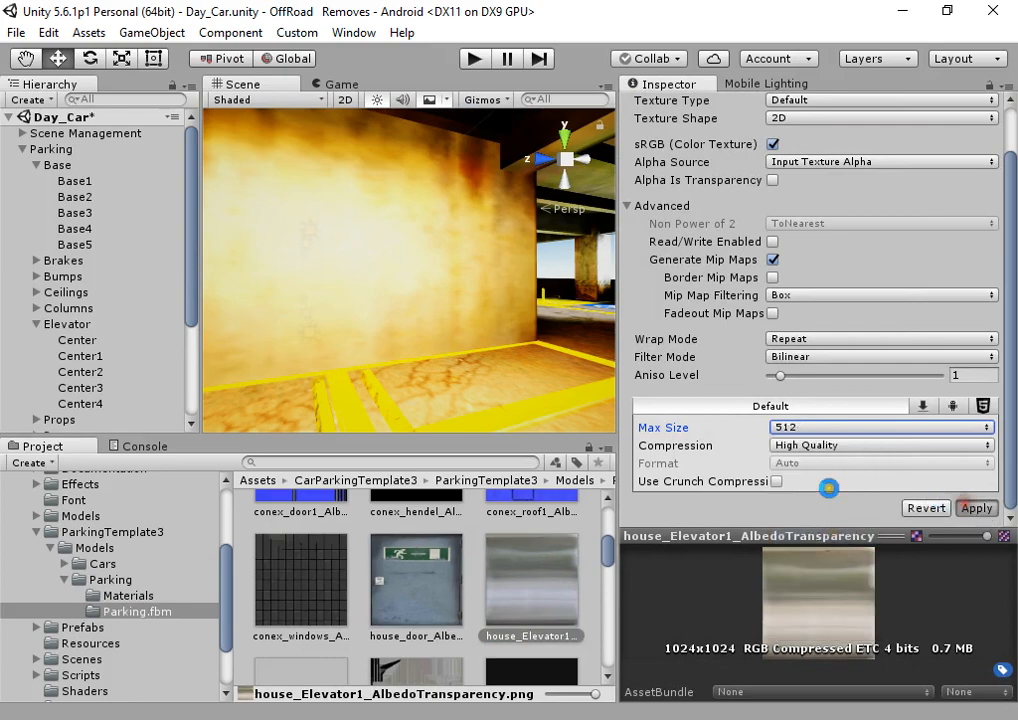
{"action": "left_click", "coordinate": [976, 508]}
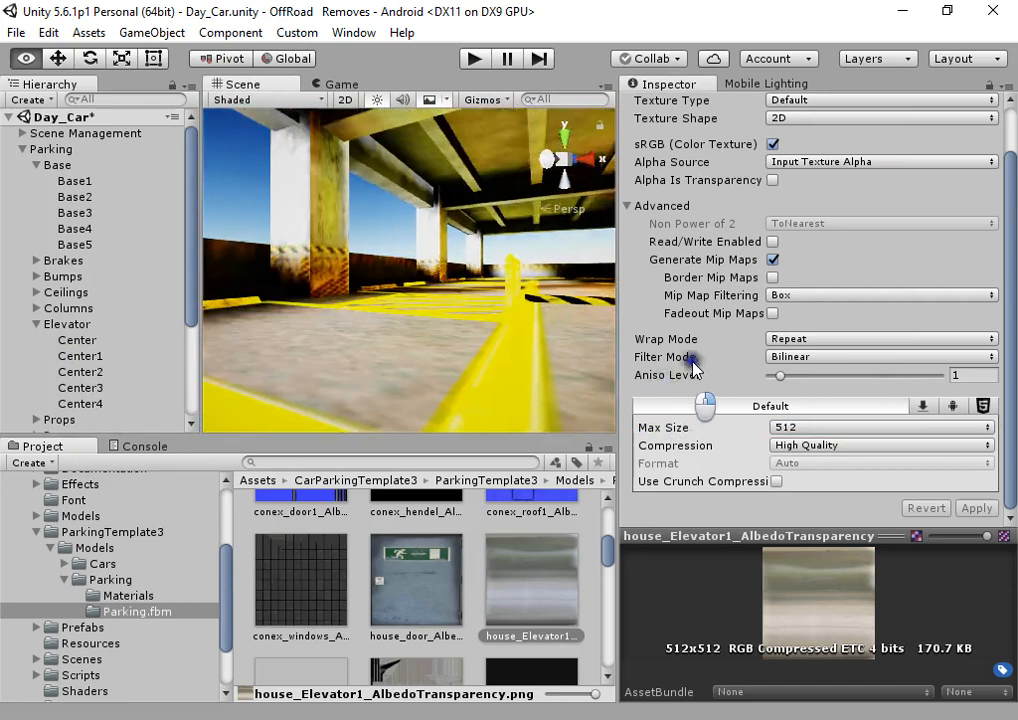
Step: Raise the colum2 pillar texture's Max Size to 512 then 1024, applying each time
{"action": "left_click", "coordinate": [74, 228]}
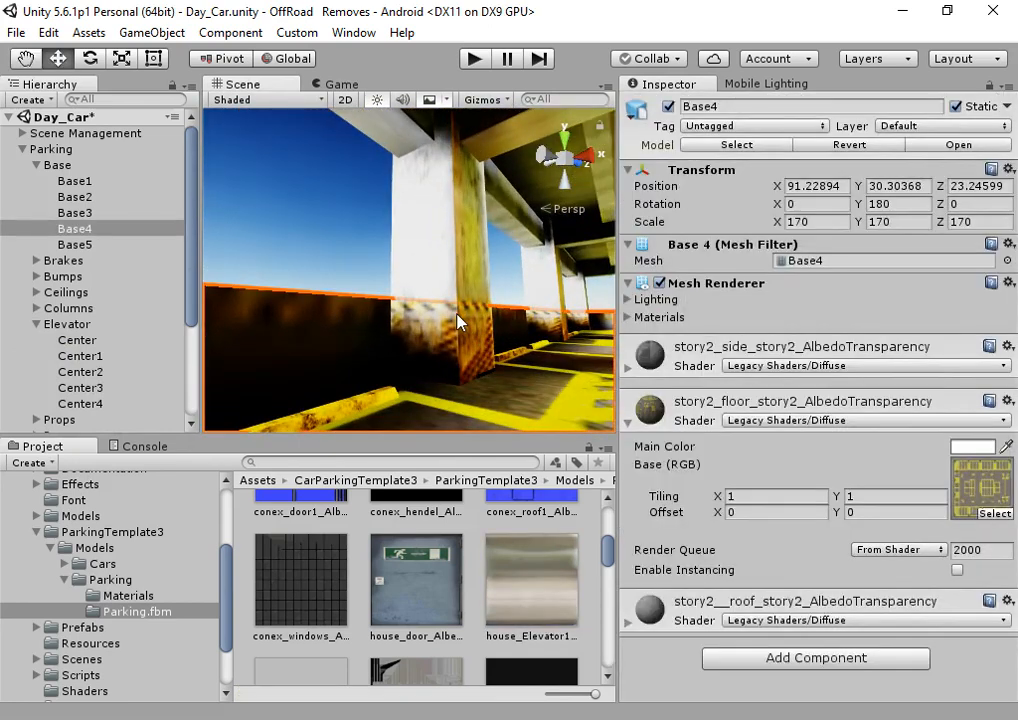
{"action": "left_click", "coordinate": [84, 370]}
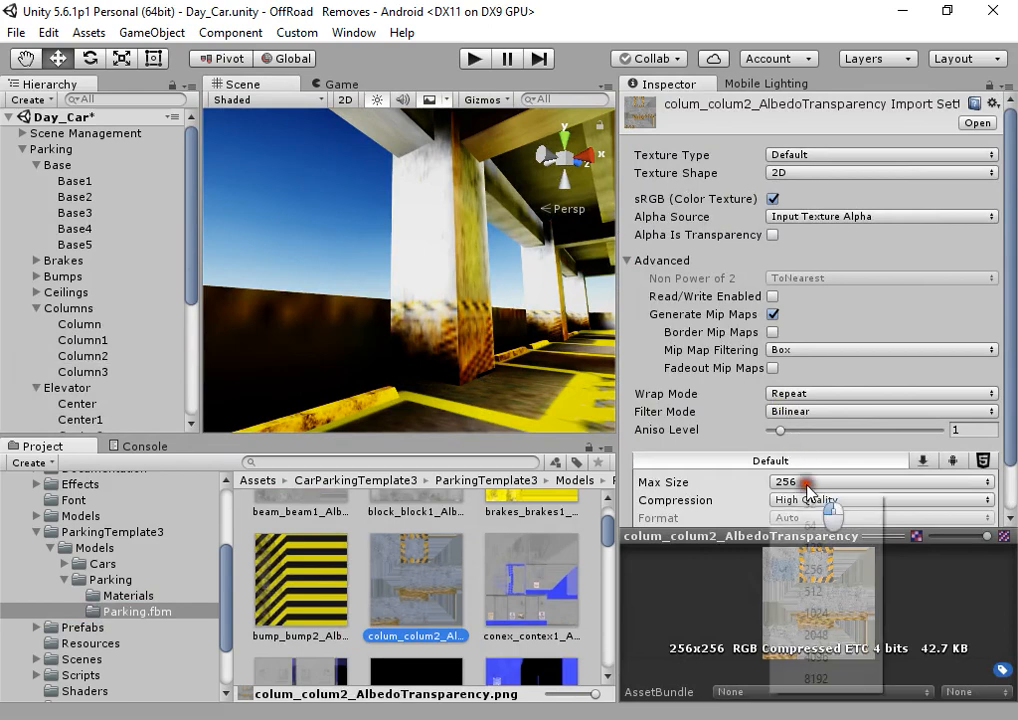
{"action": "left_click", "coordinate": [812, 498]}
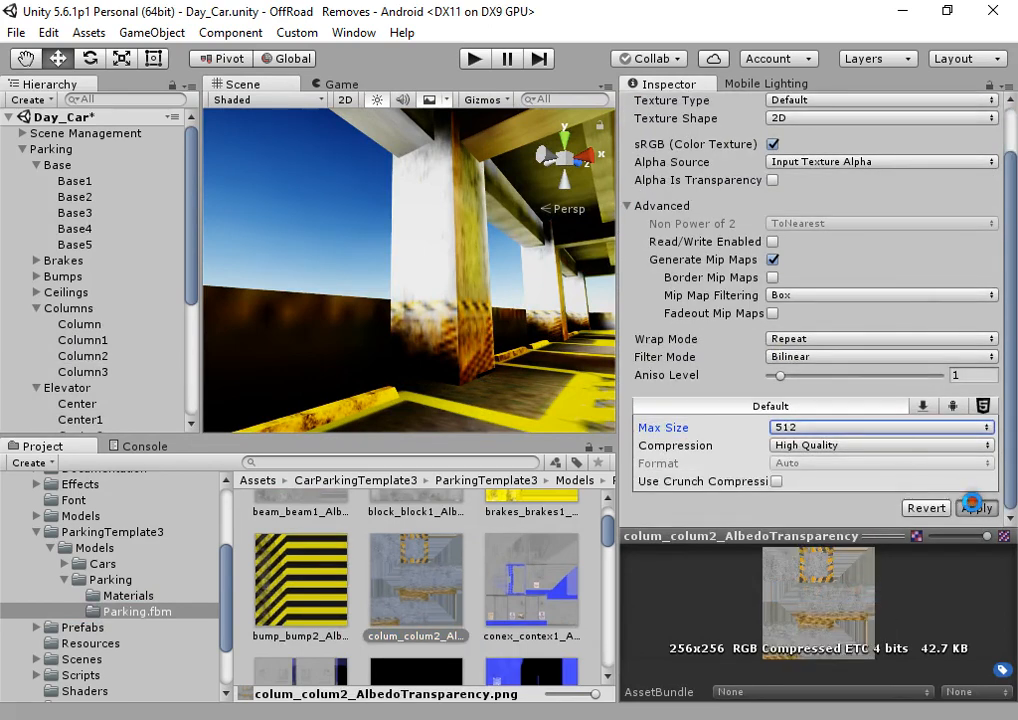
{"action": "left_click", "coordinate": [976, 508]}
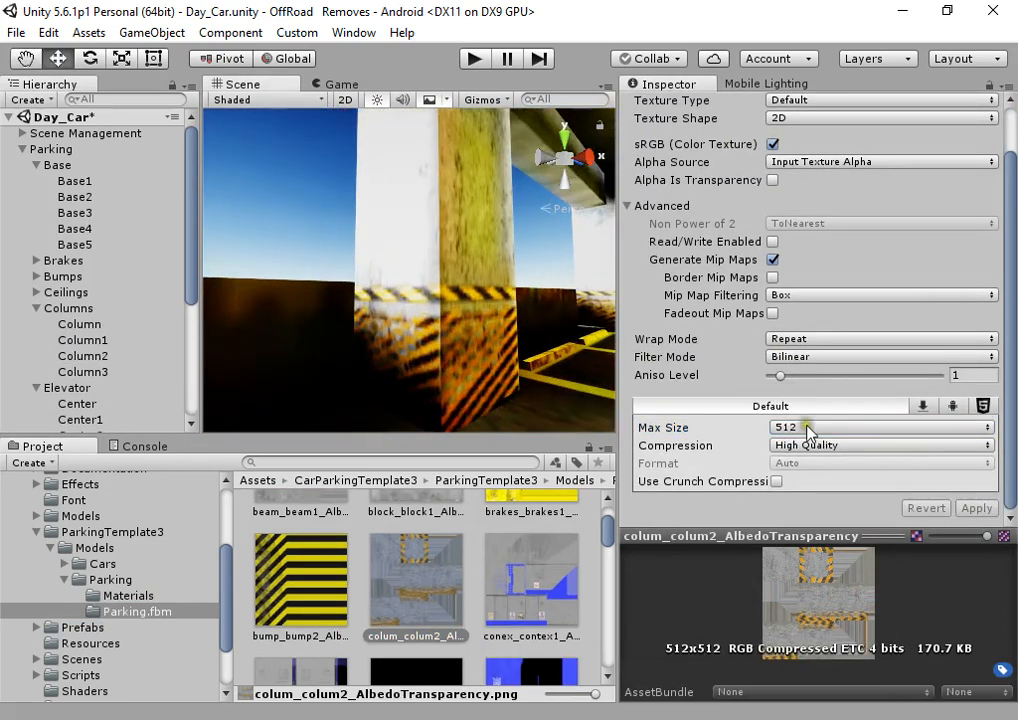
{"action": "left_click", "coordinate": [880, 428]}
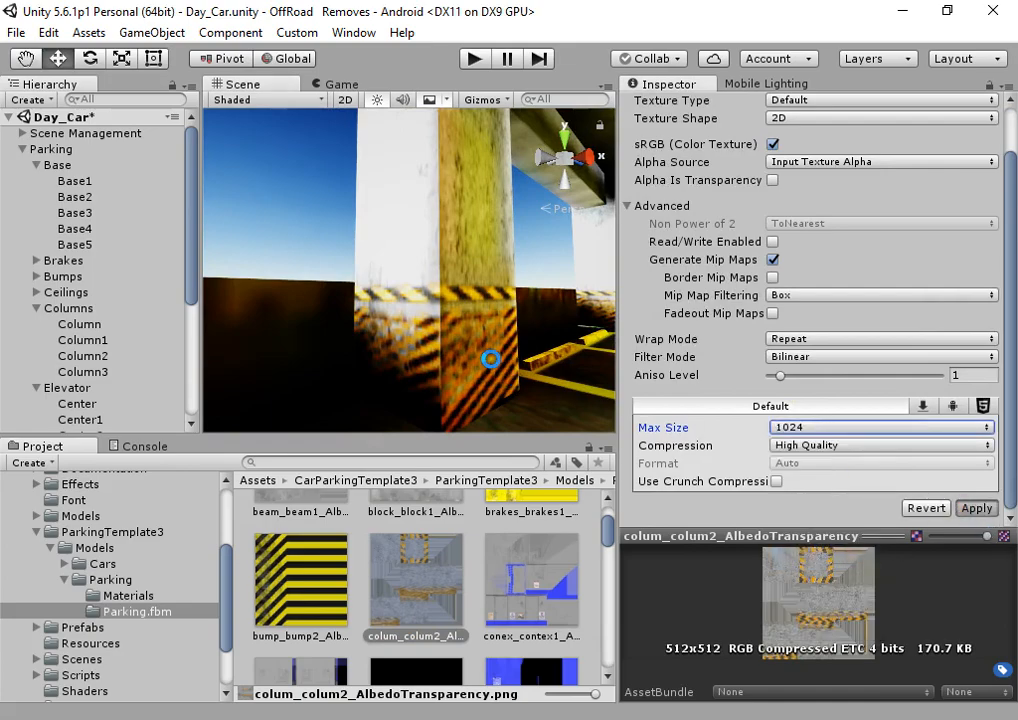
{"action": "left_click", "coordinate": [976, 508]}
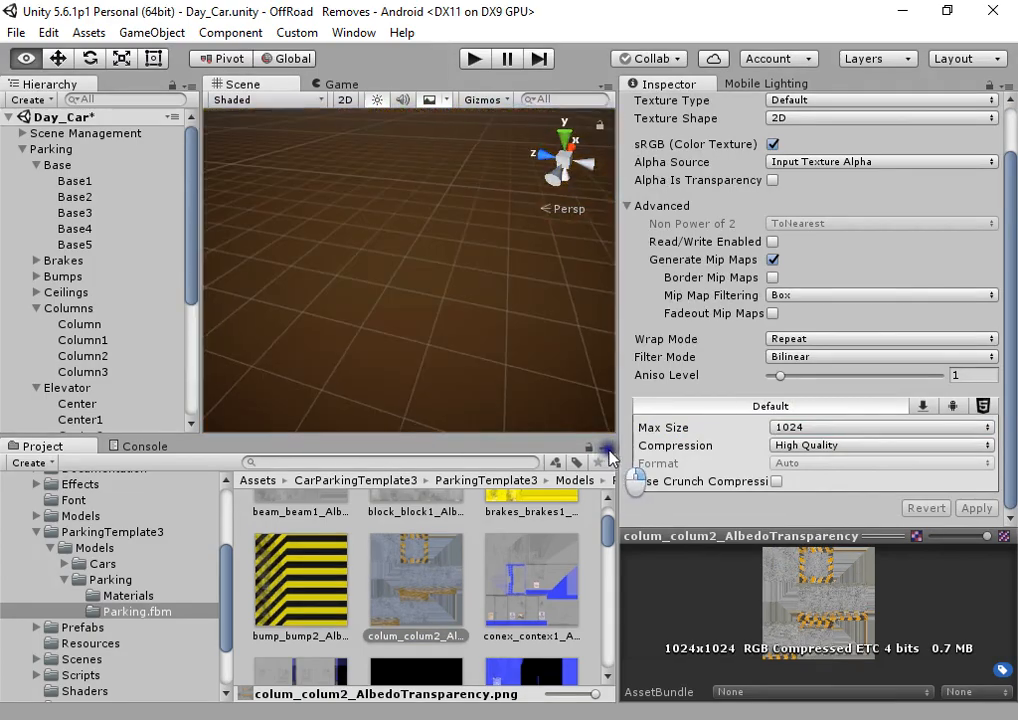
Step: Set the story1 floor albedo texture's Max Size to 1024
{"action": "left_click", "coordinate": [76, 180]}
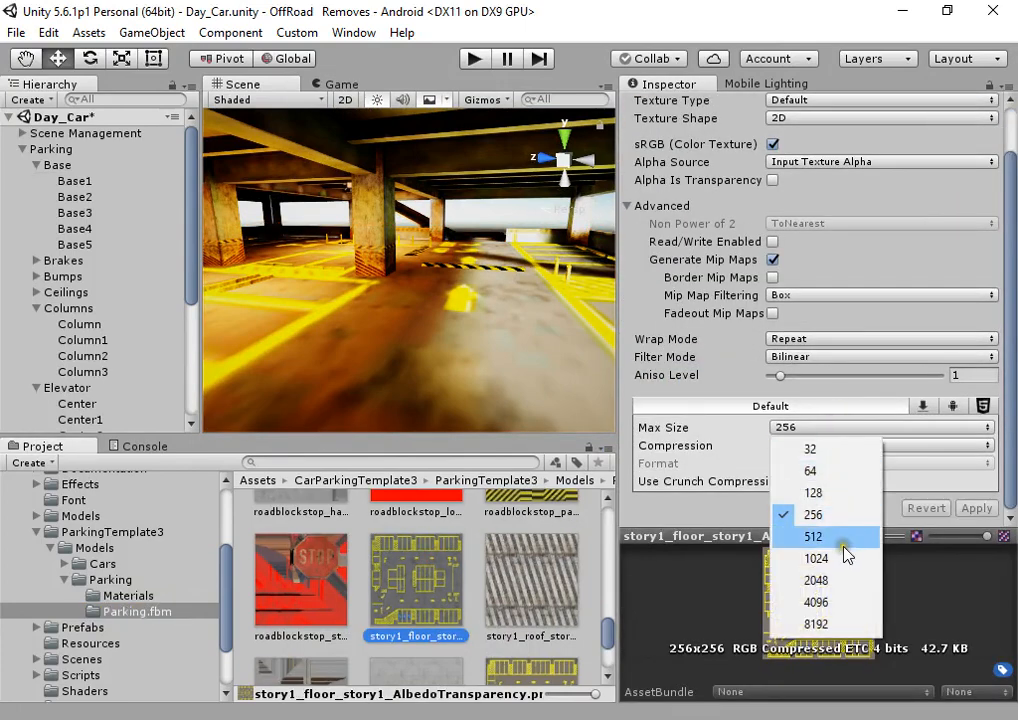
{"action": "left_click", "coordinate": [816, 558]}
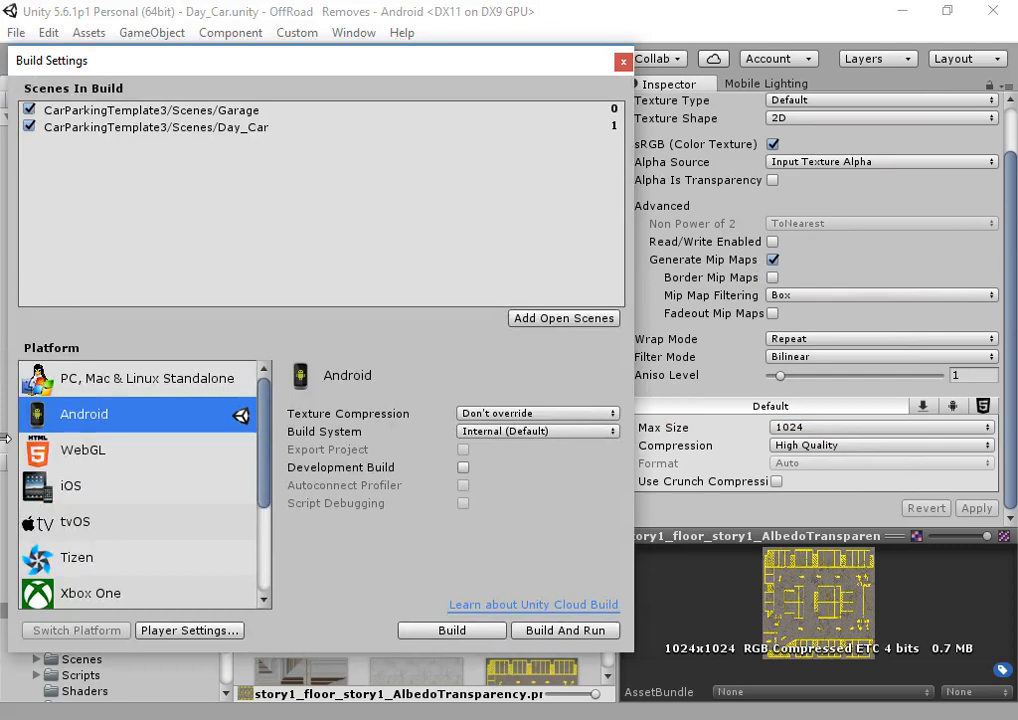
Step: Start a new Android build and name the APK in the save dialog
{"action": "left_click", "coordinate": [452, 630]}
{"action": "type", "text": "Test"}
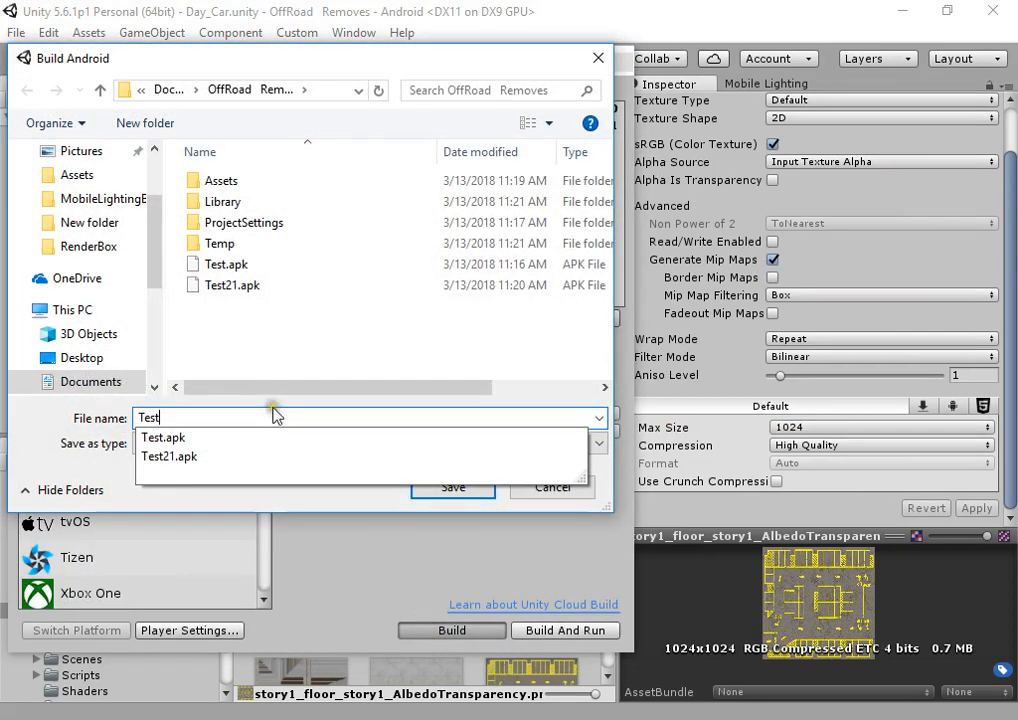
{"action": "left_click", "coordinate": [452, 488]}
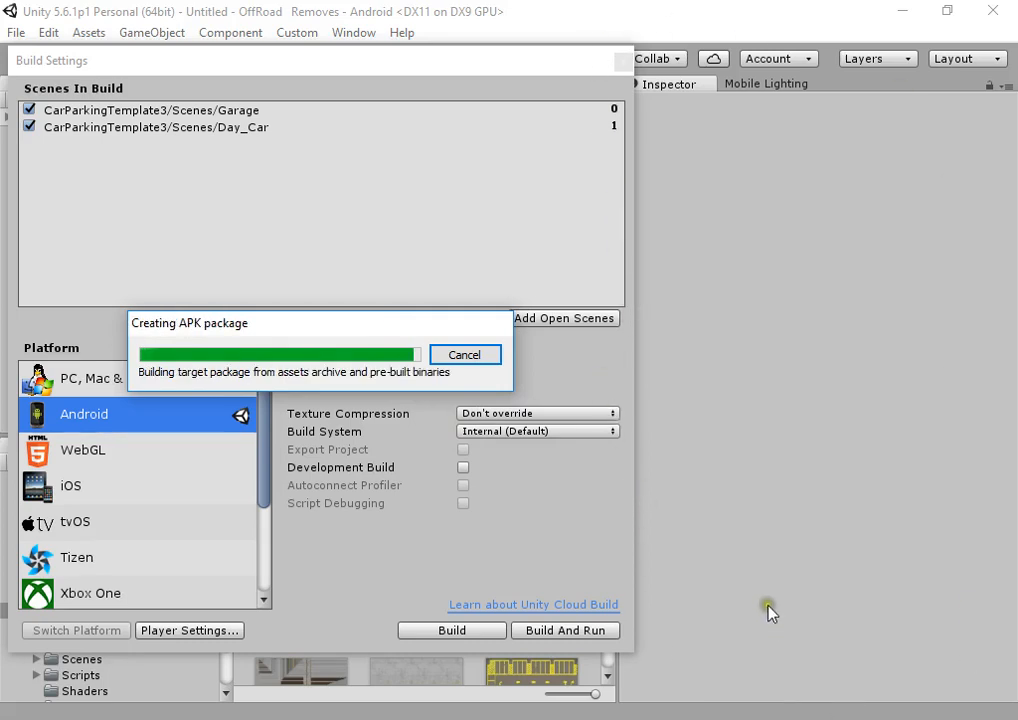
{"action": "mouse_move", "coordinate": [744, 538]}
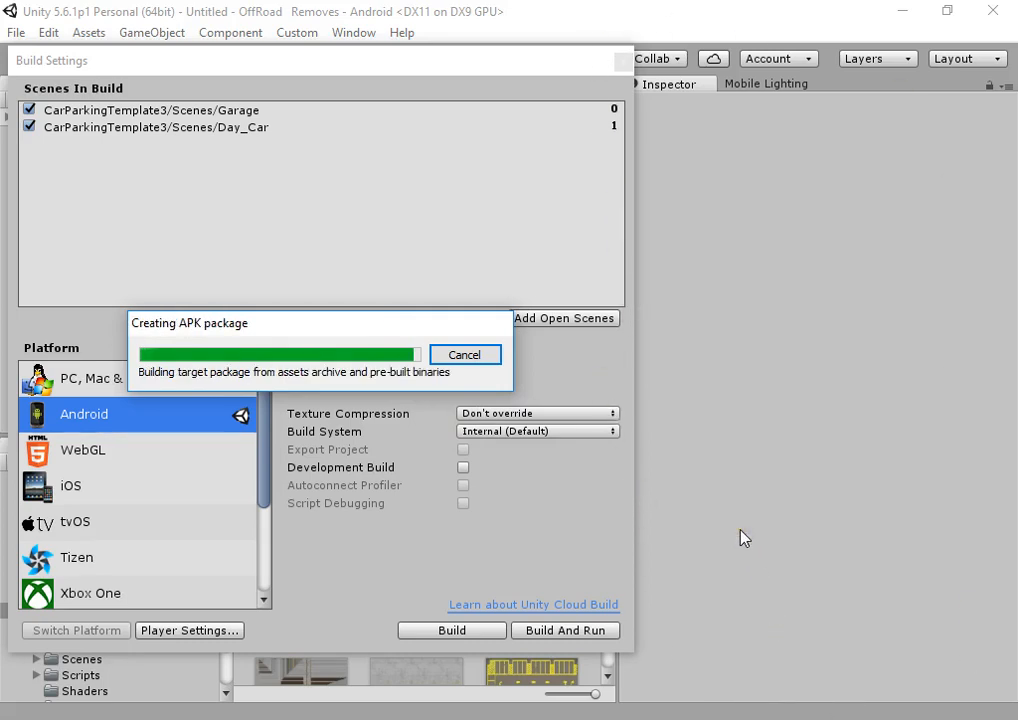
{"action": "mouse_move", "coordinate": [704, 520]}
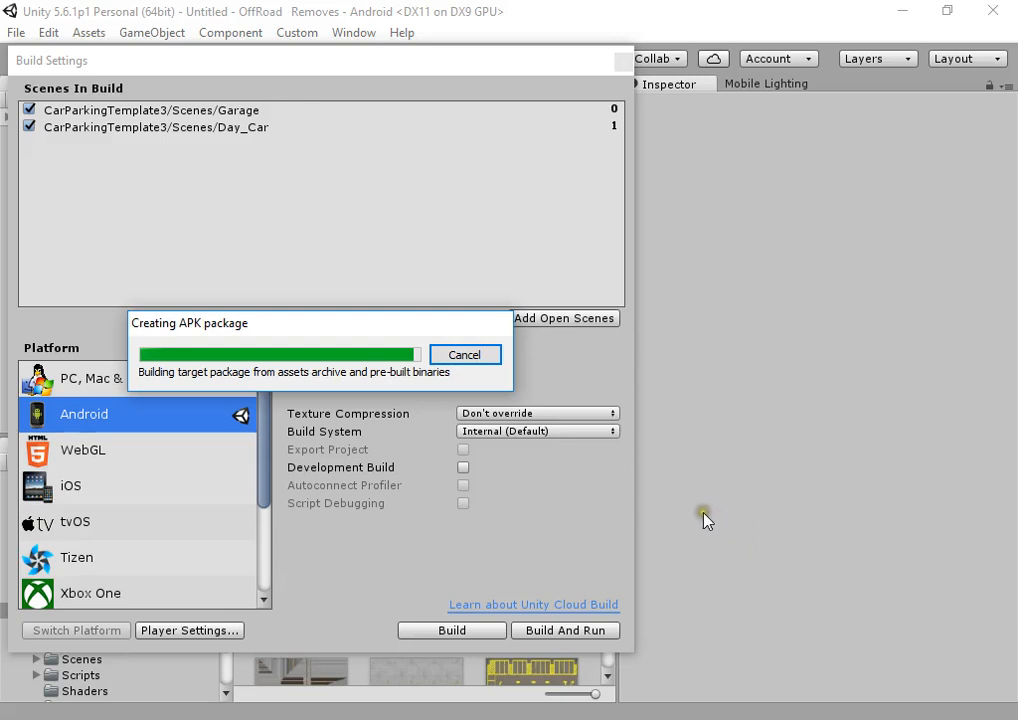
{"action": "mouse_move", "coordinate": [668, 648]}
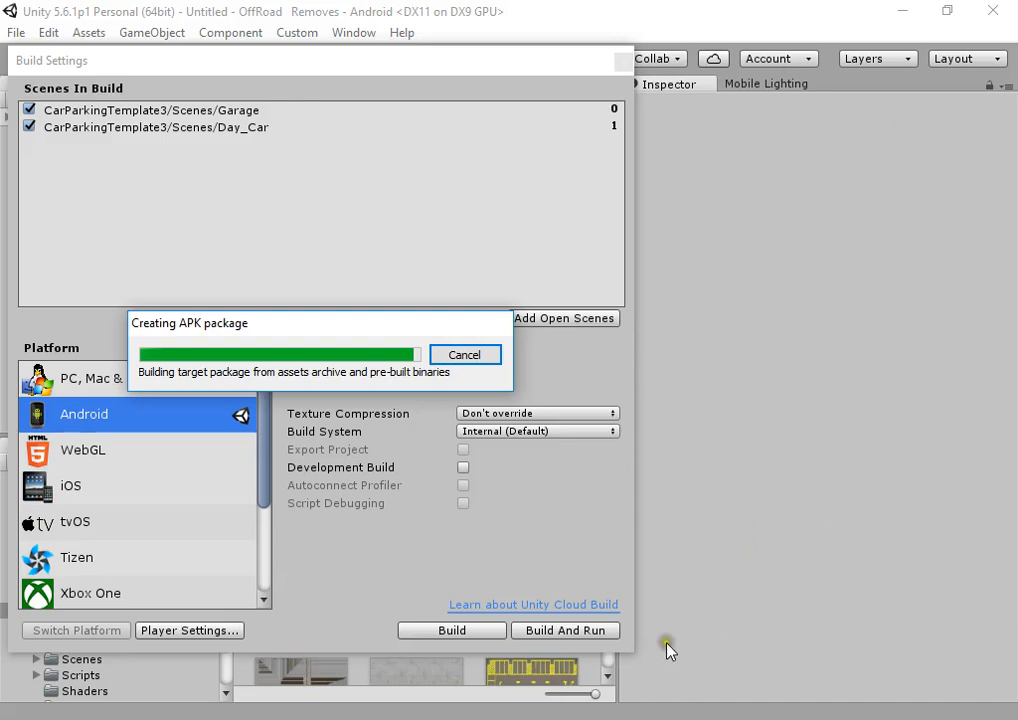
{"action": "mouse_move", "coordinate": [660, 612]}
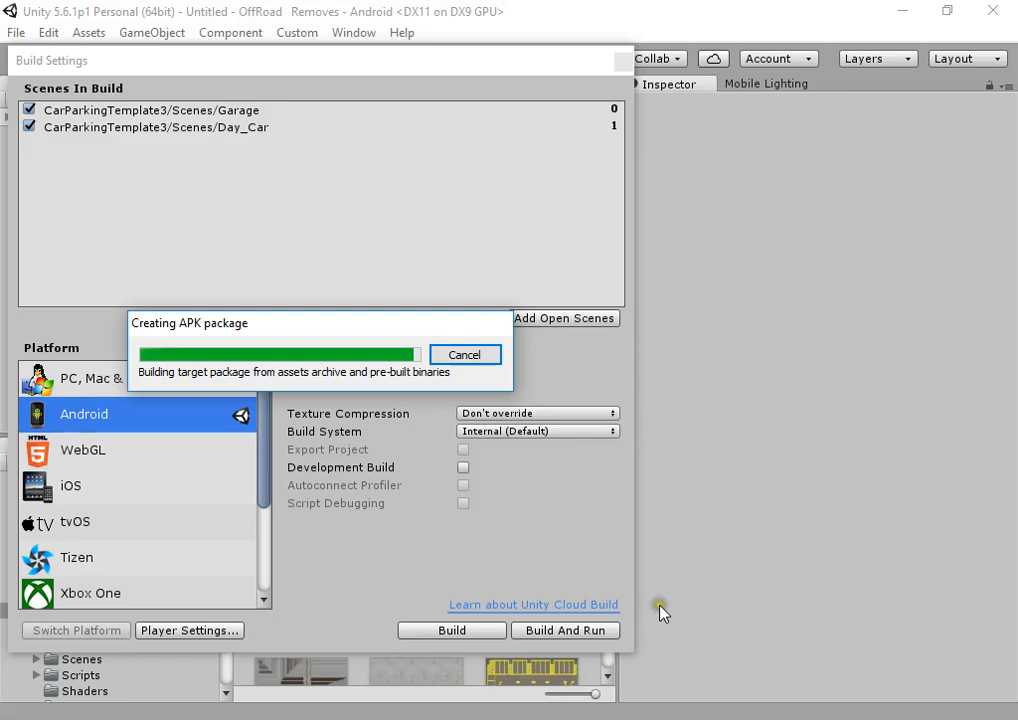
{"action": "mouse_move", "coordinate": [658, 604]}
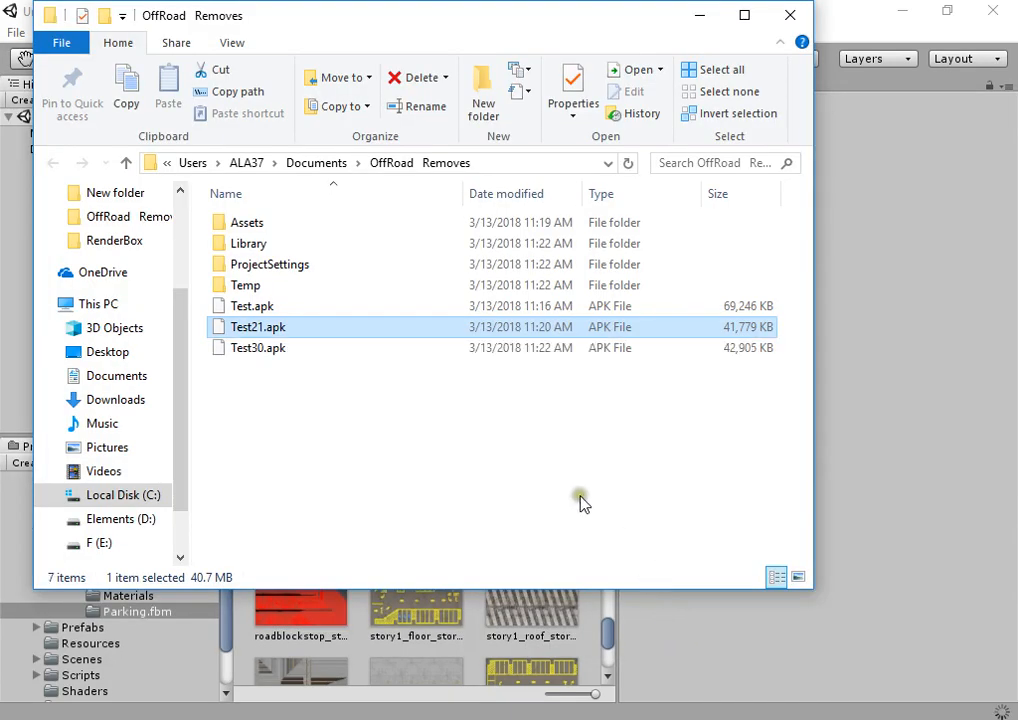
Step: Check Test30.apk's size, about 42,905 KB, against Test and Test21 in the OffRoad Removes folder
{"action": "left_click", "coordinate": [258, 348]}
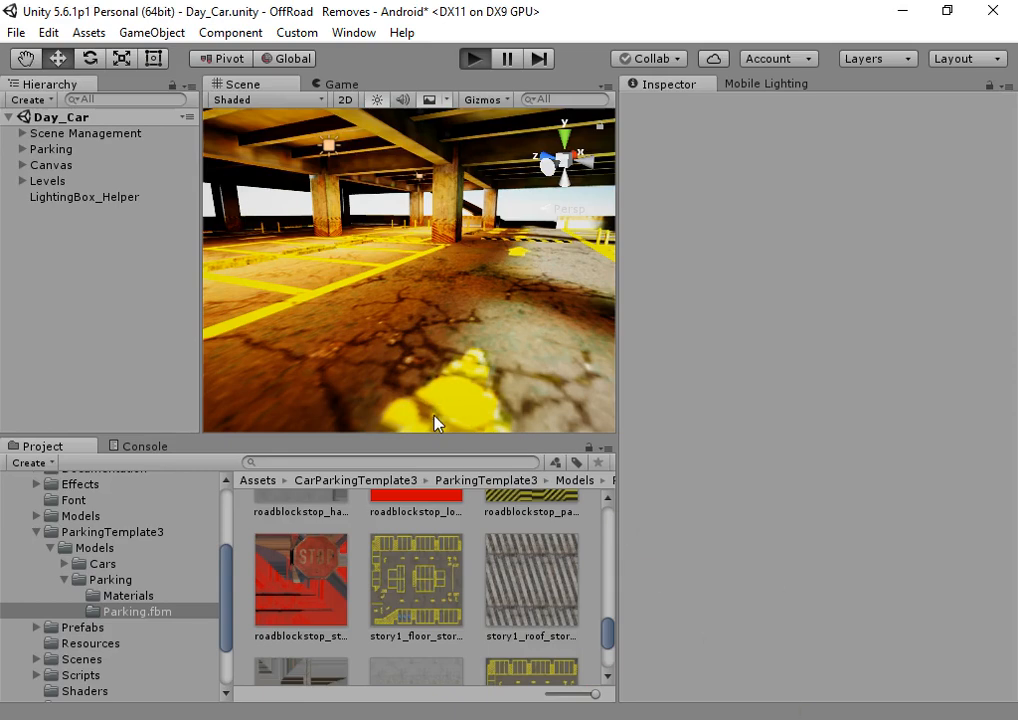
Step: Watch the play test in the Game view, then look around the parking structure in the Scene view
{"action": "left_click", "coordinate": [472, 58]}
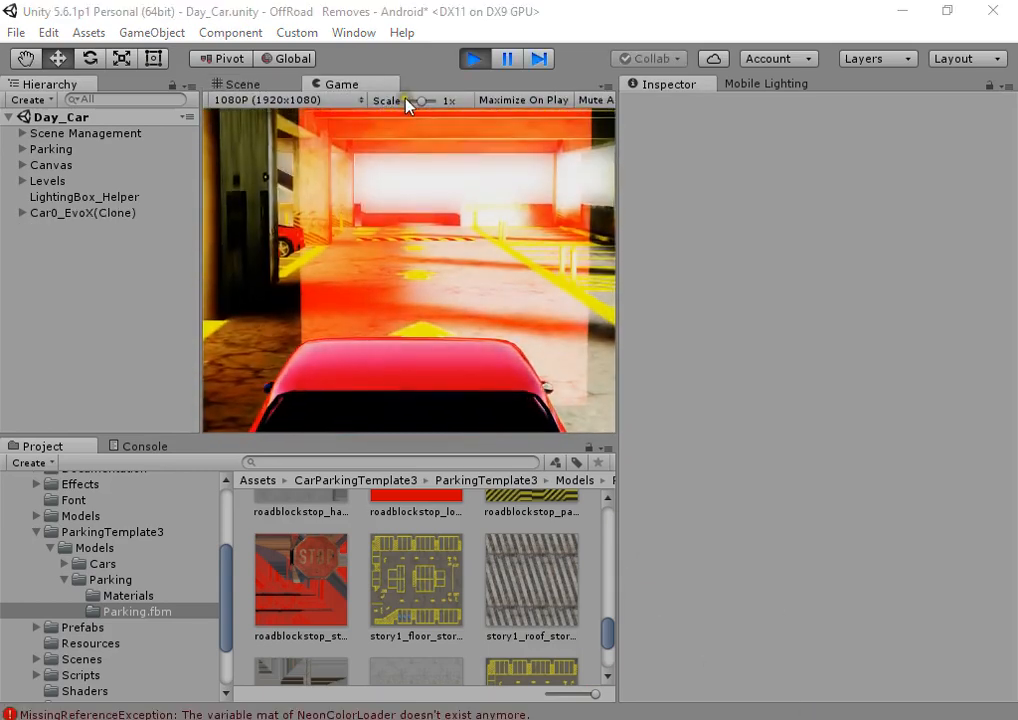
{"action": "left_click_drag", "start_coordinate": [424, 100], "coordinate": [428, 100]}
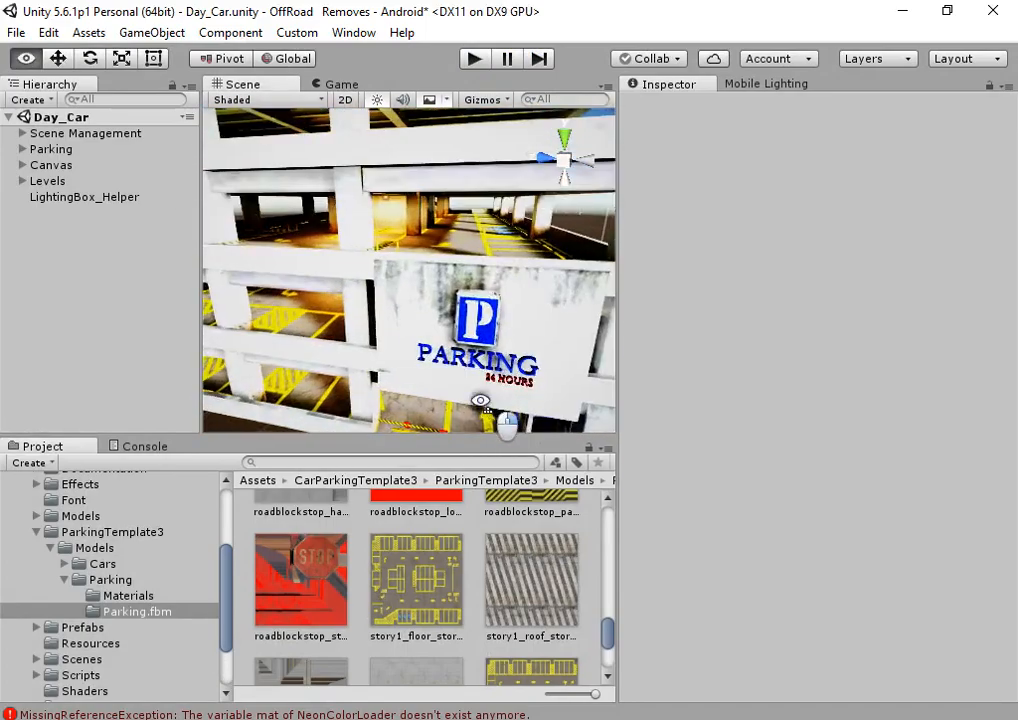
{"action": "left_click_drag", "start_coordinate": [480, 400], "coordinate": [450, 350]}
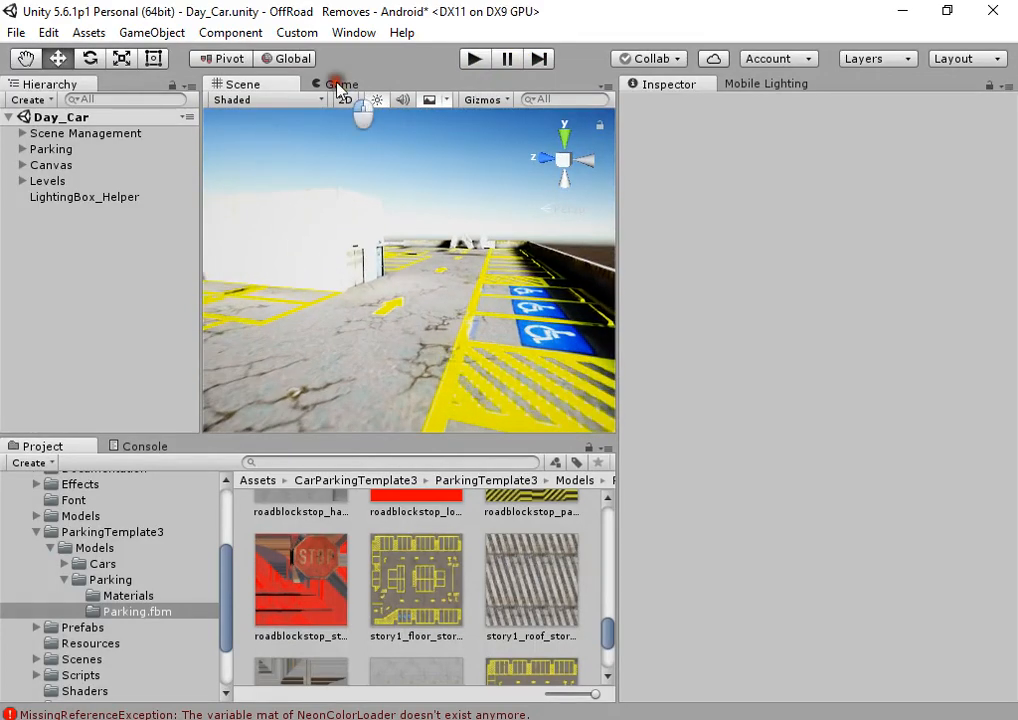
Step: Bring up the batch texture importer and locate Restart.png under Textures/UI/Buttons showing 256 max size
{"action": "left_click", "coordinate": [342, 84]}
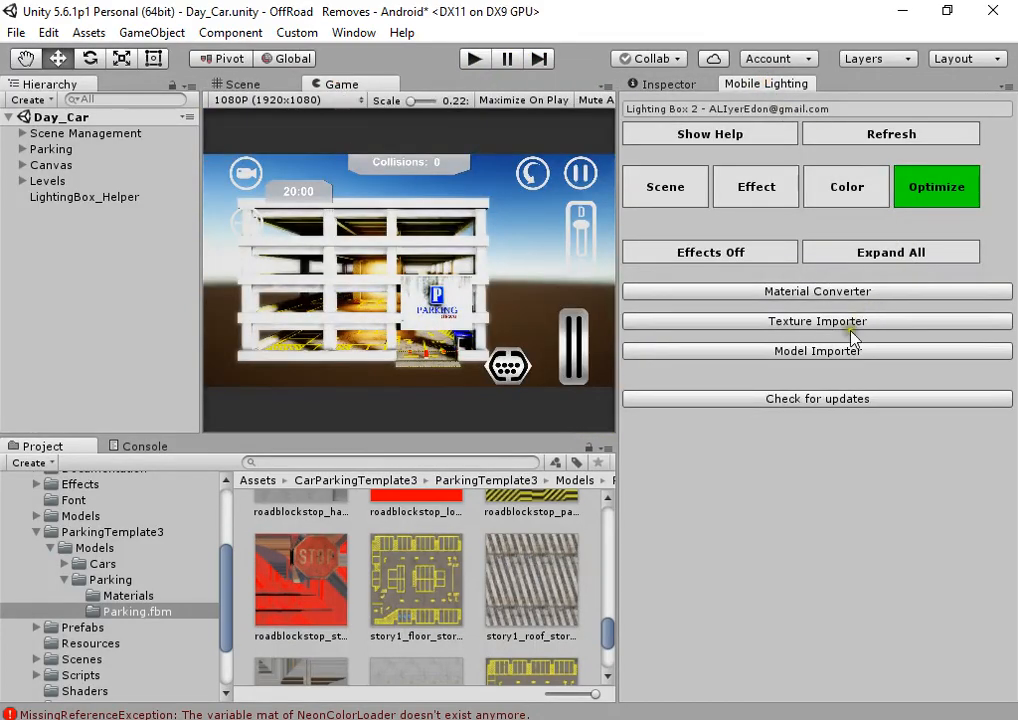
{"action": "left_click", "coordinate": [816, 320]}
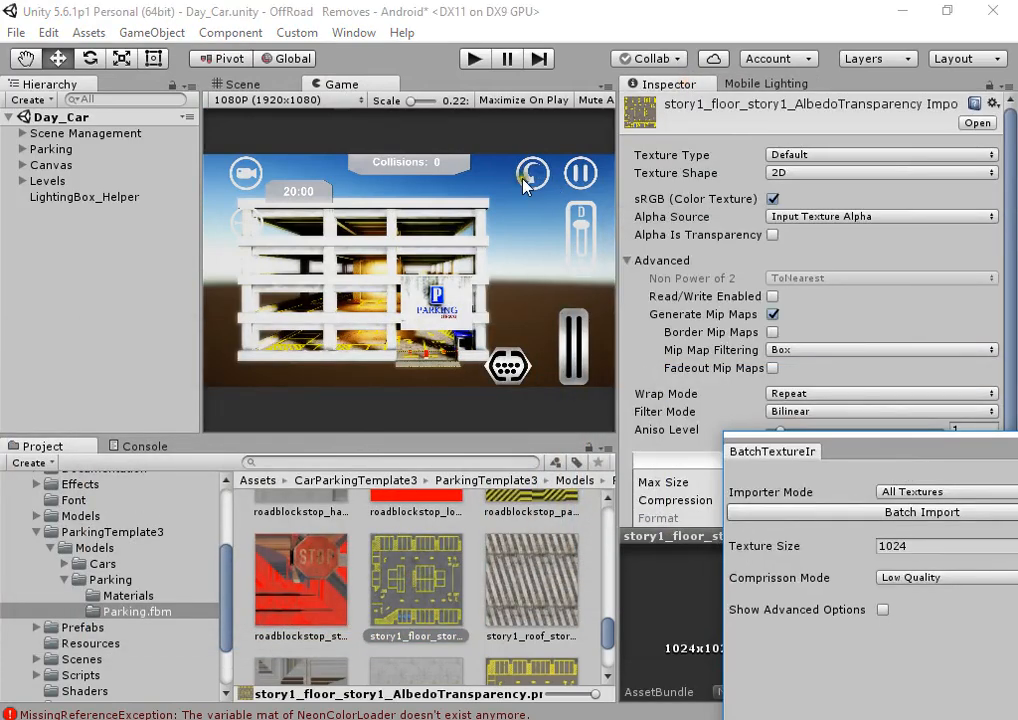
{"action": "left_click", "coordinate": [244, 84]}
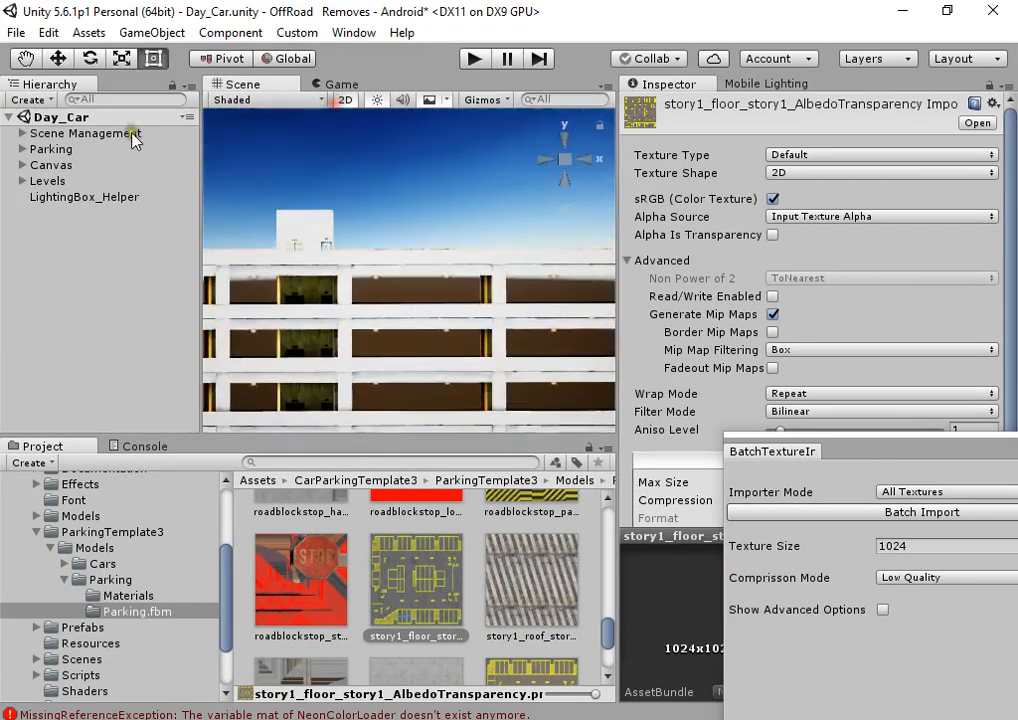
{"action": "left_click", "coordinate": [52, 164]}
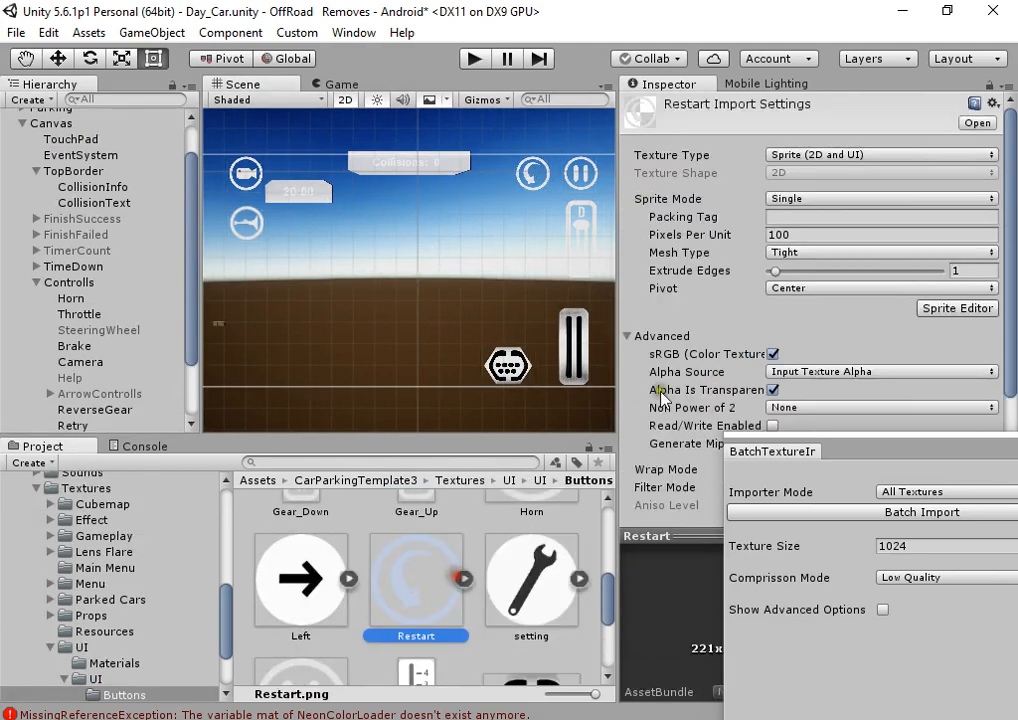
{"action": "scroll", "scroll_direction": "down", "scroll_amount": 3}
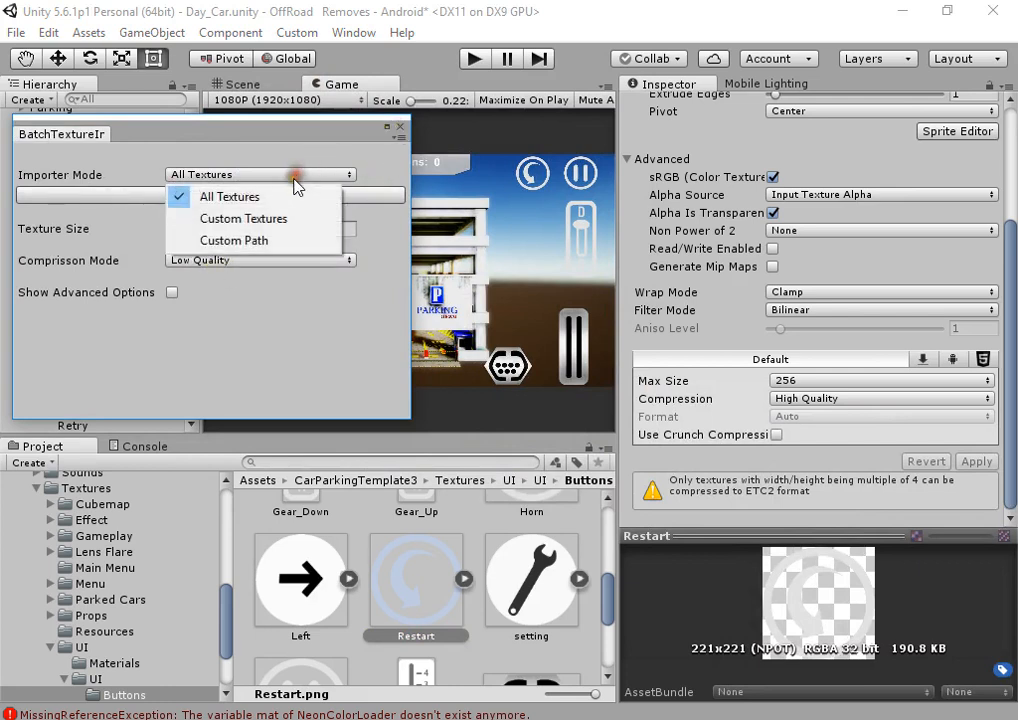
Step: Switch the importer to Custom Path mode and browse into the ParkingTemplate3 folder
{"action": "left_click", "coordinate": [244, 218]}
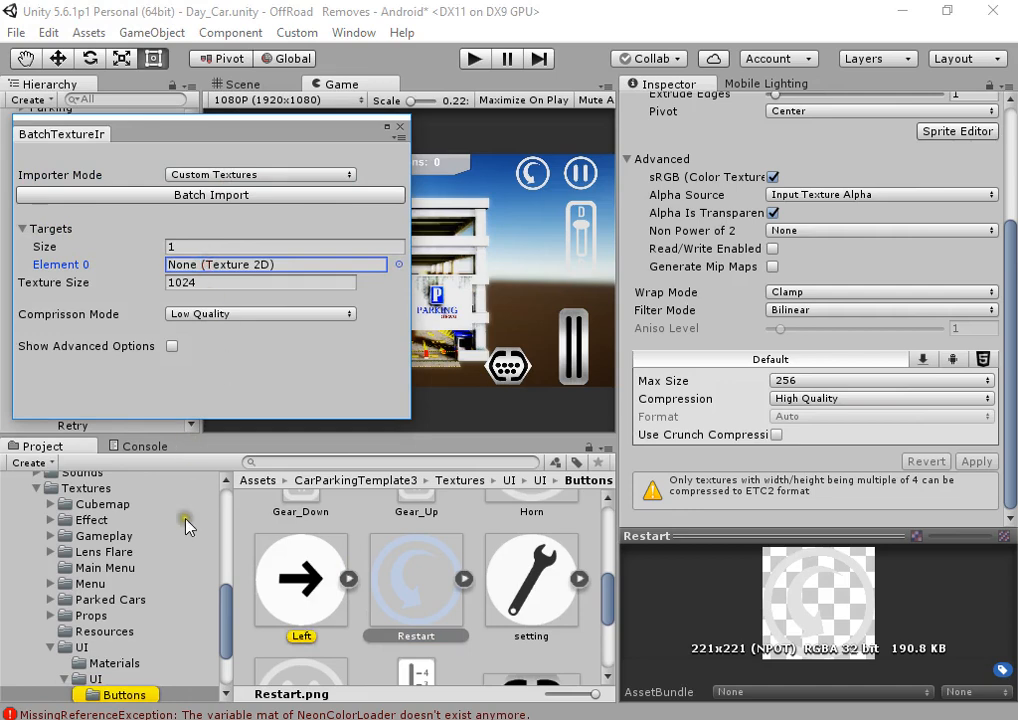
{"action": "left_click", "coordinate": [260, 174]}
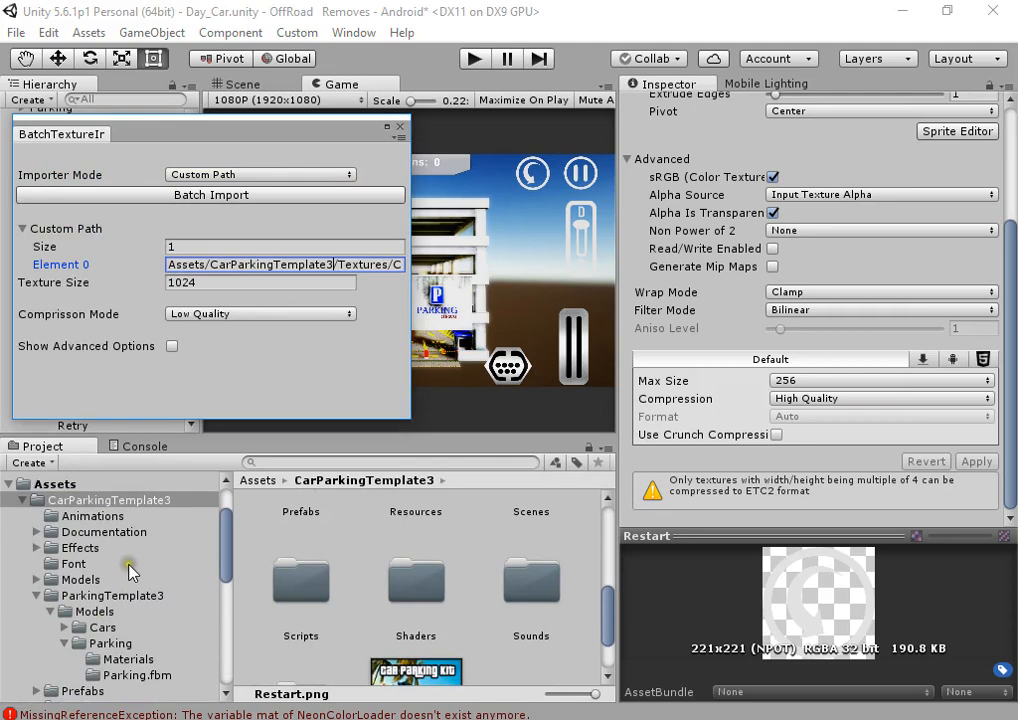
{"action": "left_click", "coordinate": [112, 596]}
{"action": "type", "text": "ParkingTem"}
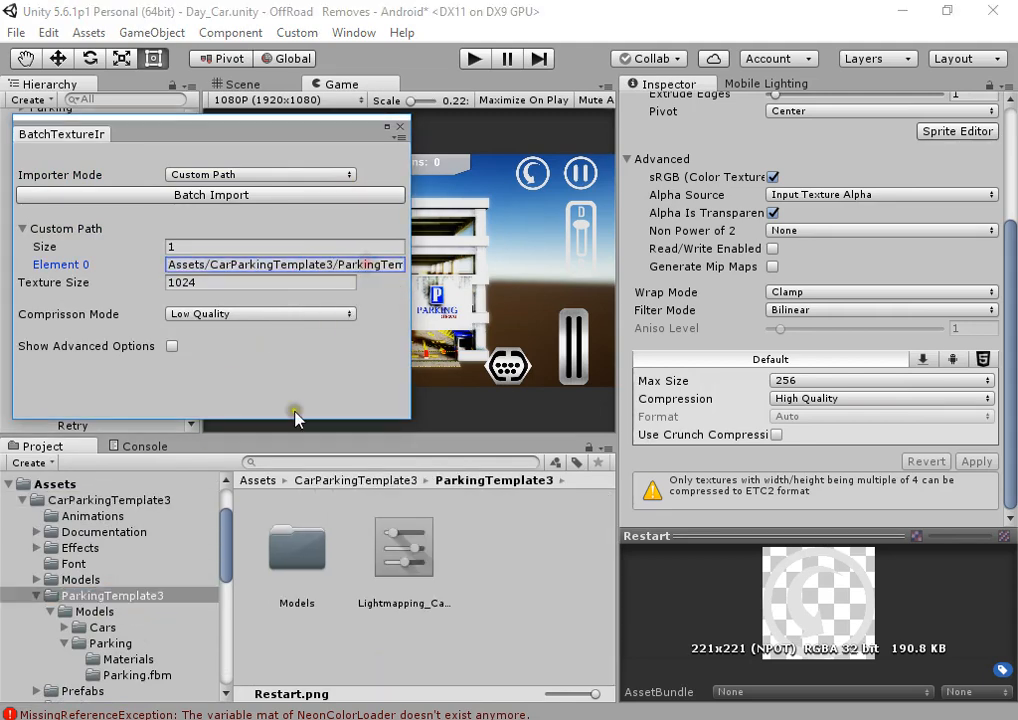
{"action": "scroll", "scroll_direction": "down", "scroll_amount": 3}
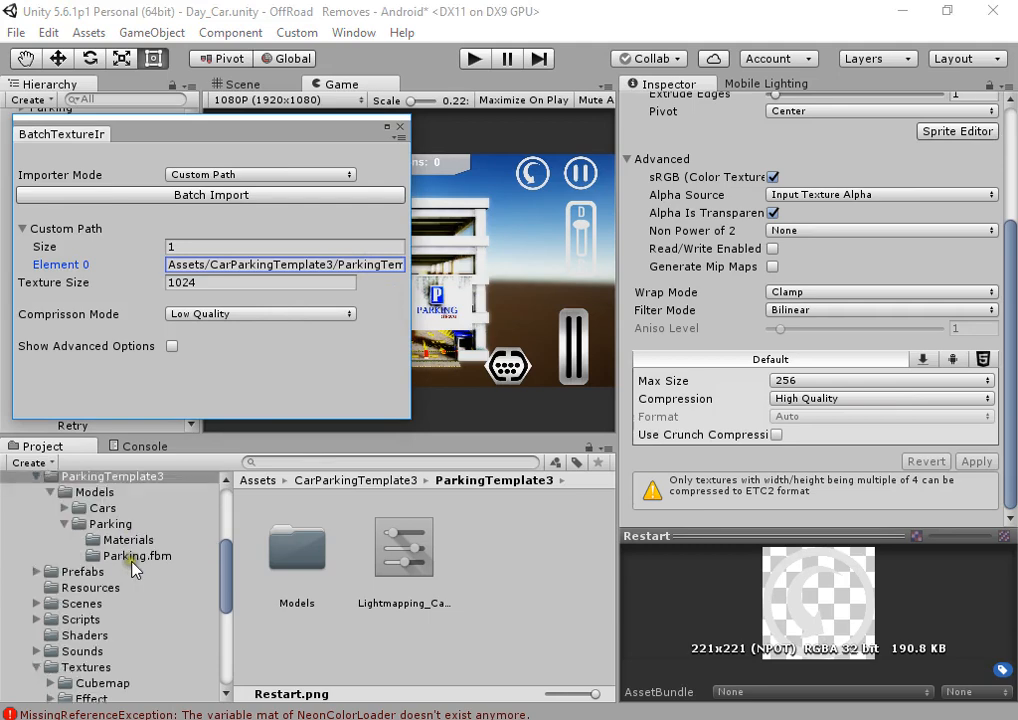
Step: Enter two Textures/UI folder paths and run Batch Import, which fails on Textures/UI/UI
{"action": "left_click", "coordinate": [86, 608]}
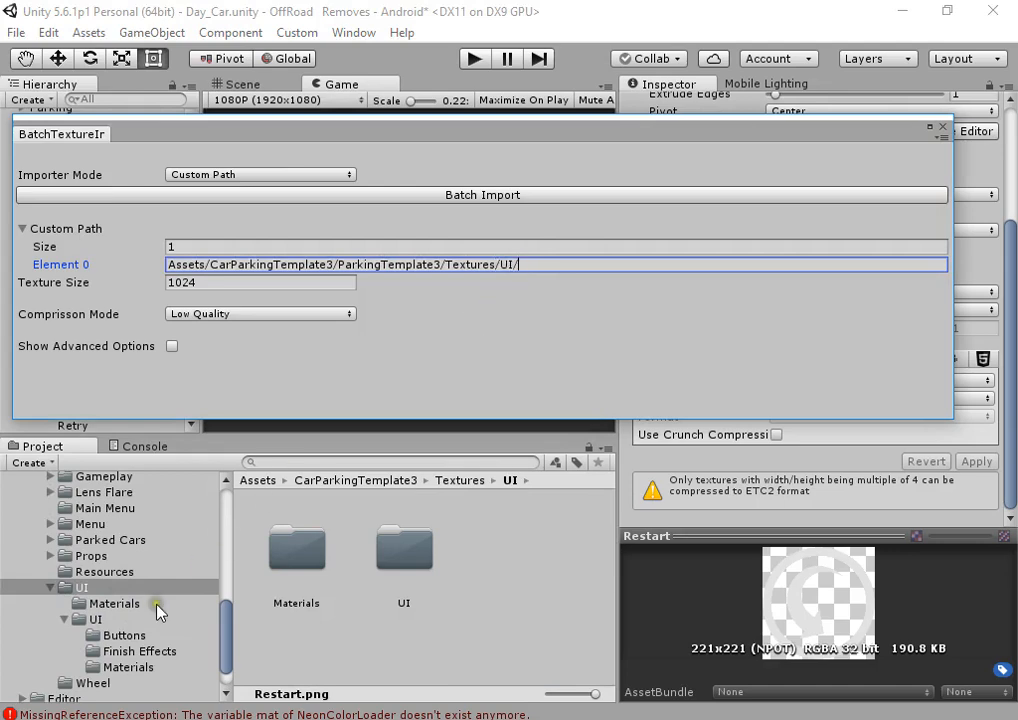
{"action": "left_click", "coordinate": [96, 620]}
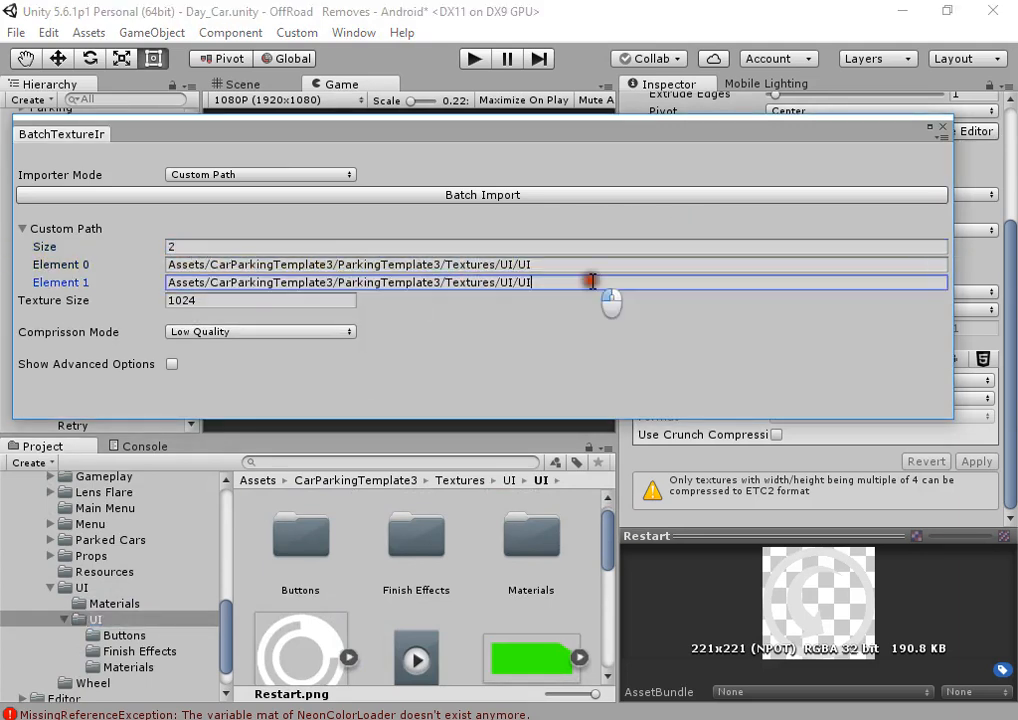
{"action": "left_click", "coordinate": [138, 652]}
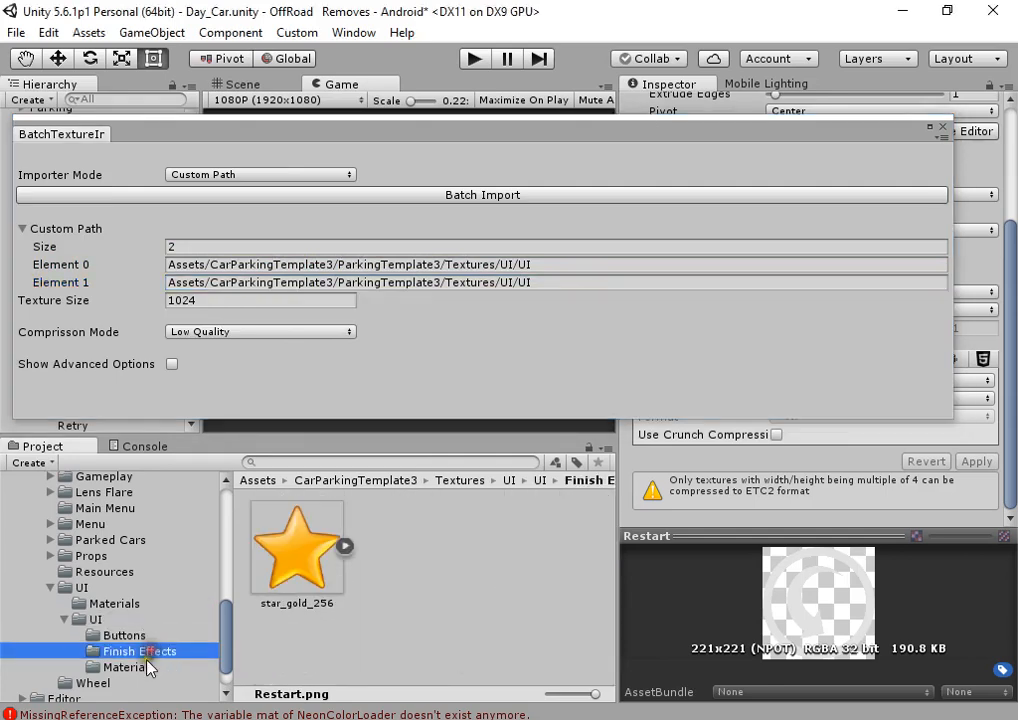
{"action": "left_click", "coordinate": [124, 636]}
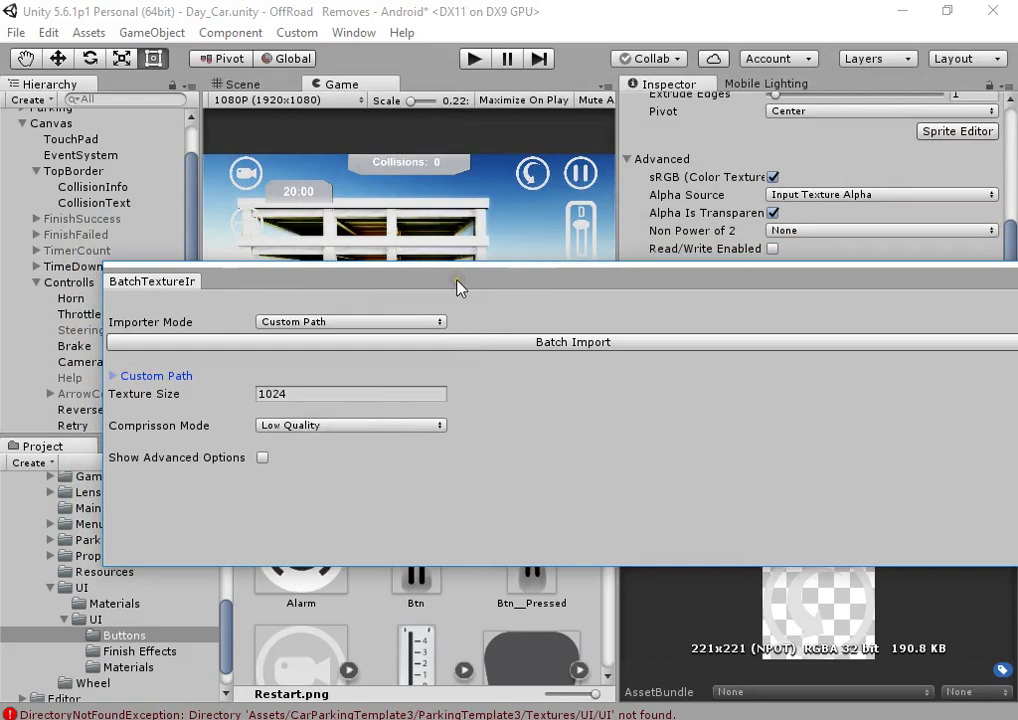
Step: Select the Btn and Alarm textures, read the DirectoryNotFoundException in the Console, and return to the Project browser
{"action": "left_click", "coordinate": [416, 544]}
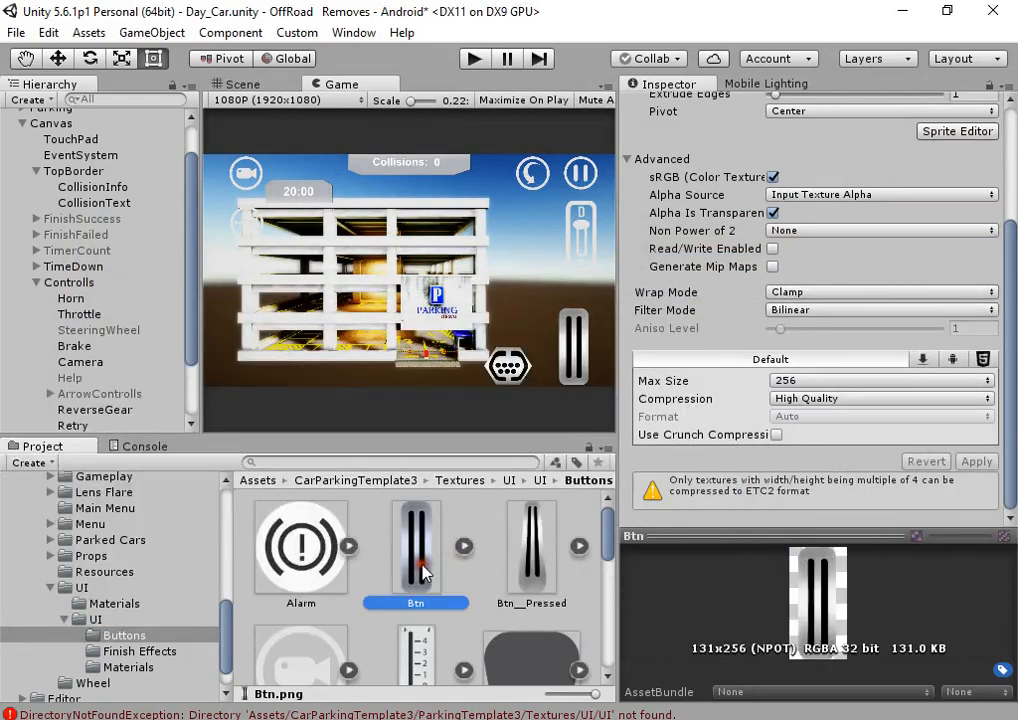
{"action": "left_click", "coordinate": [300, 548]}
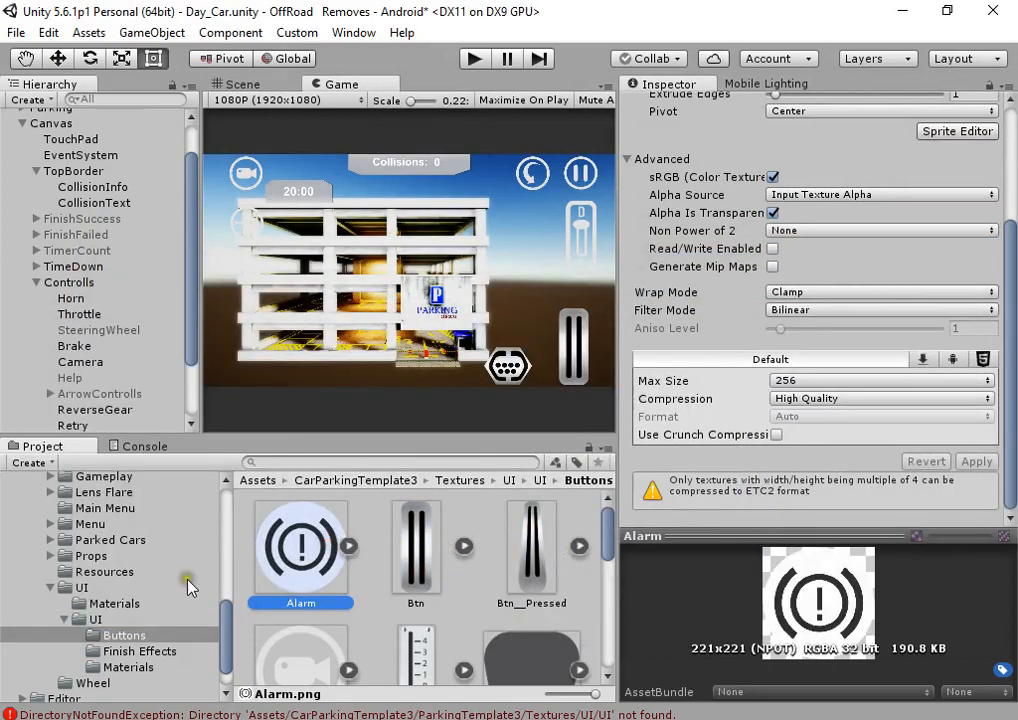
{"action": "left_click", "coordinate": [144, 446]}
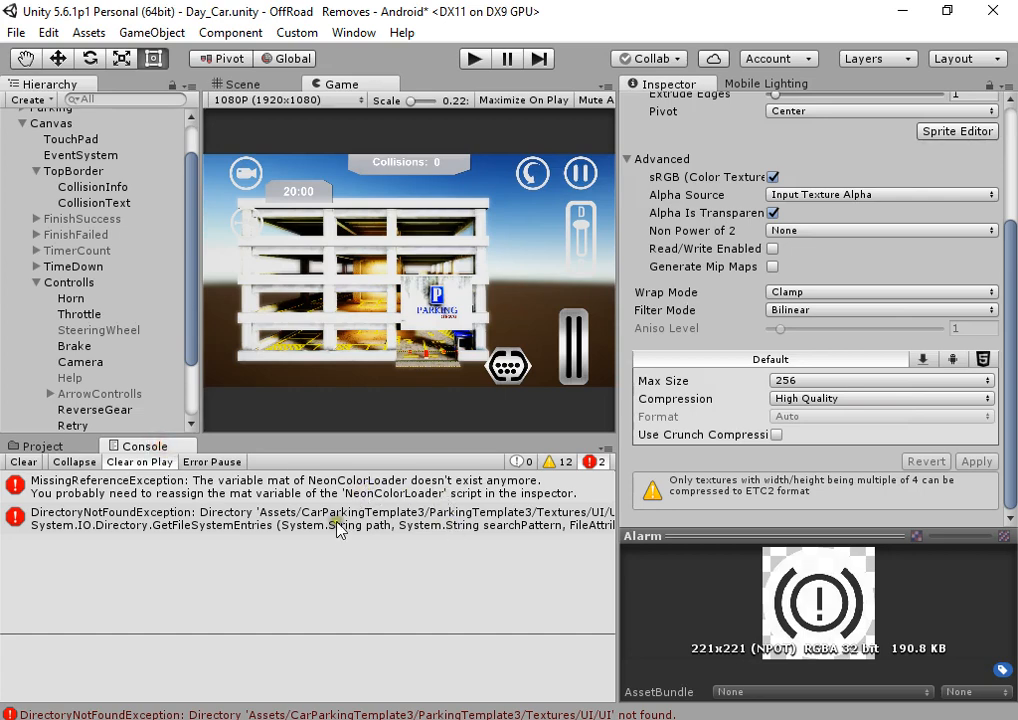
{"action": "left_click", "coordinate": [40, 444]}
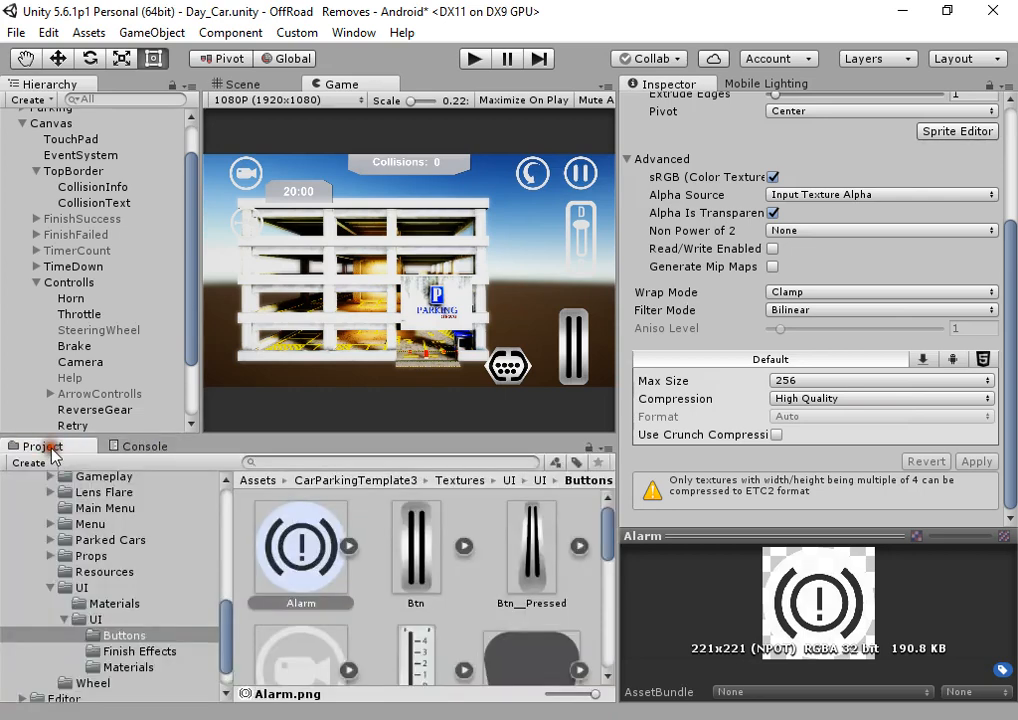